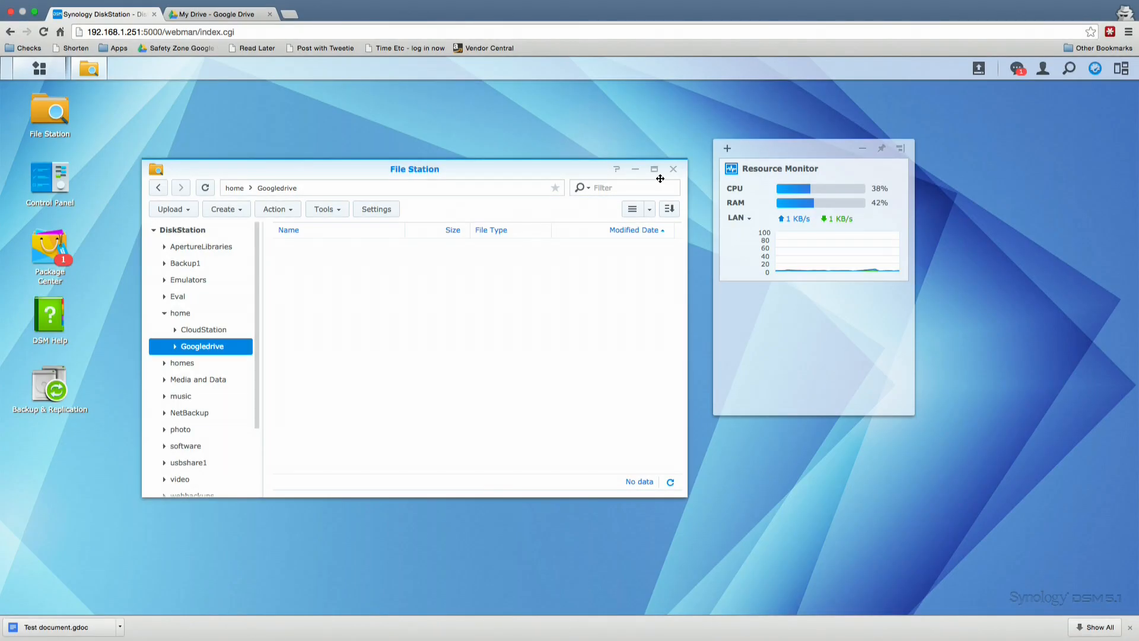
{"action": "mouse_move", "coordinate": [541, 182]}
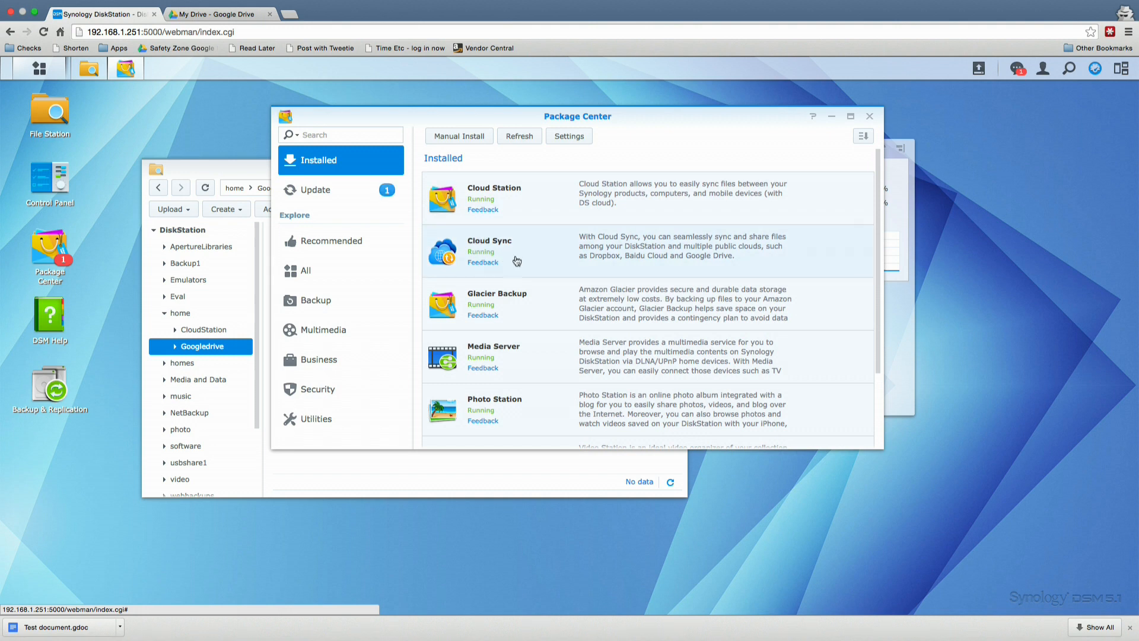
{"action": "mouse_move", "coordinate": [438, 252]}
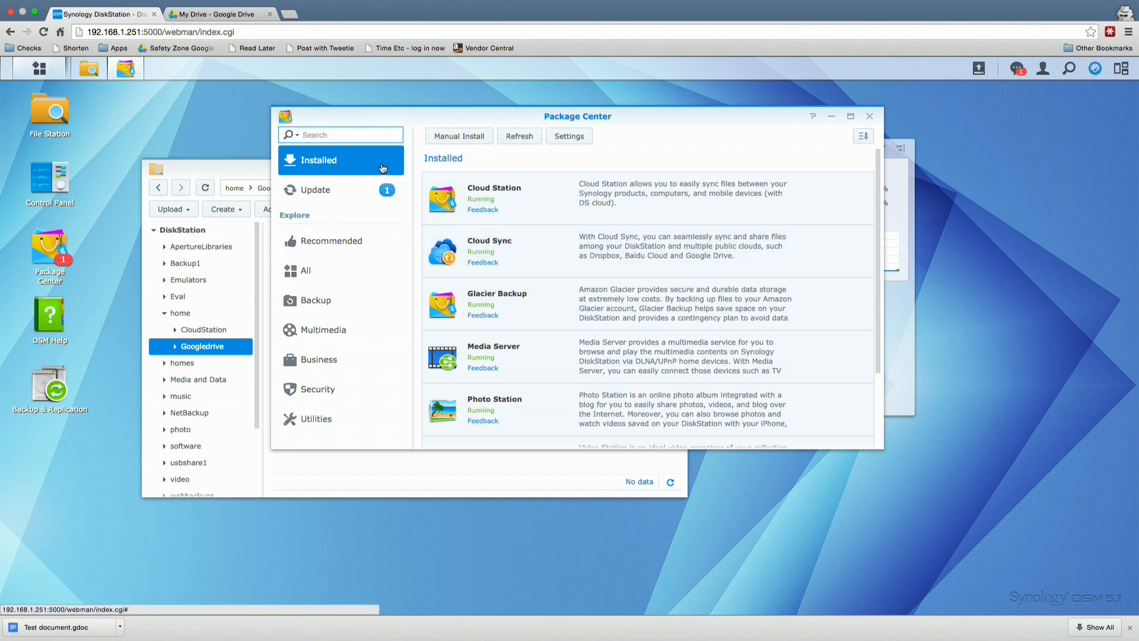
{"action": "mouse_move", "coordinate": [879, 134]}
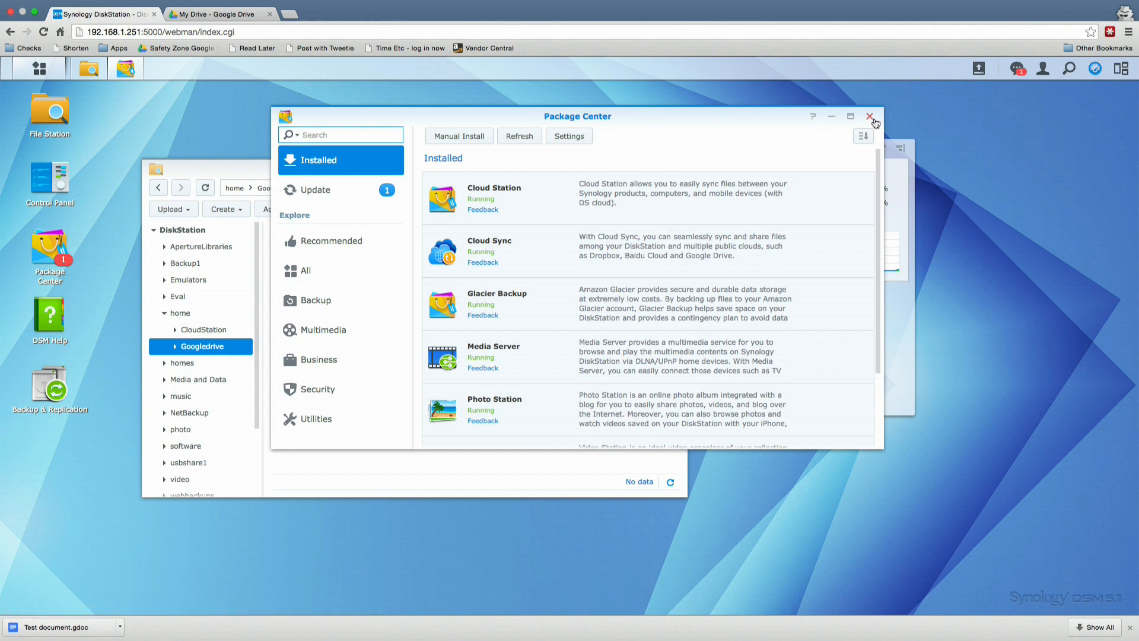
- Close Package Center after confirming Cloud Sync is installed and running
{"action": "left_click", "coordinate": [870, 116]}
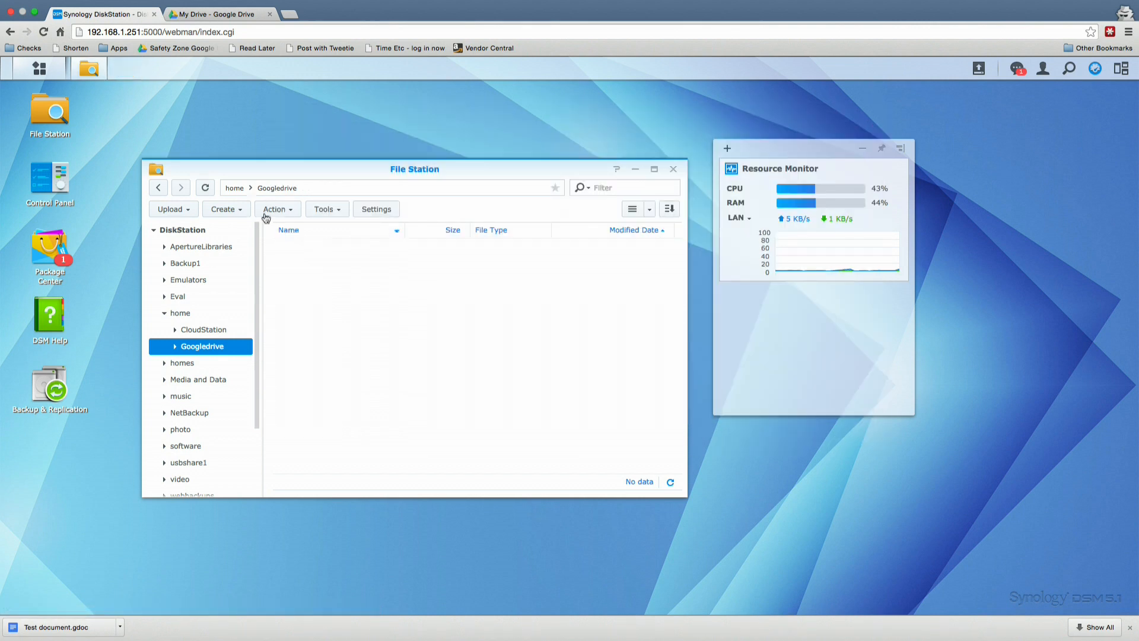
{"action": "left_click", "coordinate": [35, 68]}
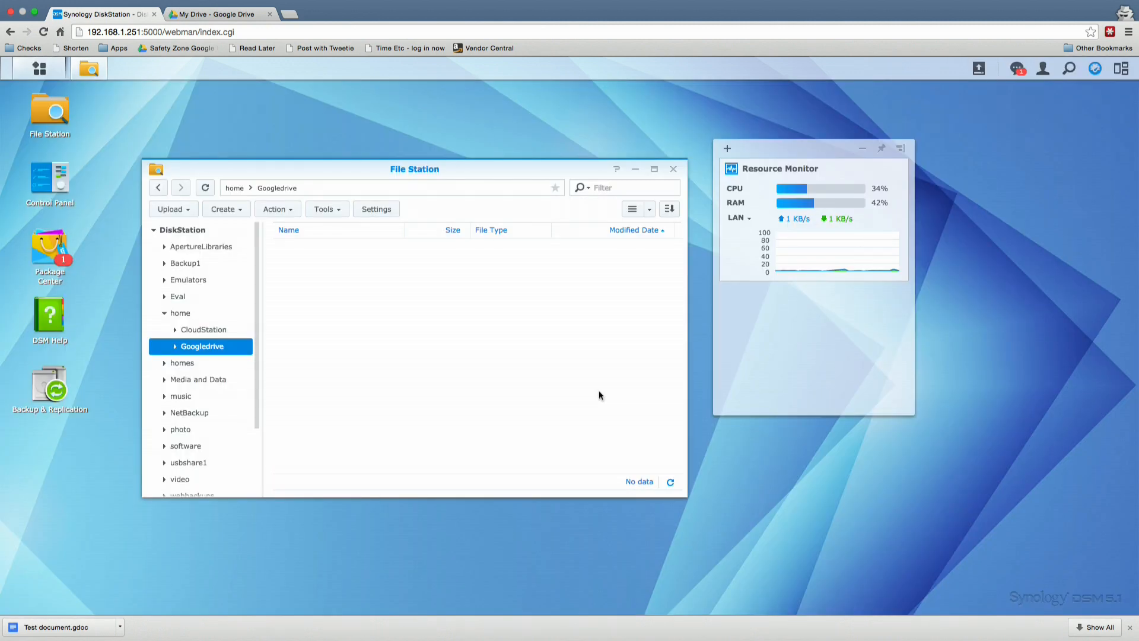
- Launch Cloud Sync and choose Google Drive as the public cloud provider
{"action": "left_click", "coordinate": [123, 68]}
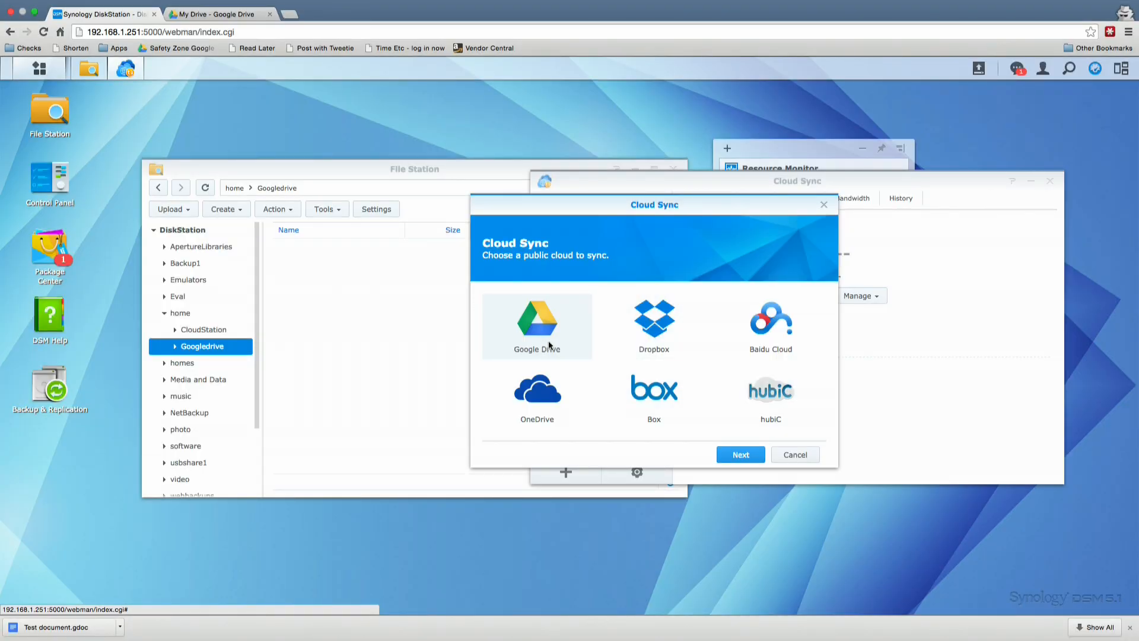
{"action": "mouse_move", "coordinate": [575, 390]}
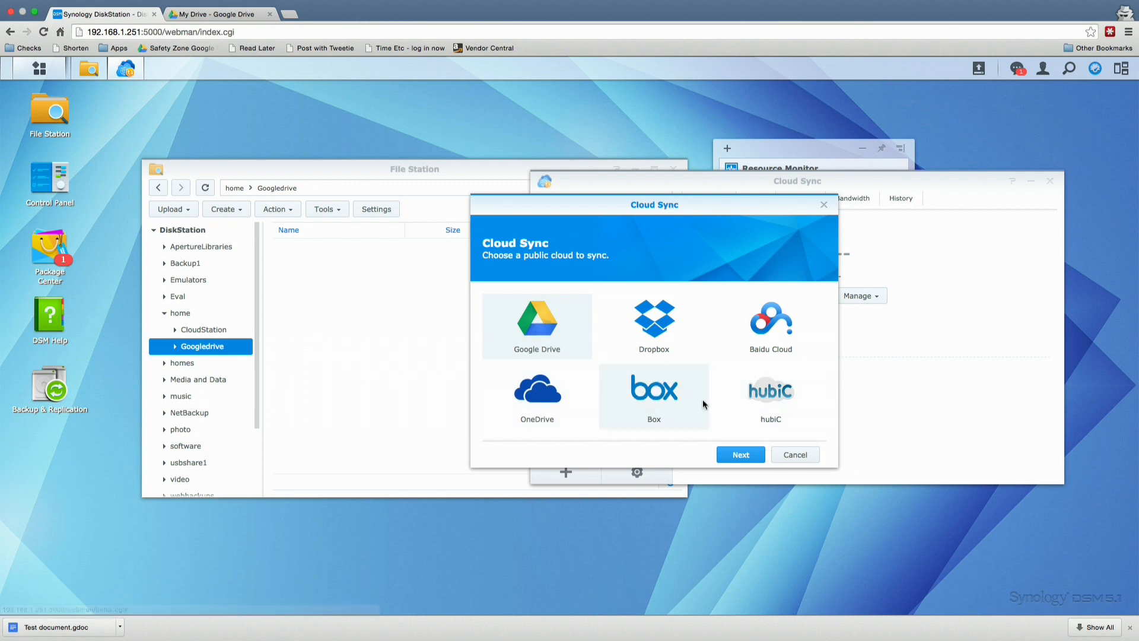
{"action": "left_click", "coordinate": [739, 453]}
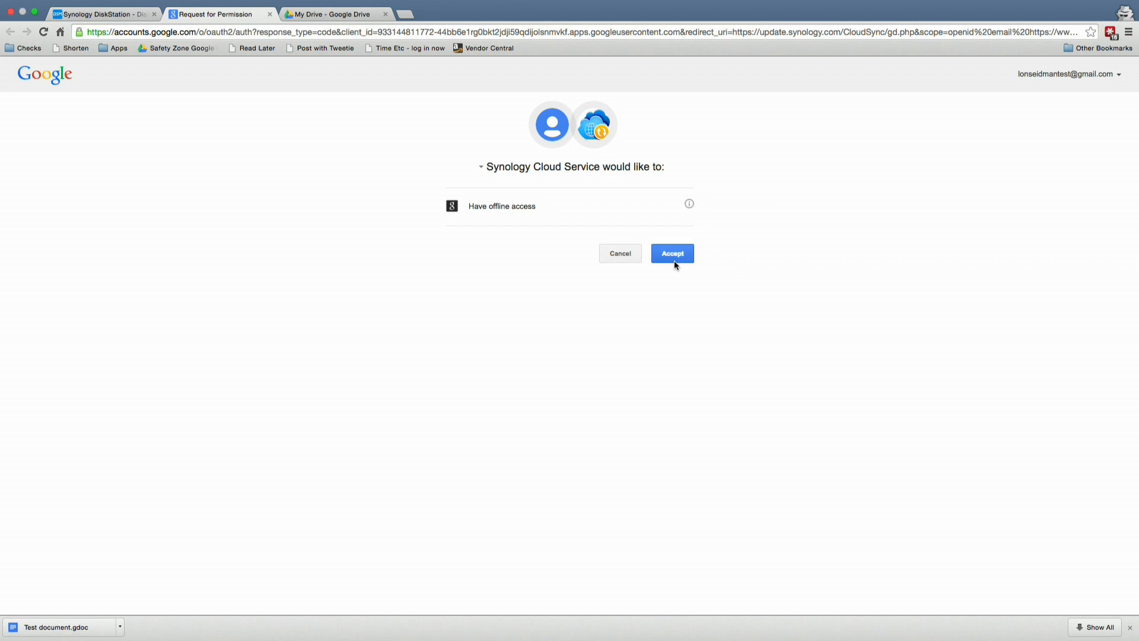
- Grant Synology Cloud Service offline access and agree to redirect back to the DiskStation
{"action": "left_click", "coordinate": [670, 253]}
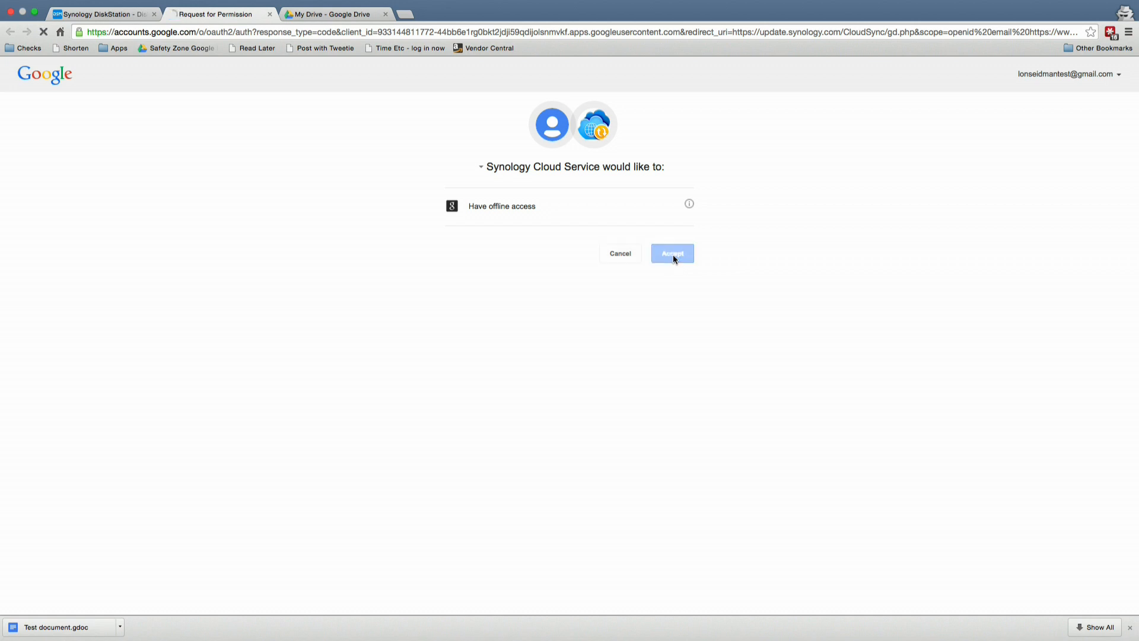
{"action": "left_click", "coordinate": [671, 252]}
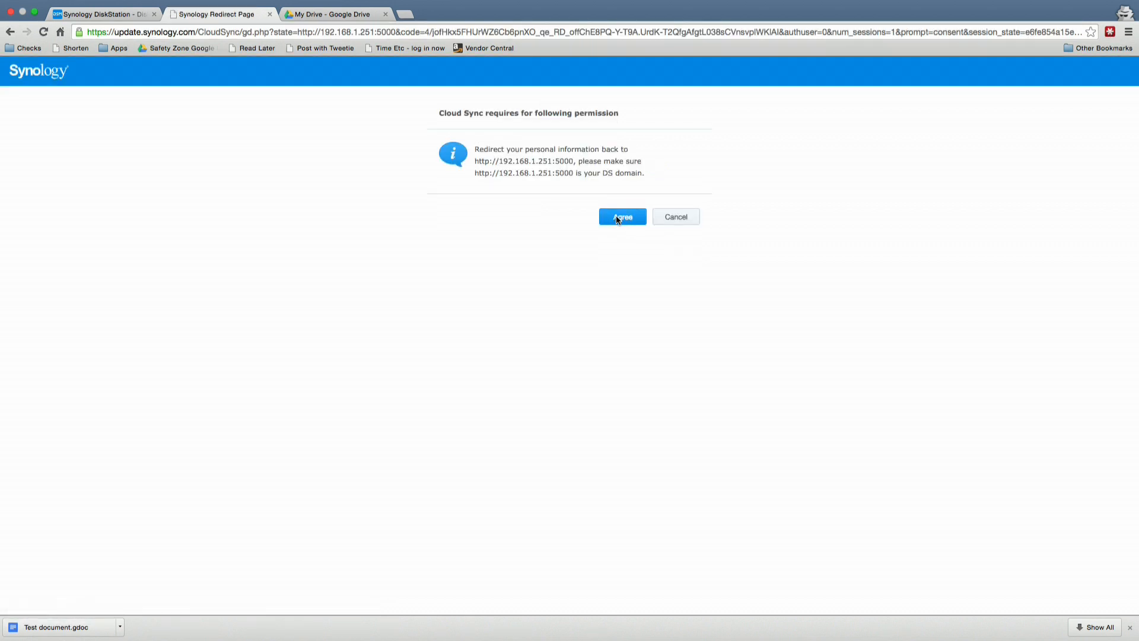
{"action": "left_click", "coordinate": [621, 216]}
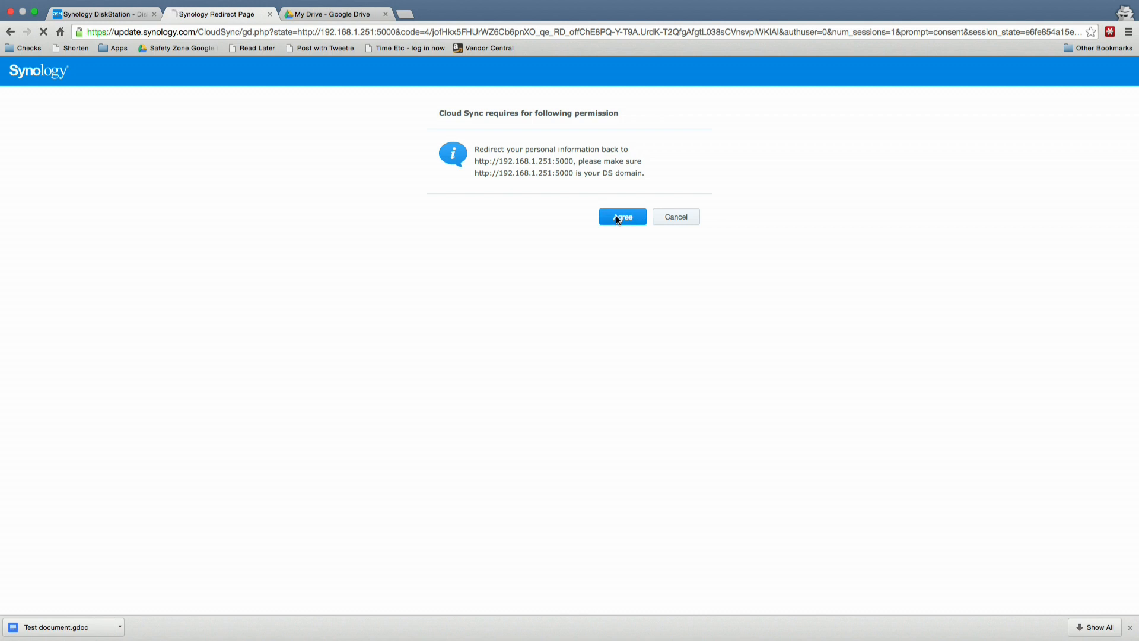
{"action": "left_click", "coordinate": [621, 217]}
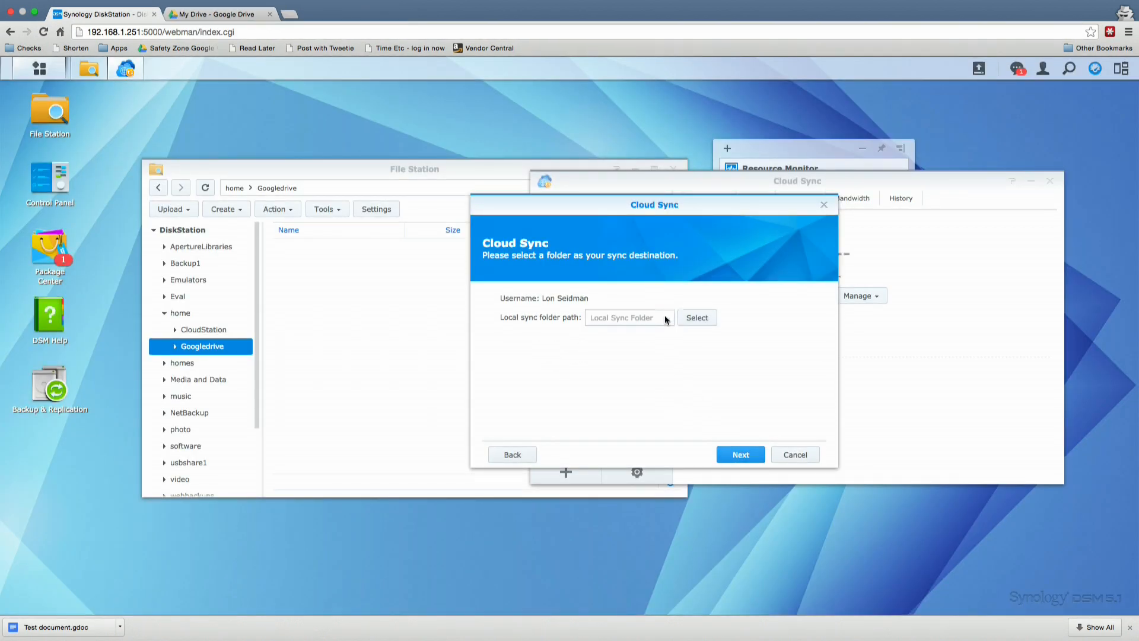
{"action": "mouse_move", "coordinate": [672, 271]}
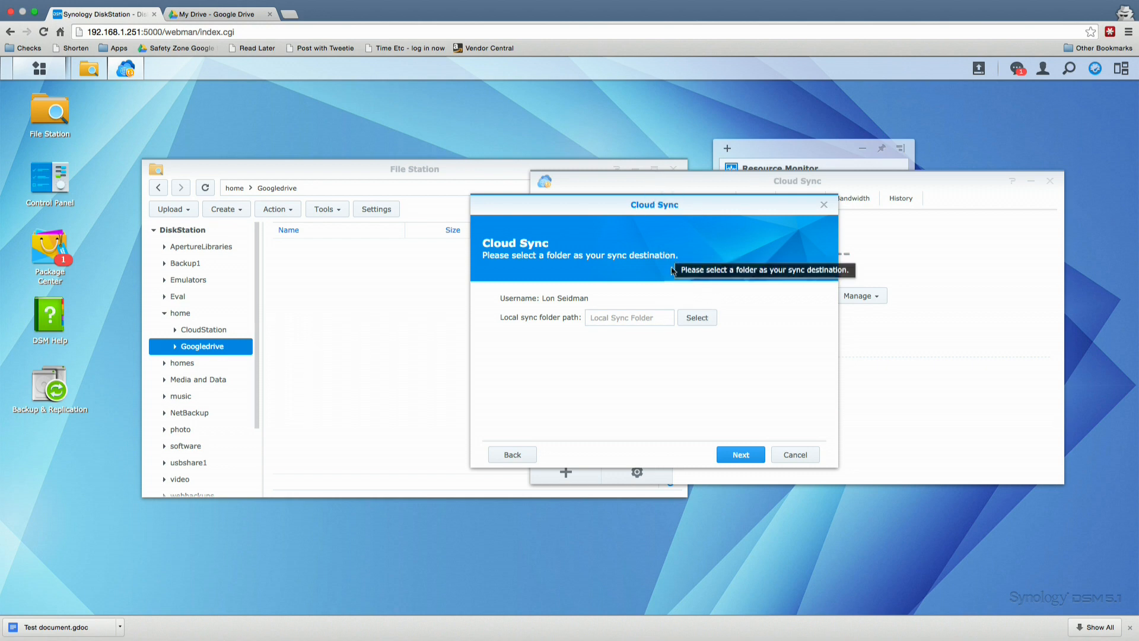
- Set /home/Googledrive as Cloud Sync's local sync folder and move on to folder selection
{"action": "left_click", "coordinate": [695, 317]}
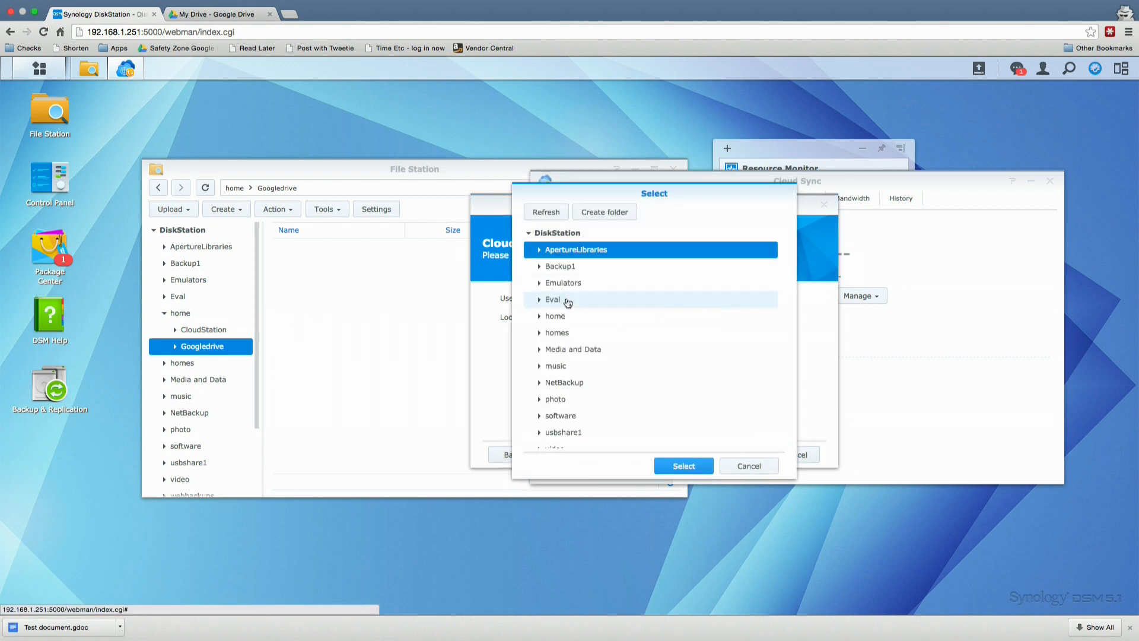
{"action": "mouse_move", "coordinate": [556, 332]}
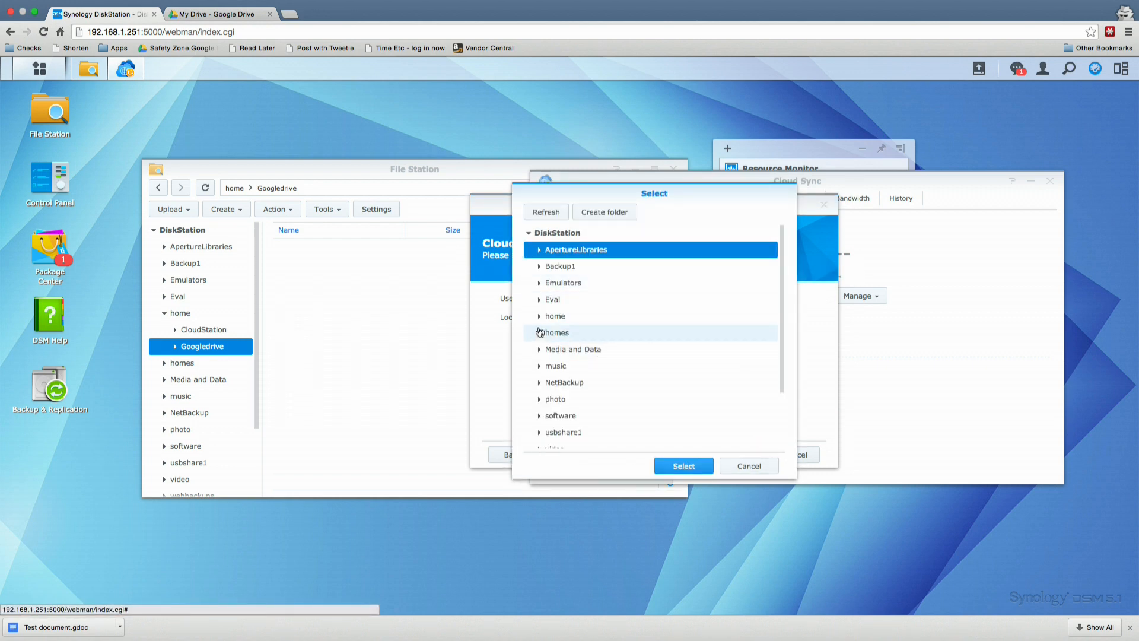
{"action": "left_click", "coordinate": [540, 315]}
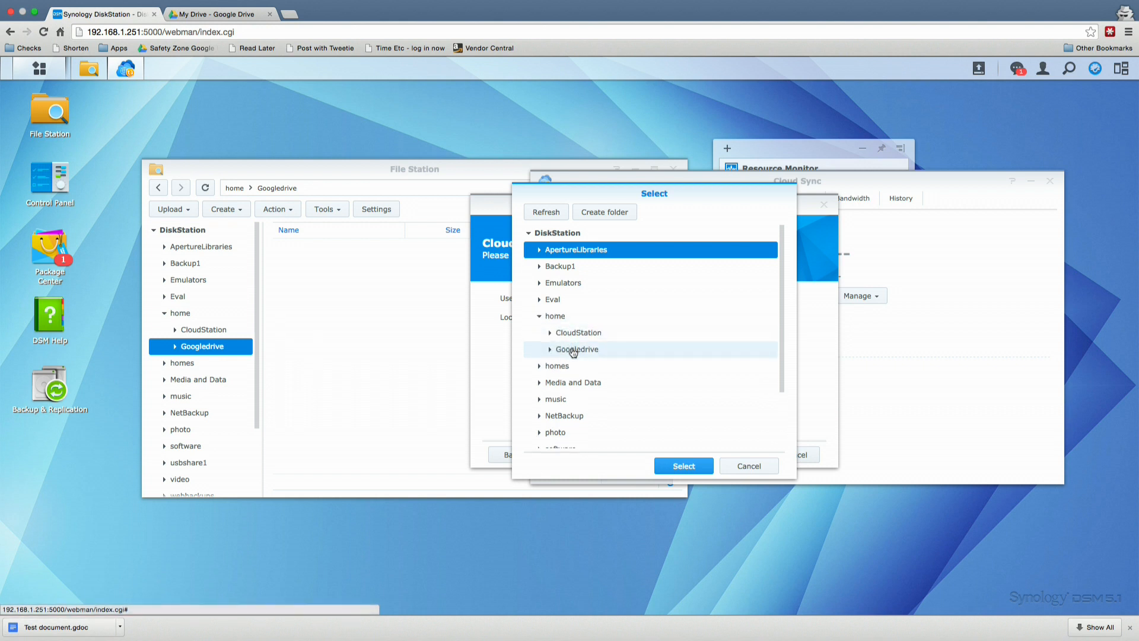
{"action": "left_click", "coordinate": [576, 350]}
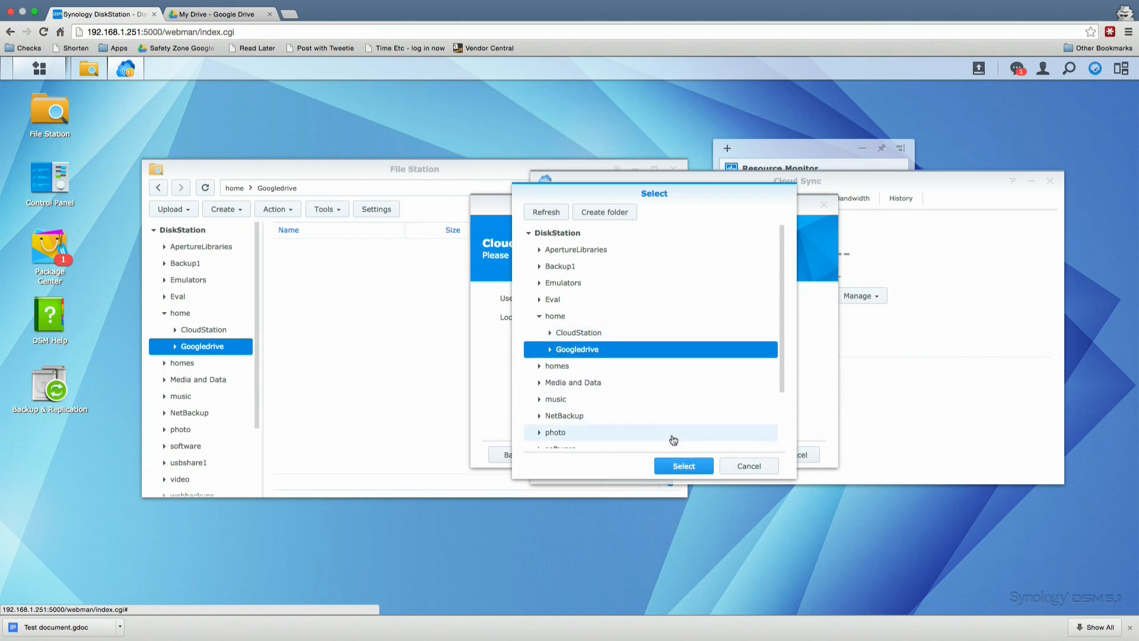
{"action": "left_click", "coordinate": [682, 465]}
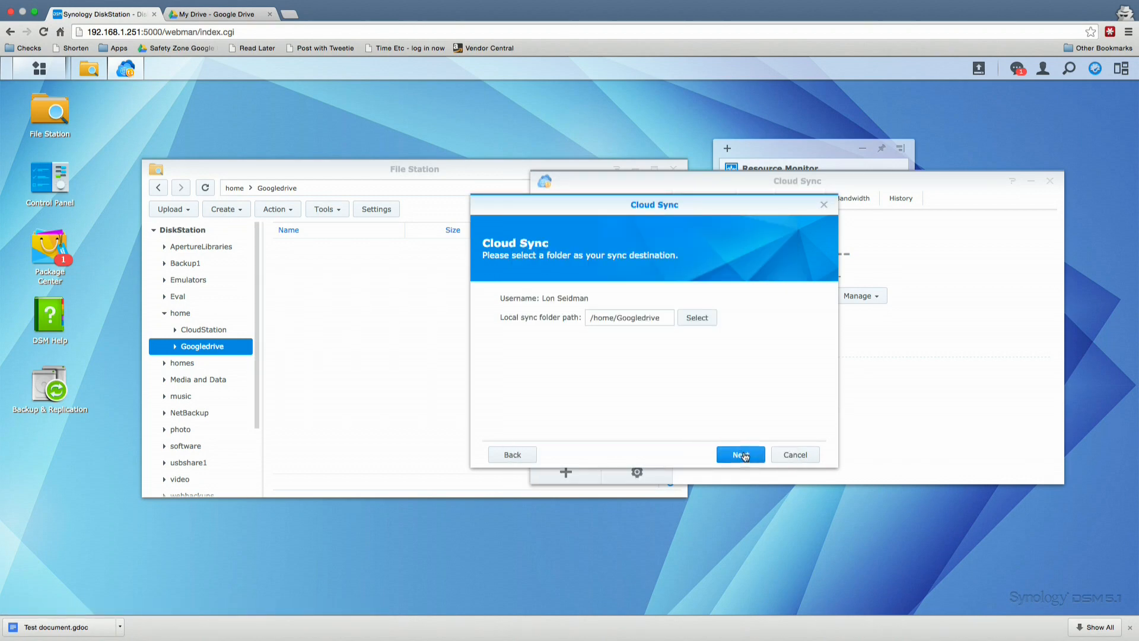
{"action": "left_click", "coordinate": [695, 317]}
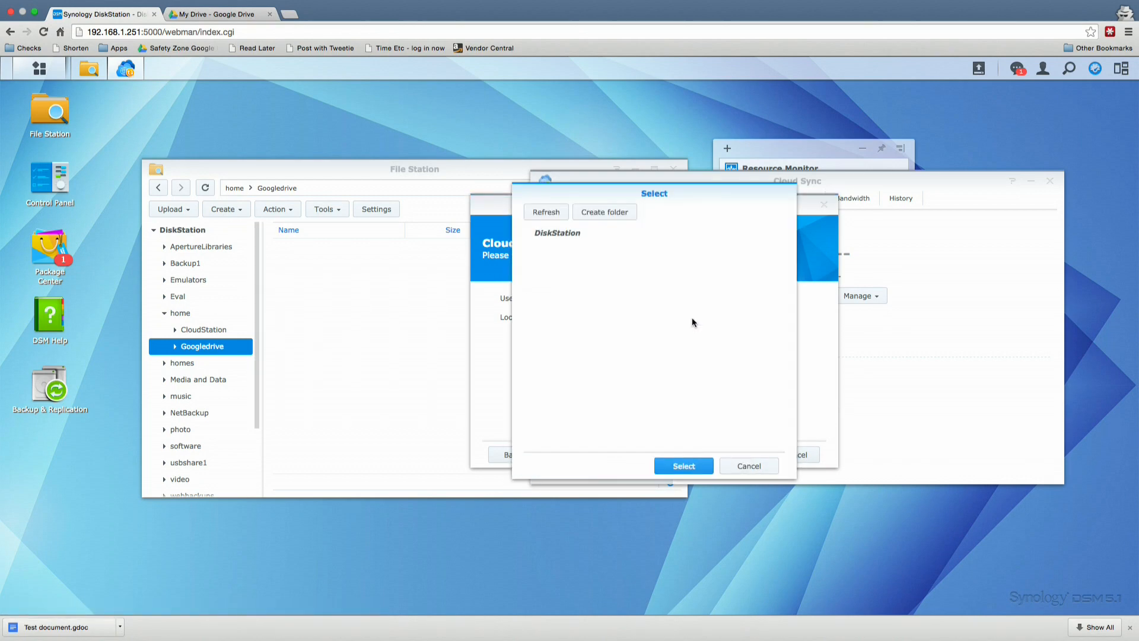
{"action": "left_click", "coordinate": [556, 232]}
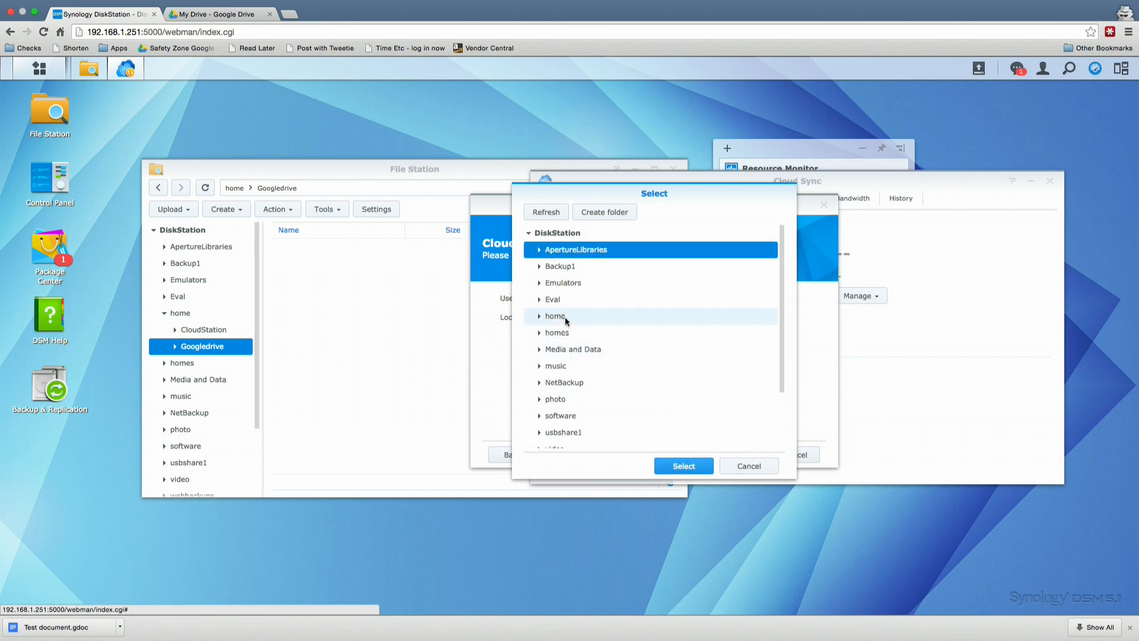
{"action": "left_click", "coordinate": [554, 315]}
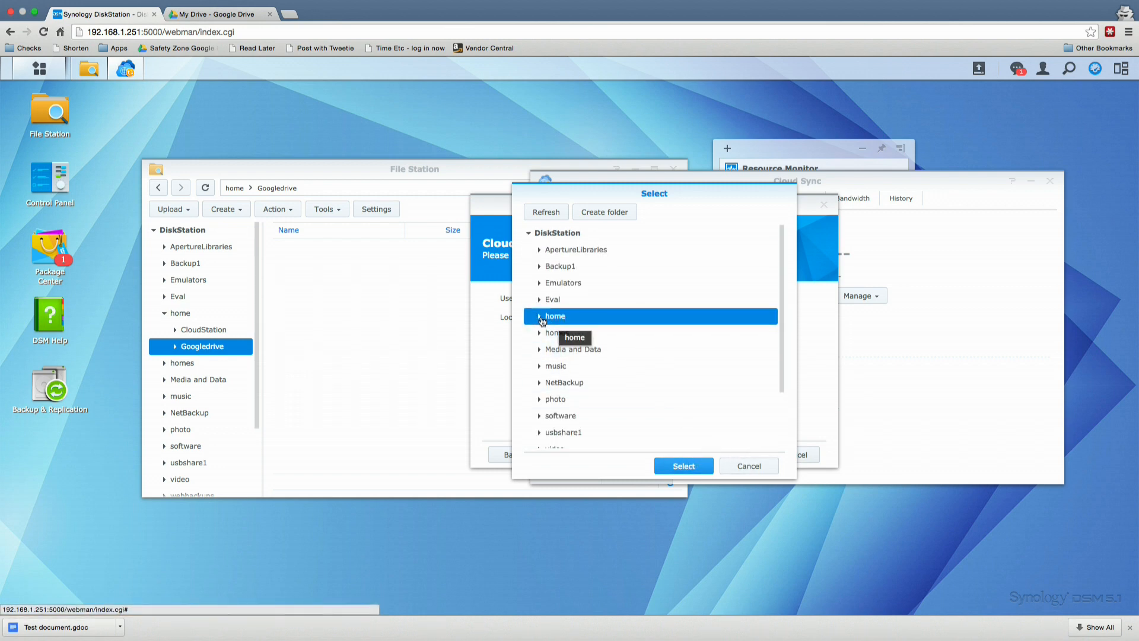
{"action": "left_click", "coordinate": [539, 315]}
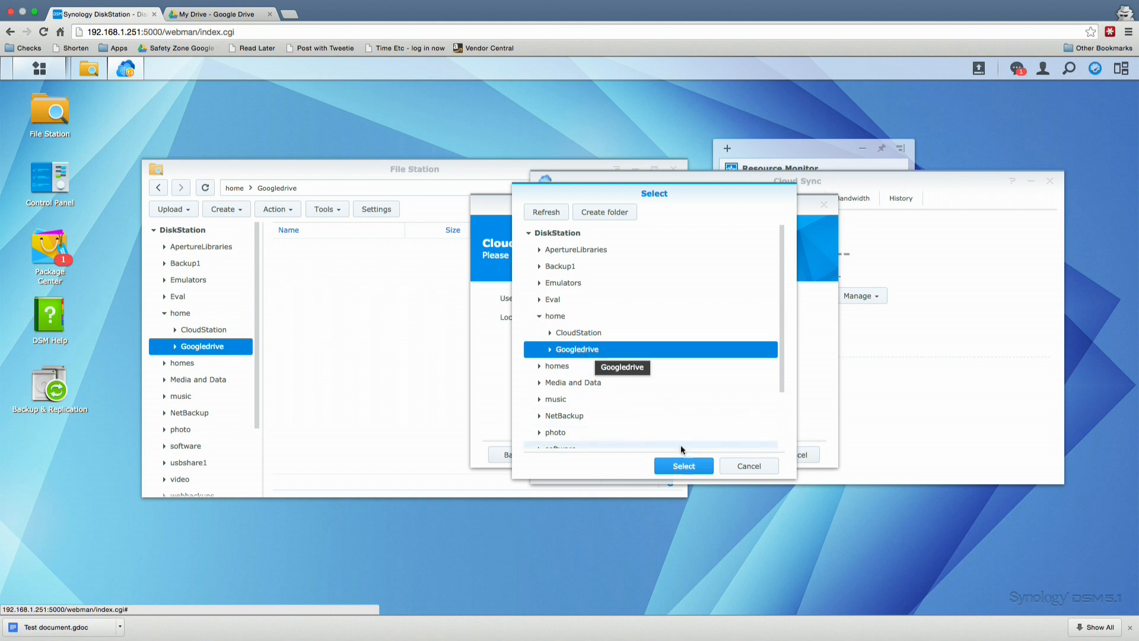
{"action": "left_click", "coordinate": [681, 466]}
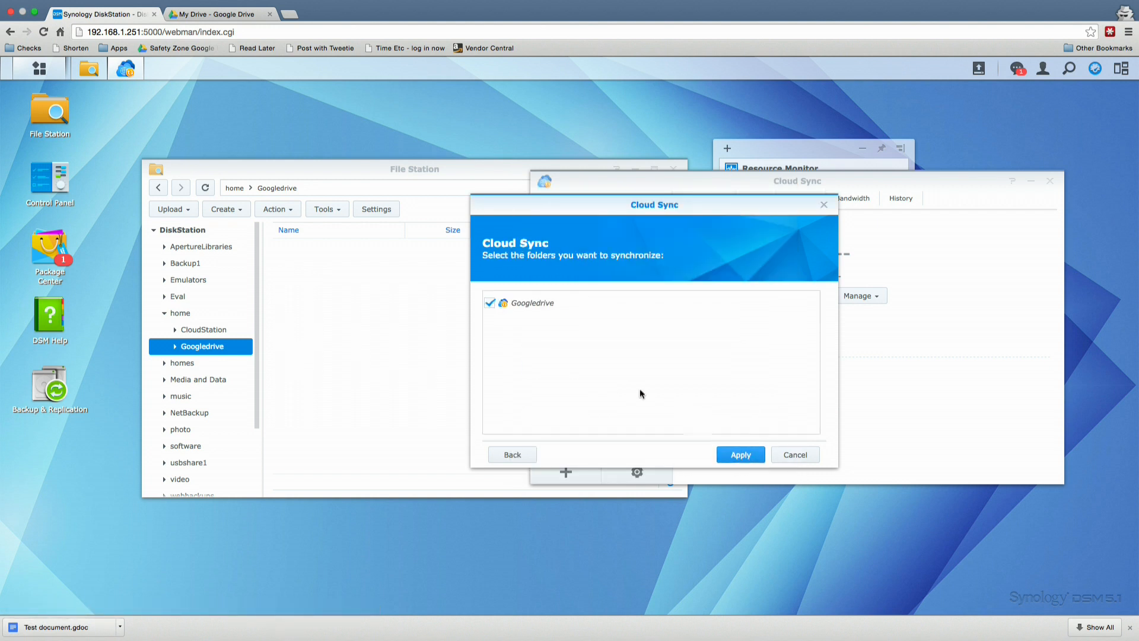
- Tick Googledrive for syncing and apply, reaching Up to date with 3 files updated
{"action": "left_click", "coordinate": [490, 303]}
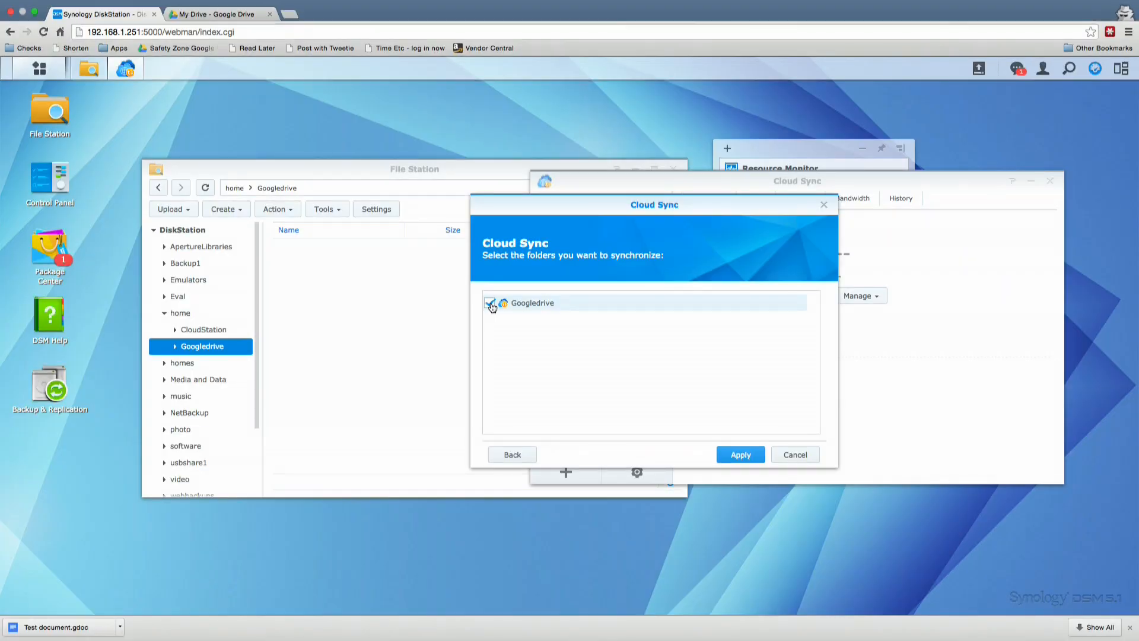
{"action": "left_click", "coordinate": [740, 454]}
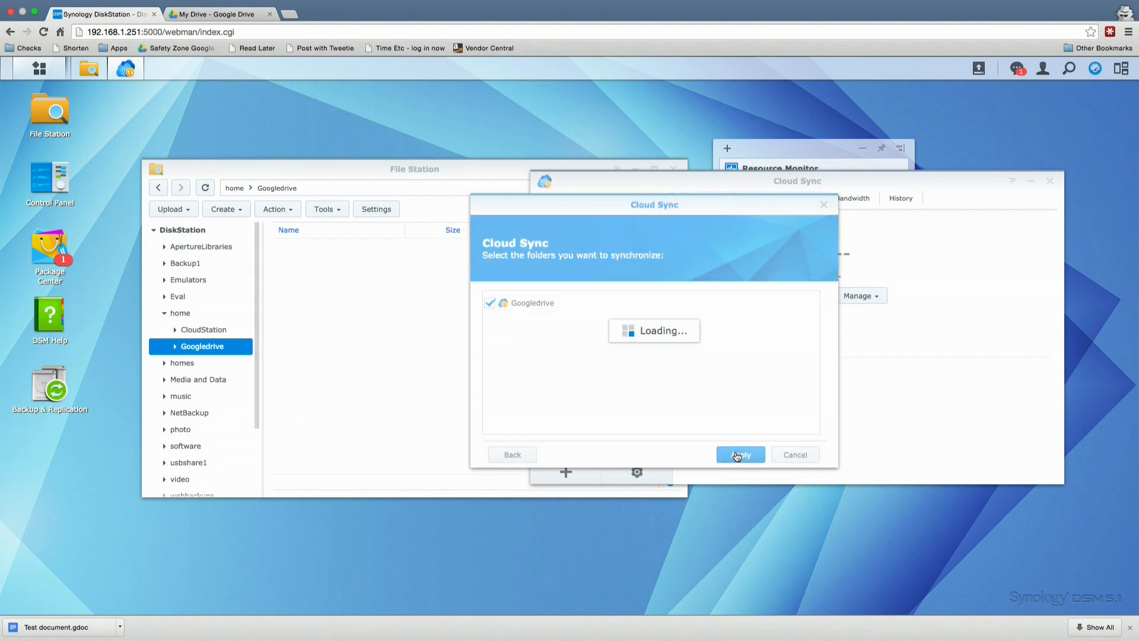
{"action": "left_click", "coordinate": [739, 454]}
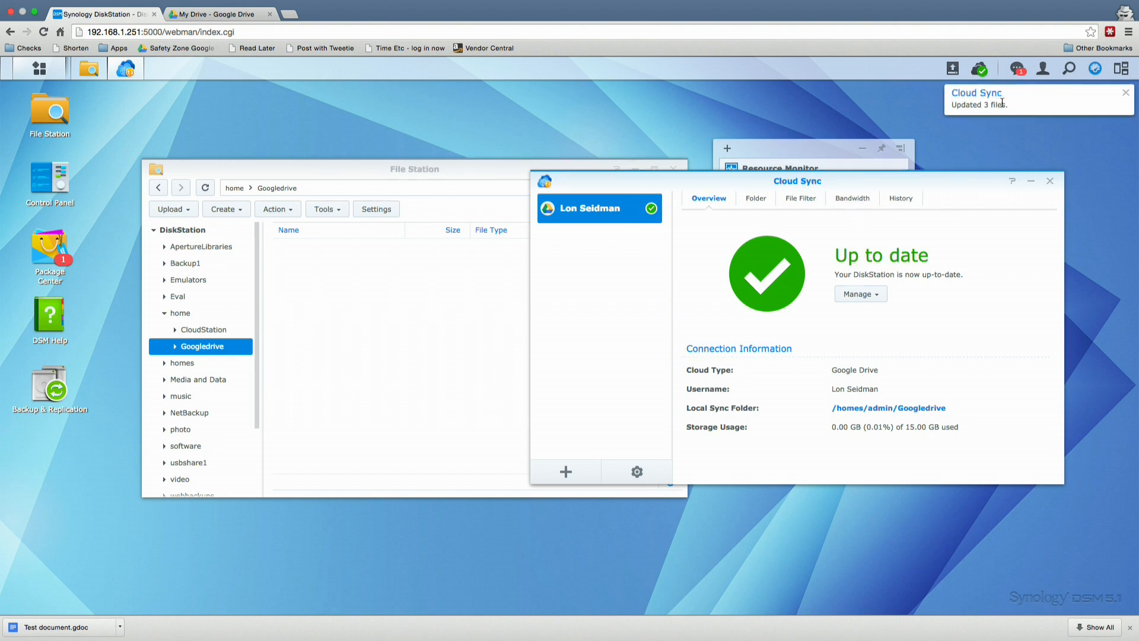
{"action": "mouse_move", "coordinate": [629, 198]}
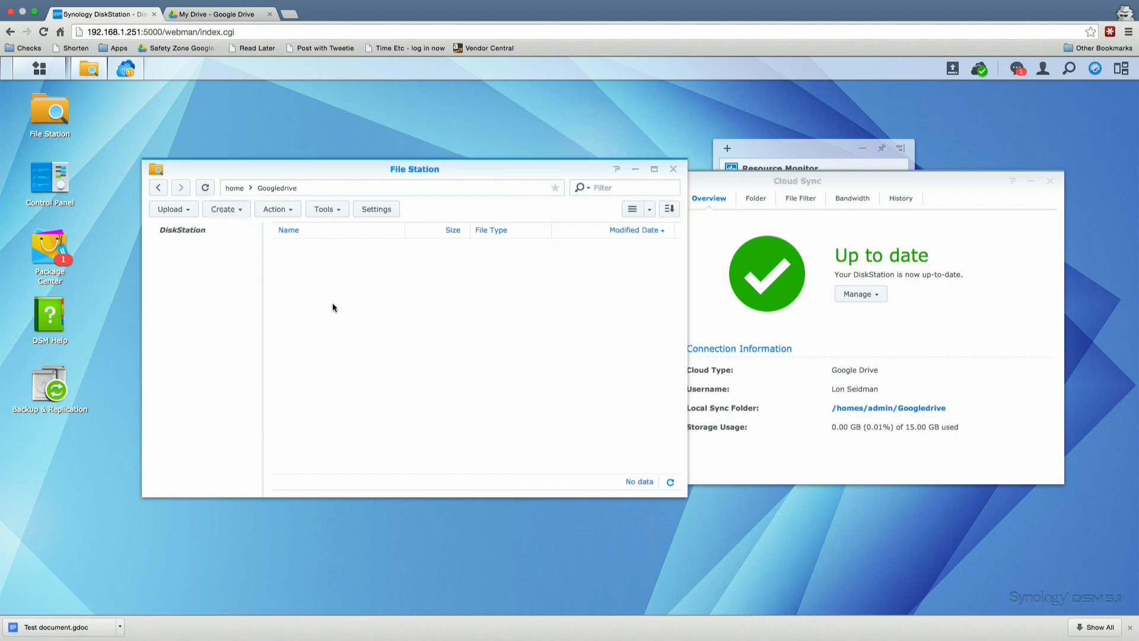
- Open home > Googledrive in File Station and preview Samsung Chromebook 2.jpg, then close it
{"action": "left_click", "coordinate": [199, 246]}
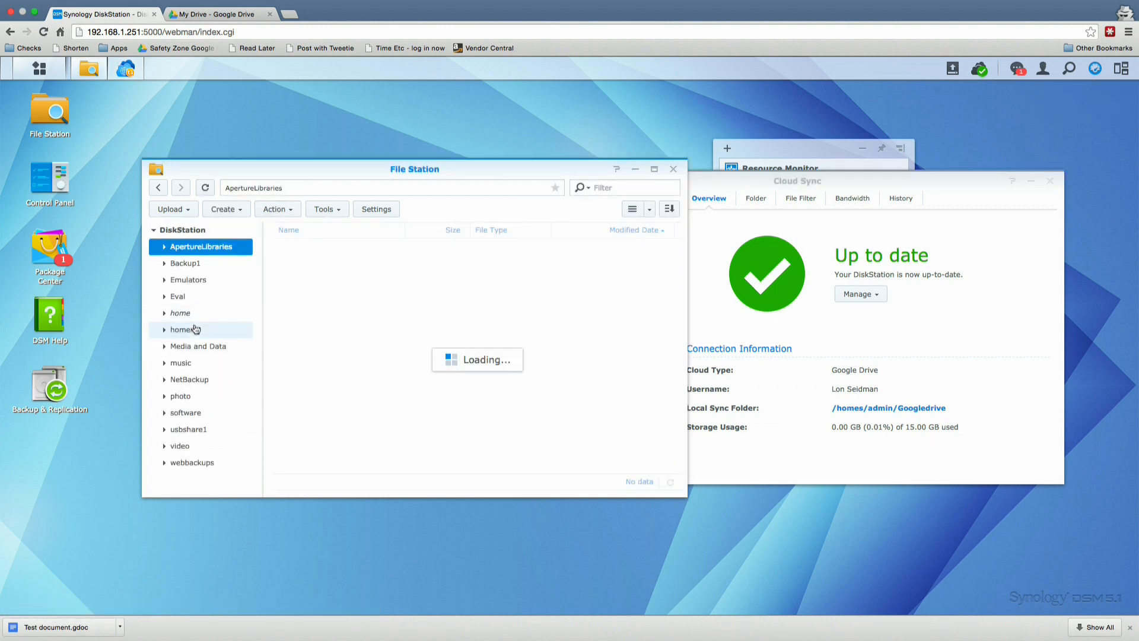
{"action": "left_click", "coordinate": [179, 312]}
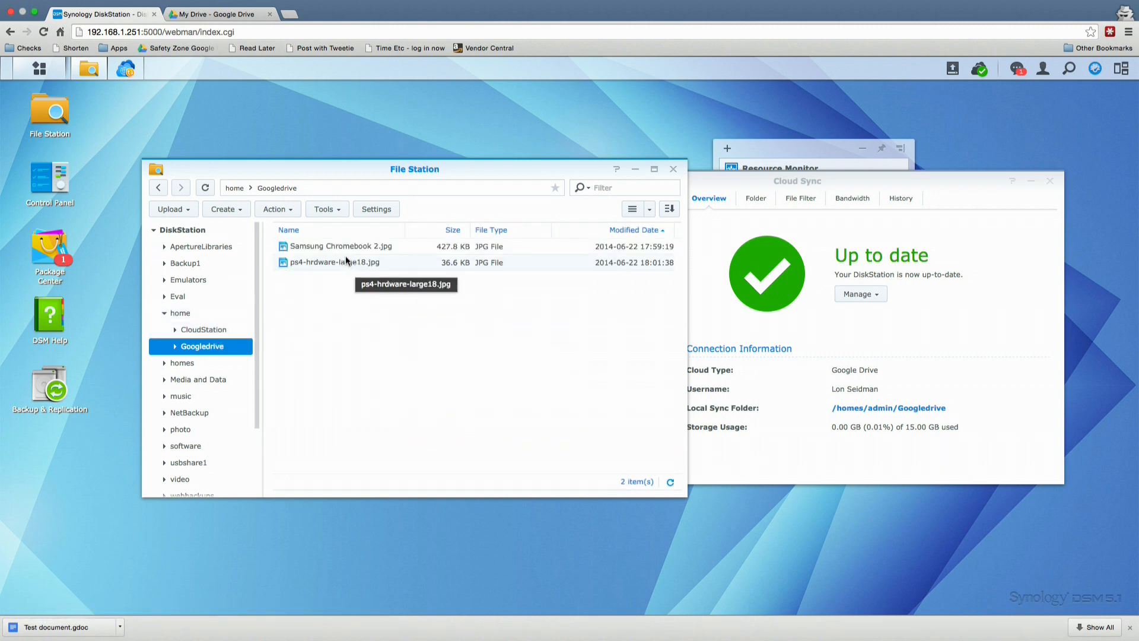
{"action": "double_click", "coordinate": [339, 245]}
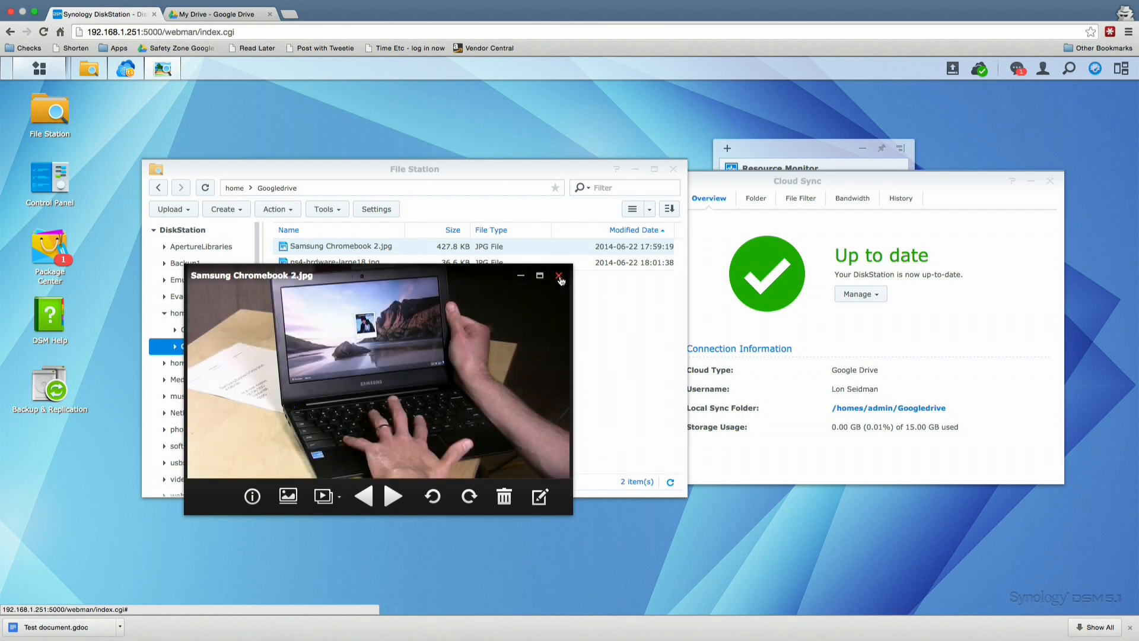
{"action": "left_click", "coordinate": [560, 277]}
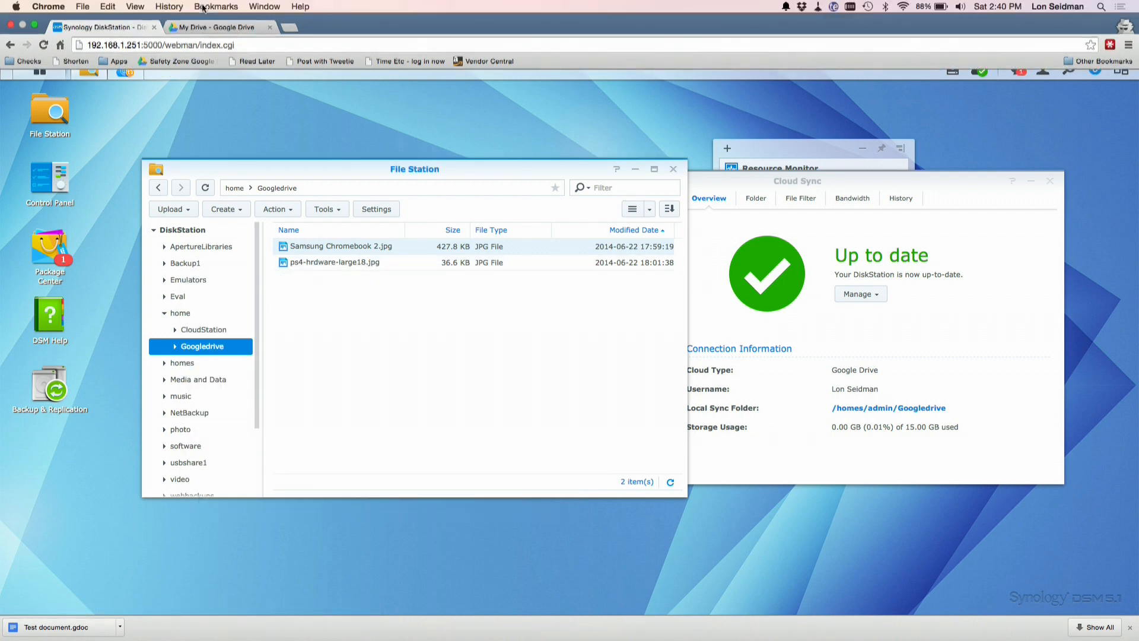
- Create a new folder in Google Drive's My Drive beside the JPGs and Test document
{"action": "left_click", "coordinate": [217, 13]}
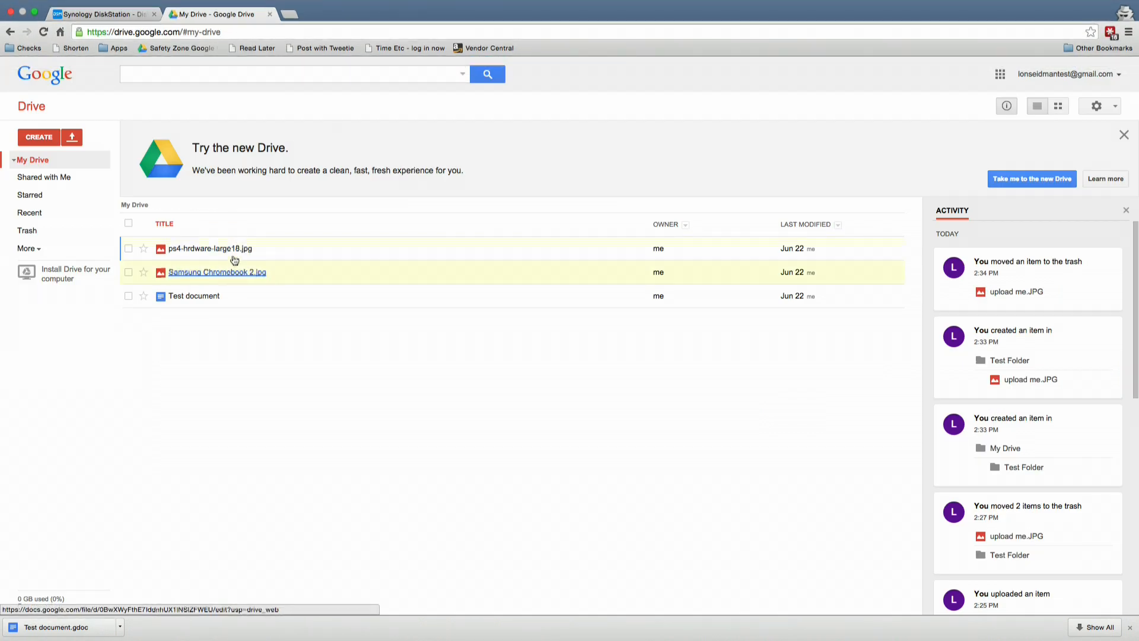
{"action": "mouse_move", "coordinate": [192, 137]}
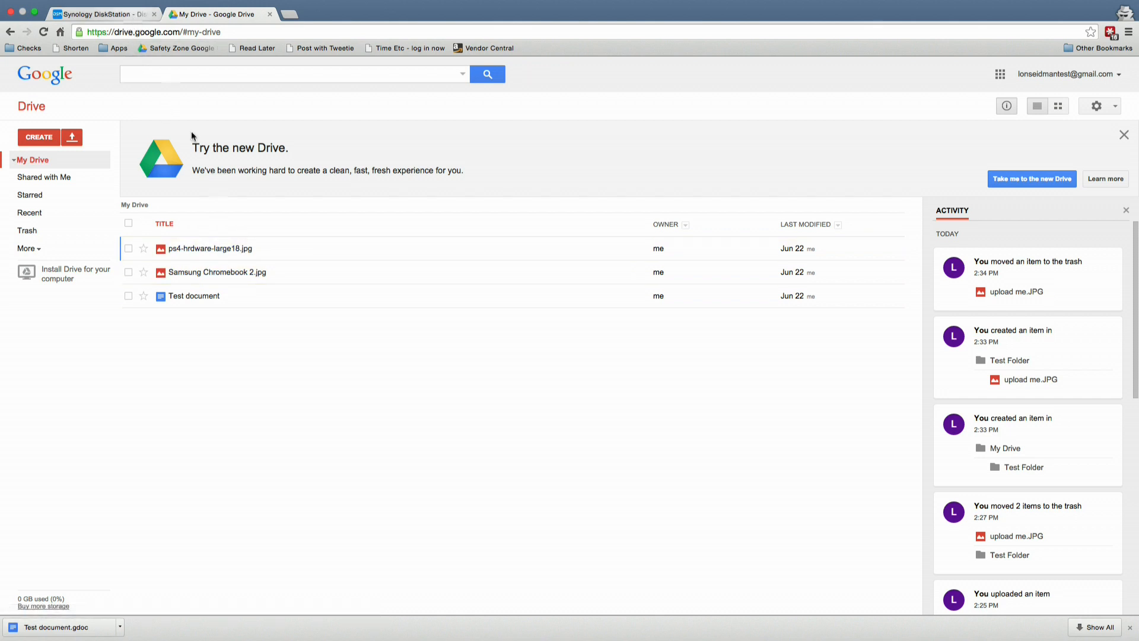
{"action": "mouse_move", "coordinate": [39, 139]}
{"action": "type", "text": "TEs"}
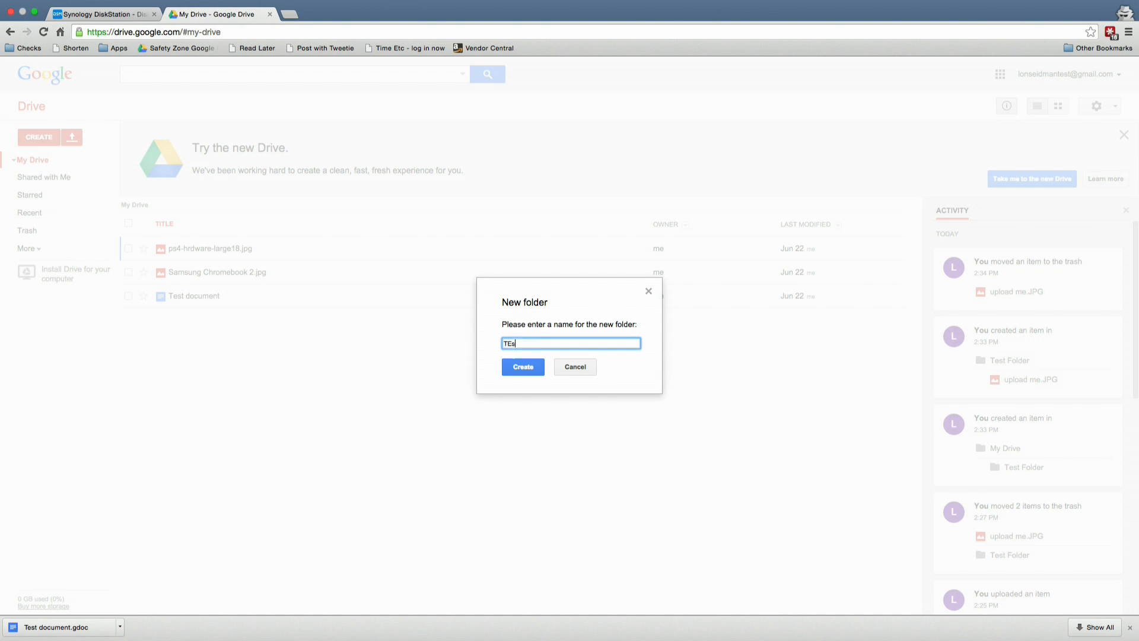
{"action": "left_click", "coordinate": [522, 365]}
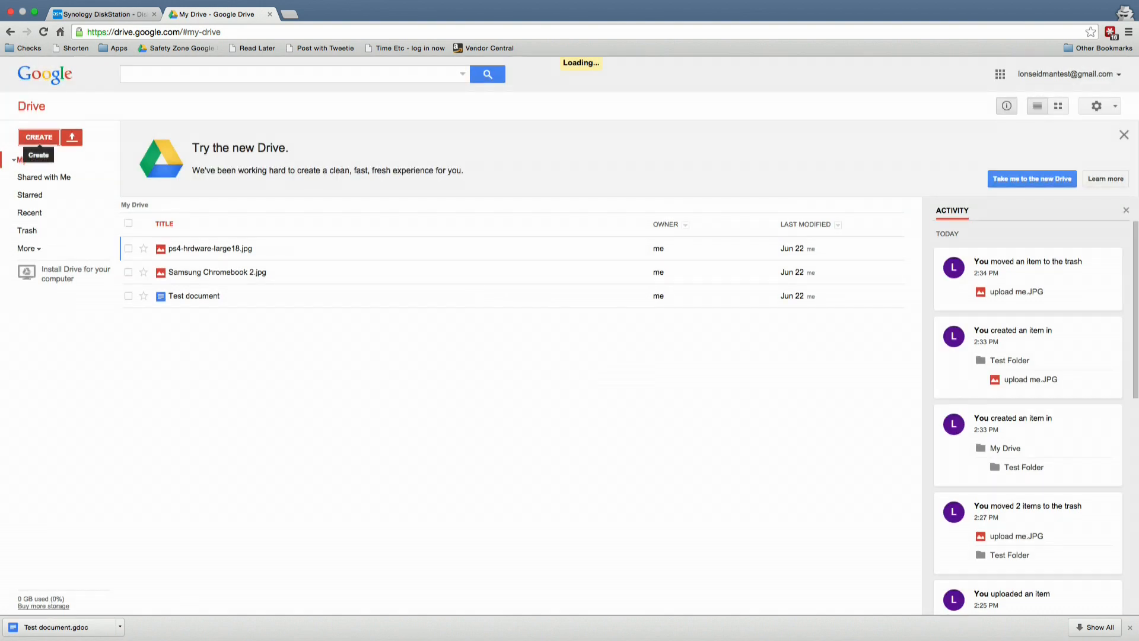
{"action": "left_click", "coordinate": [101, 14]}
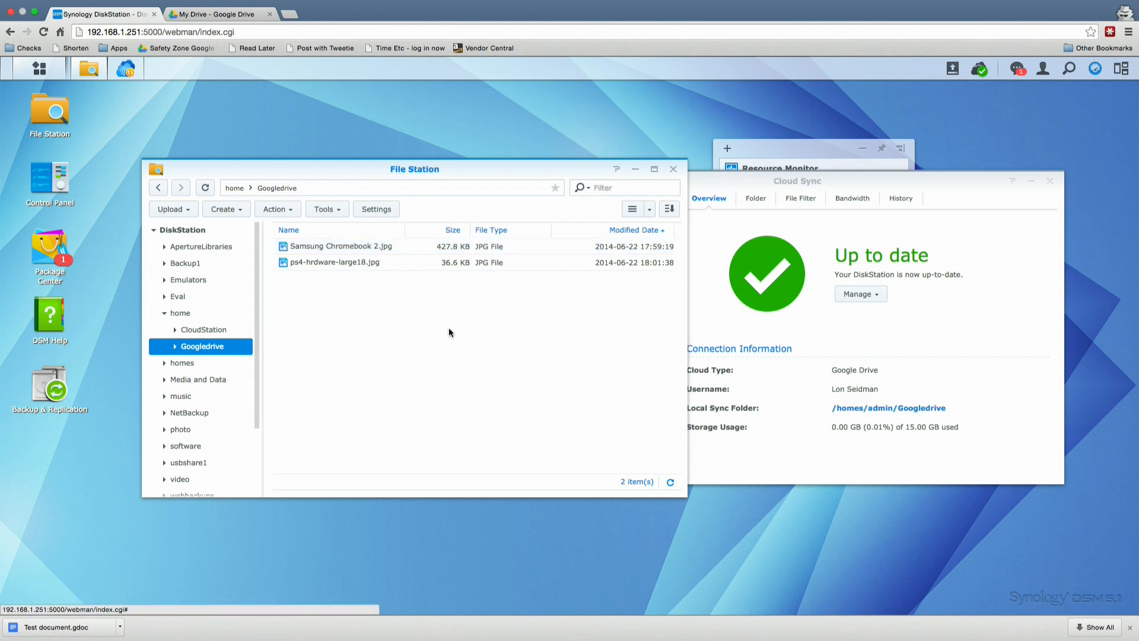
{"action": "mouse_move", "coordinate": [510, 217]}
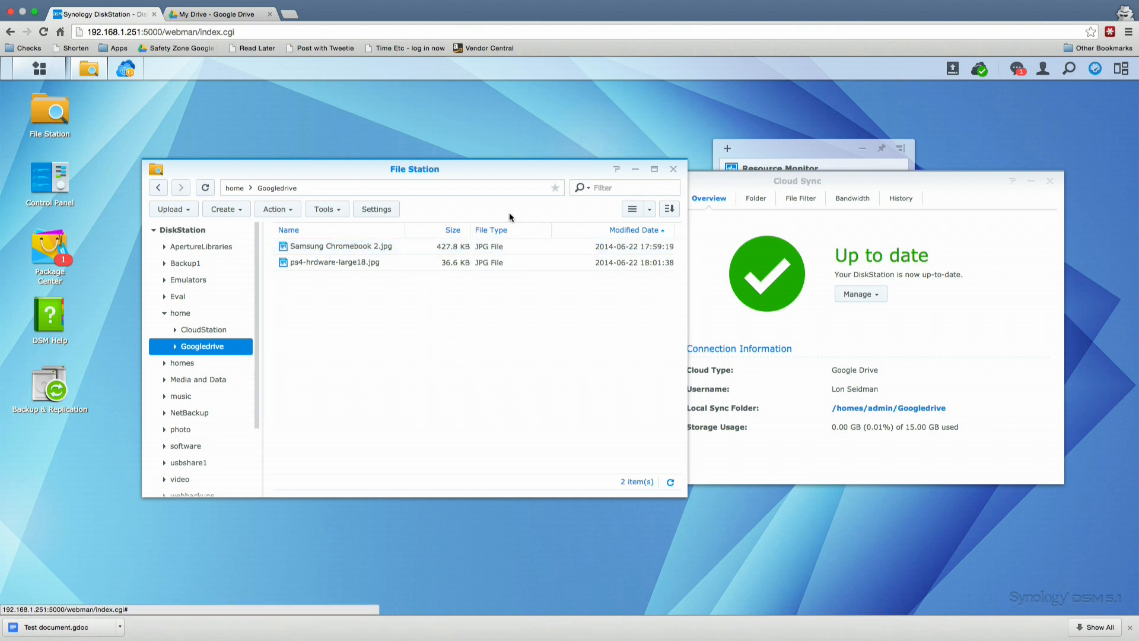
{"action": "mouse_move", "coordinate": [506, 200]}
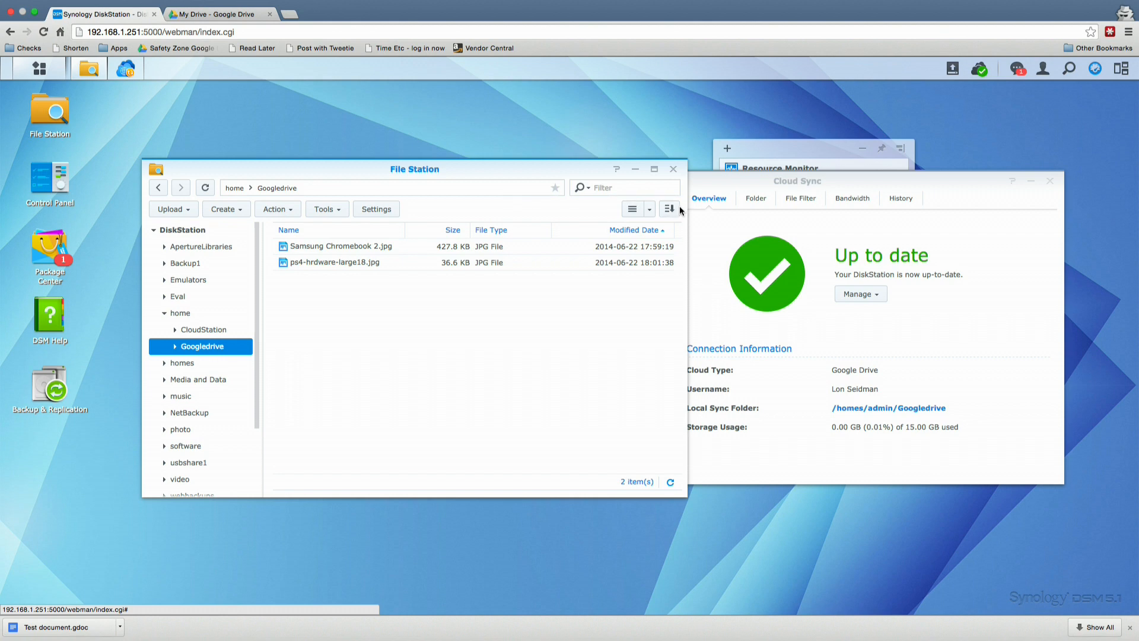
{"action": "mouse_move", "coordinate": [1067, 133]}
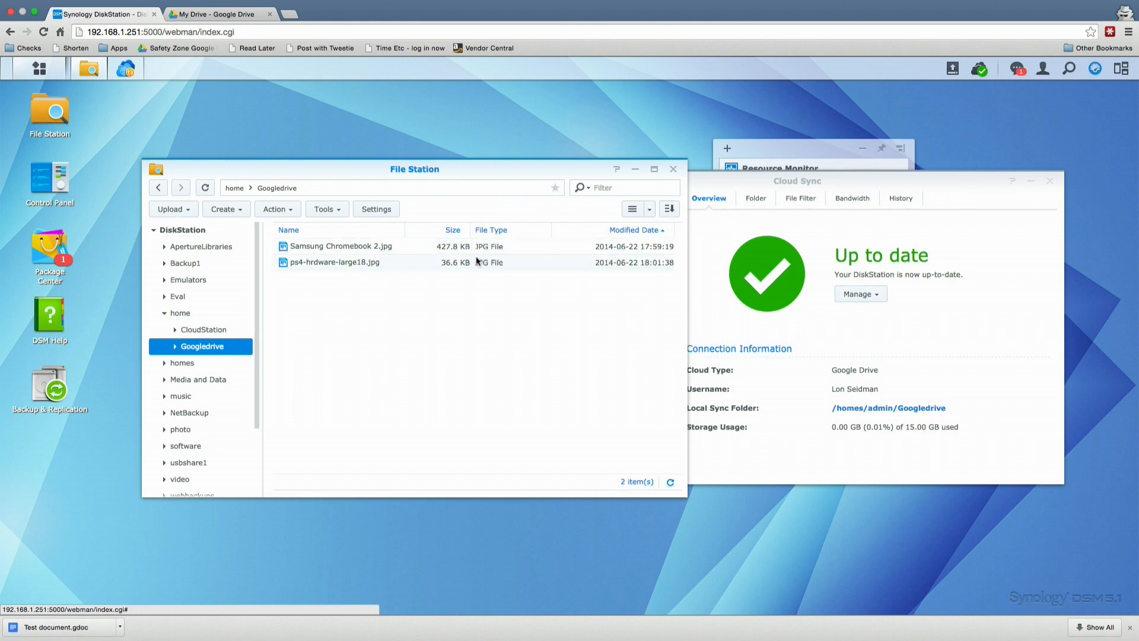
- Refresh DSM's Googledrive folder and open the newly synced, empty Test Folder
{"action": "left_click", "coordinate": [204, 329]}
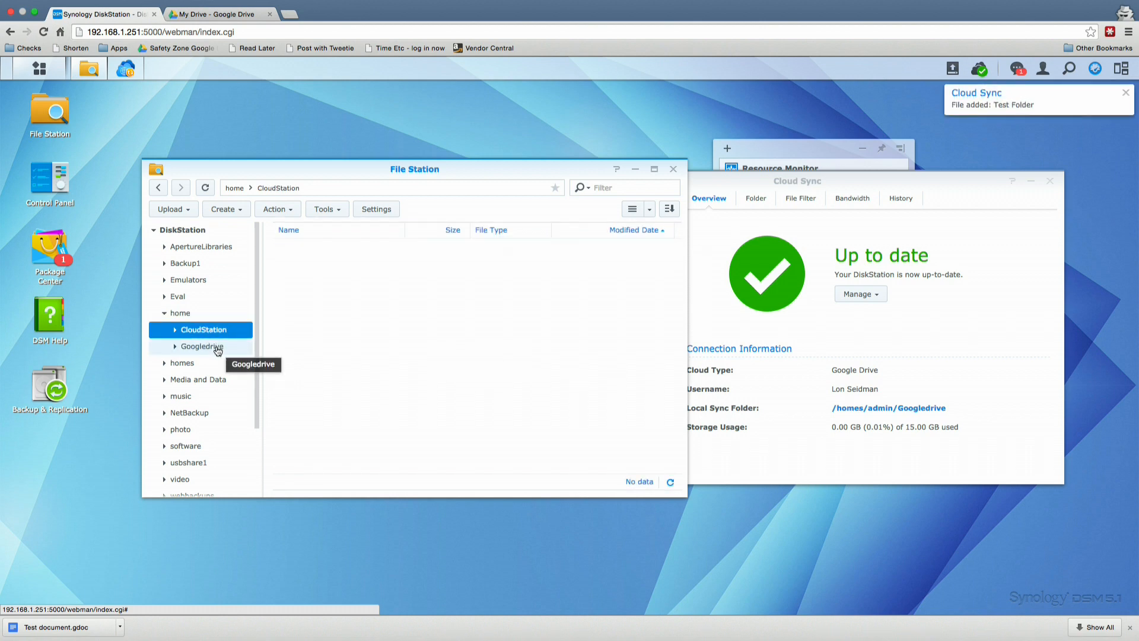
{"action": "left_click", "coordinate": [200, 346]}
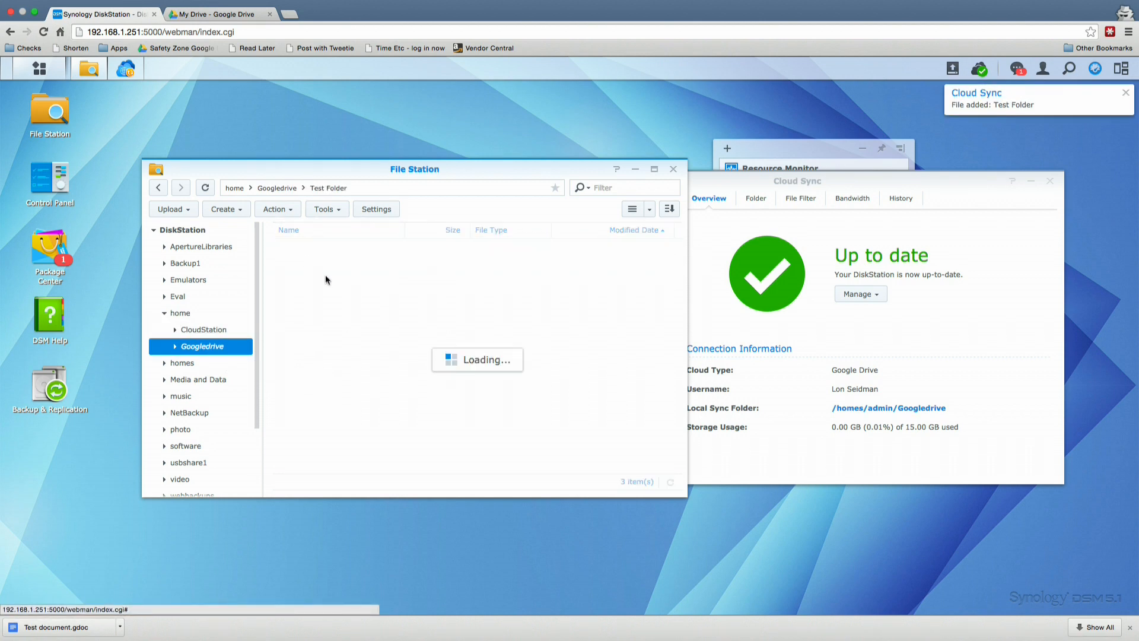
{"action": "left_click", "coordinate": [201, 345]}
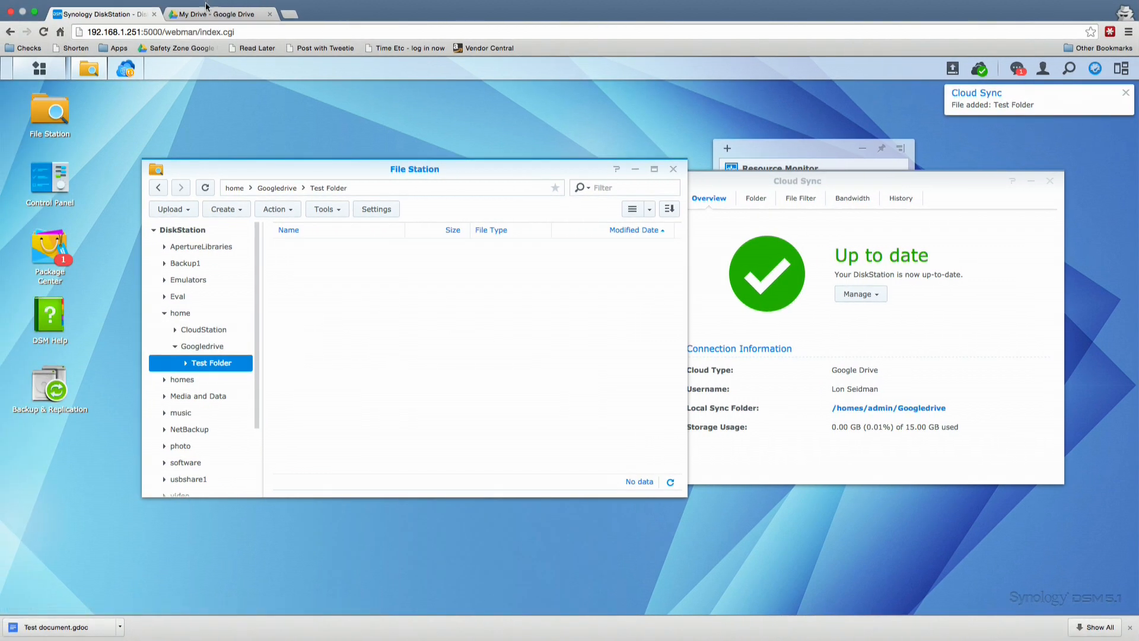
{"action": "left_click", "coordinate": [215, 14]}
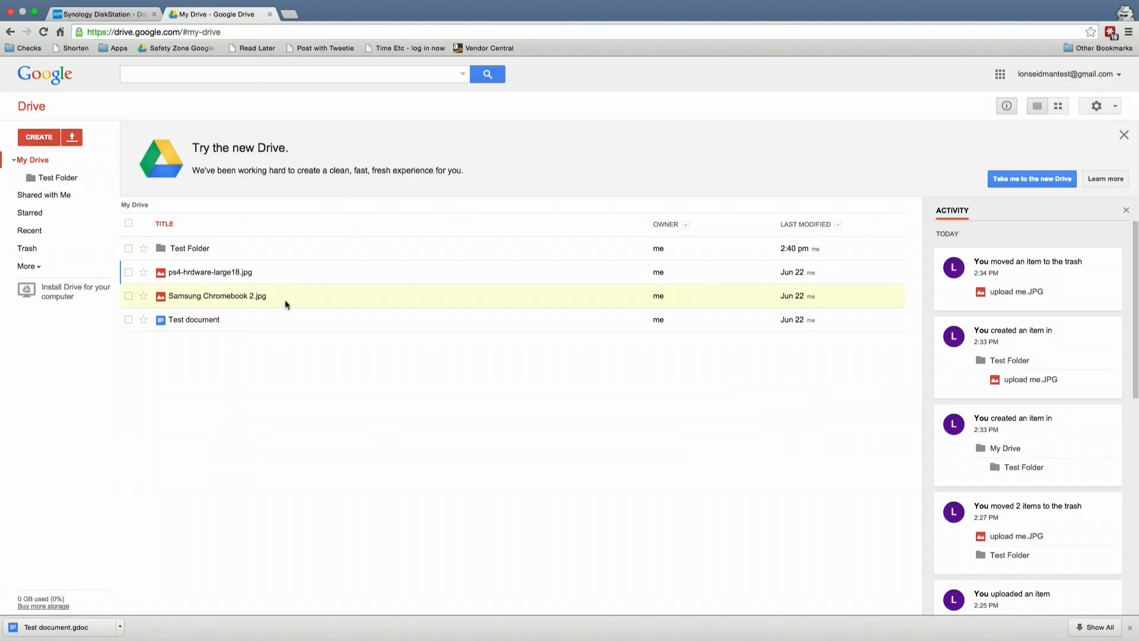
- Upload upload me.JPG from the Desktop into Google Drive's Test Folder and preview it
{"action": "left_click", "coordinate": [189, 248]}
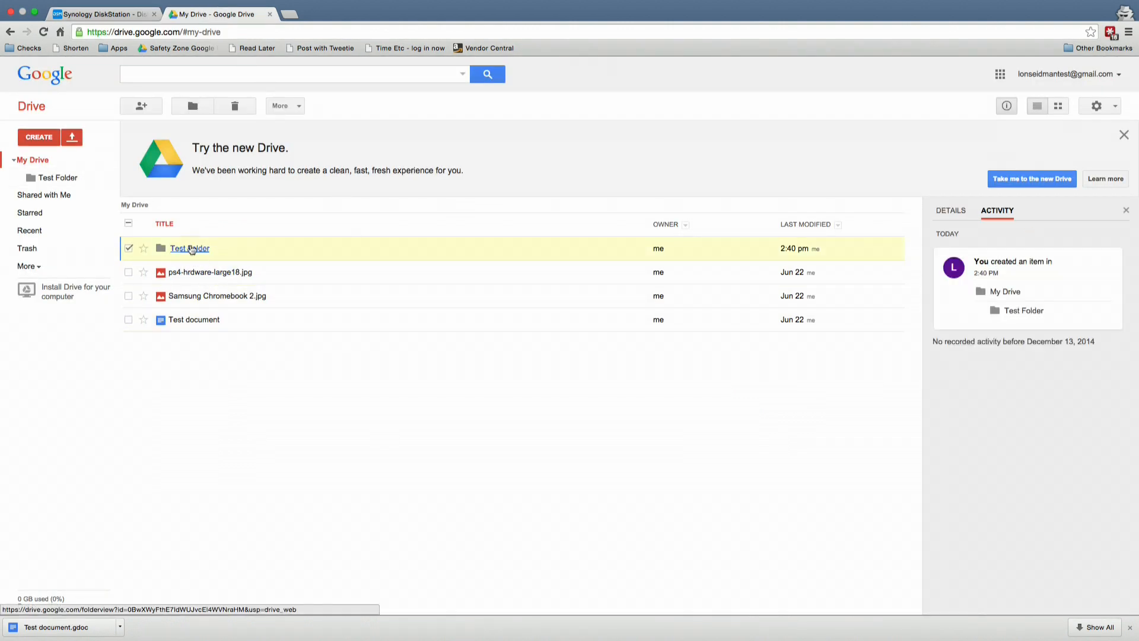
{"action": "double_click", "coordinate": [189, 248]}
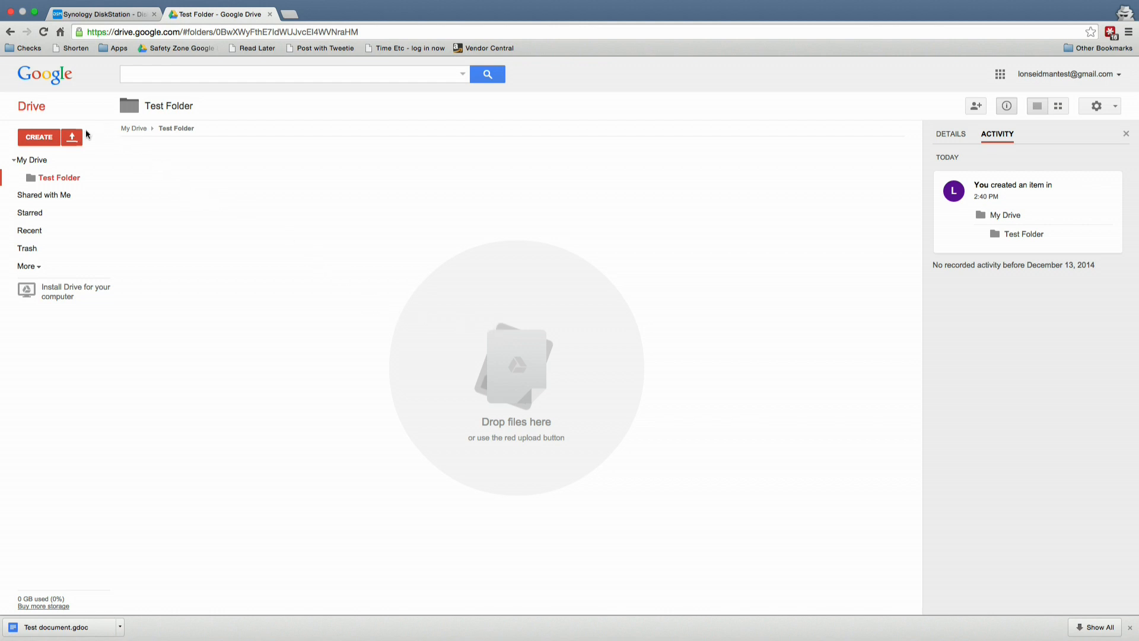
{"action": "left_click", "coordinate": [71, 137]}
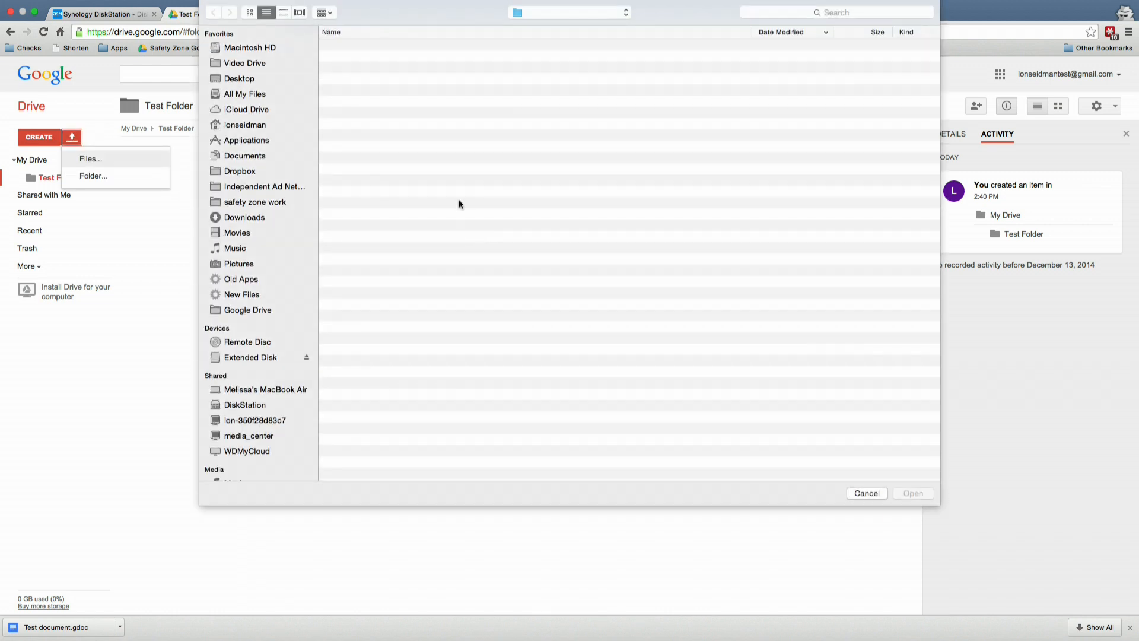
{"action": "left_click", "coordinate": [238, 78]}
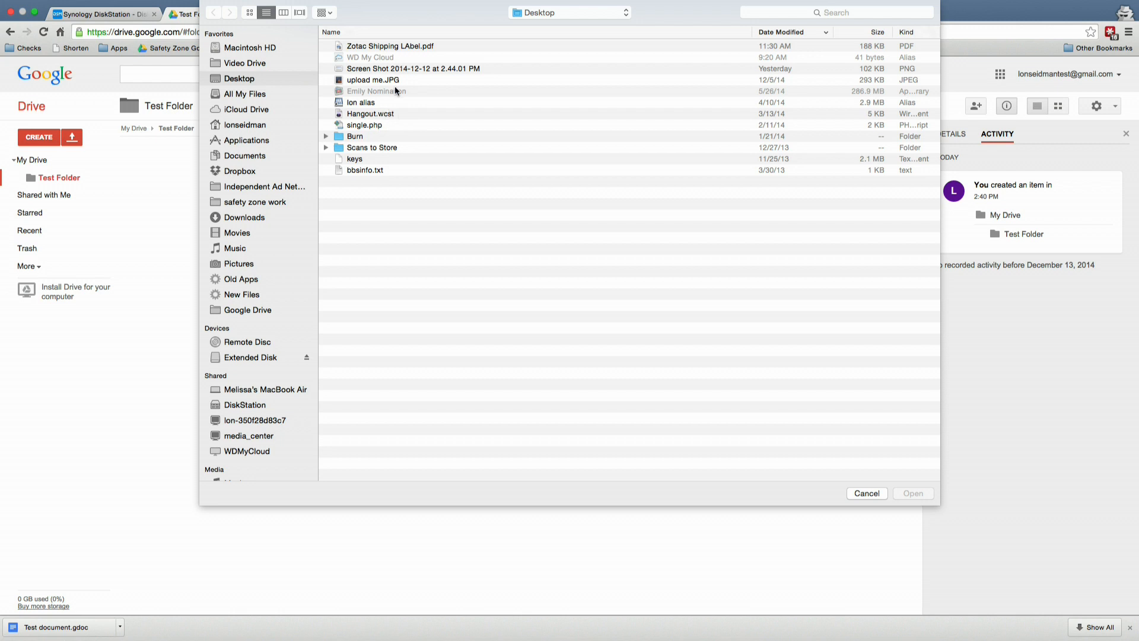
{"action": "left_click", "coordinate": [912, 493]}
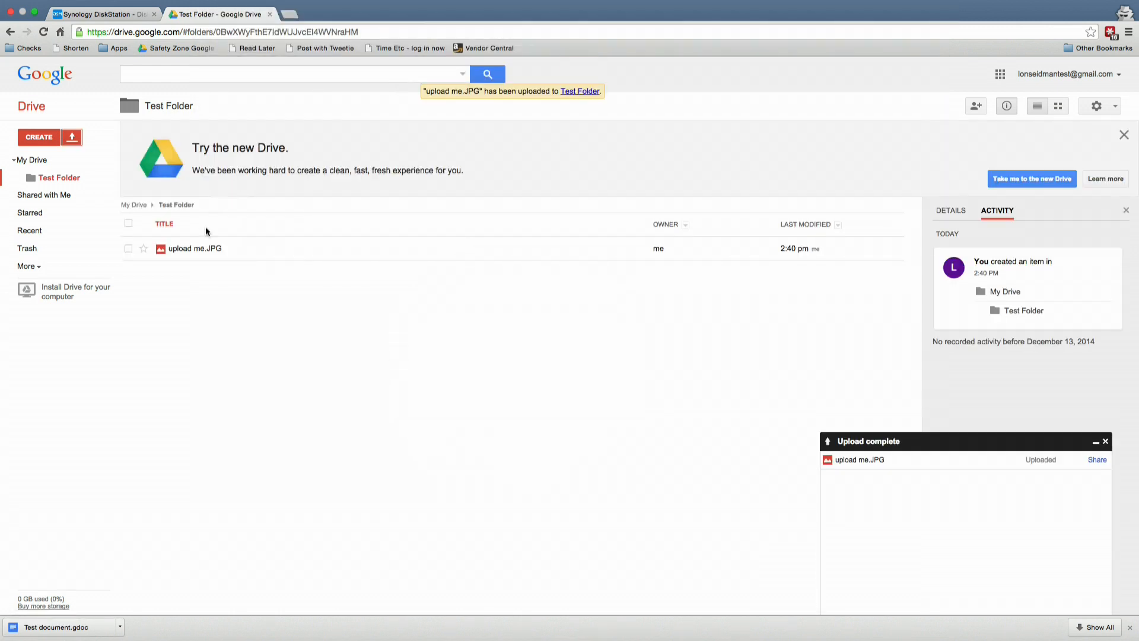
{"action": "double_click", "coordinate": [194, 247]}
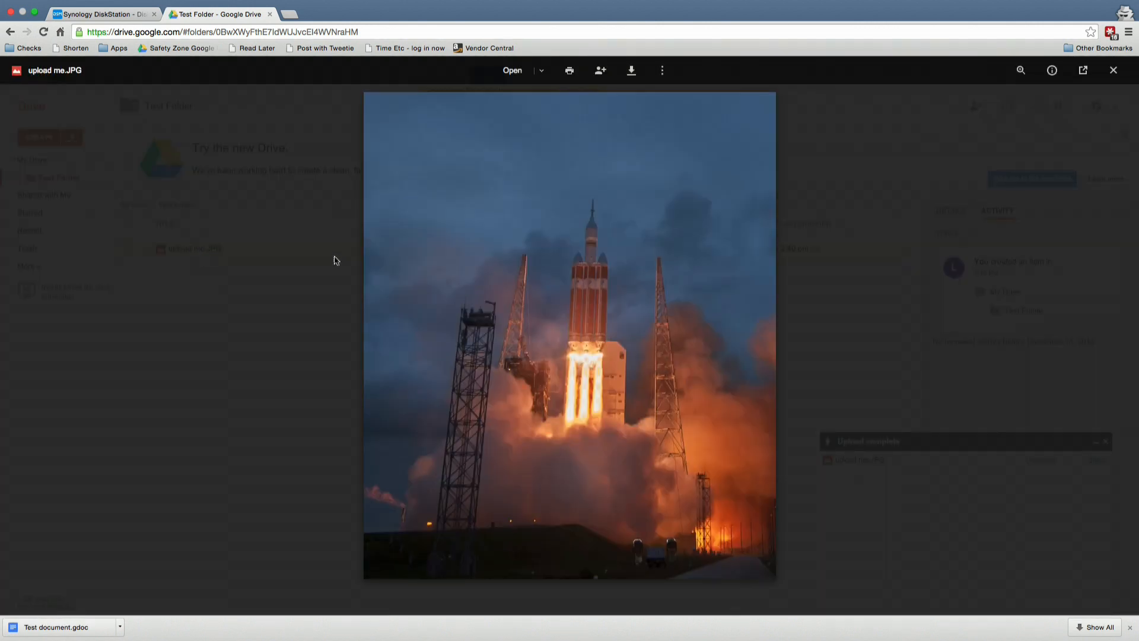
{"action": "mouse_move", "coordinate": [166, 85]}
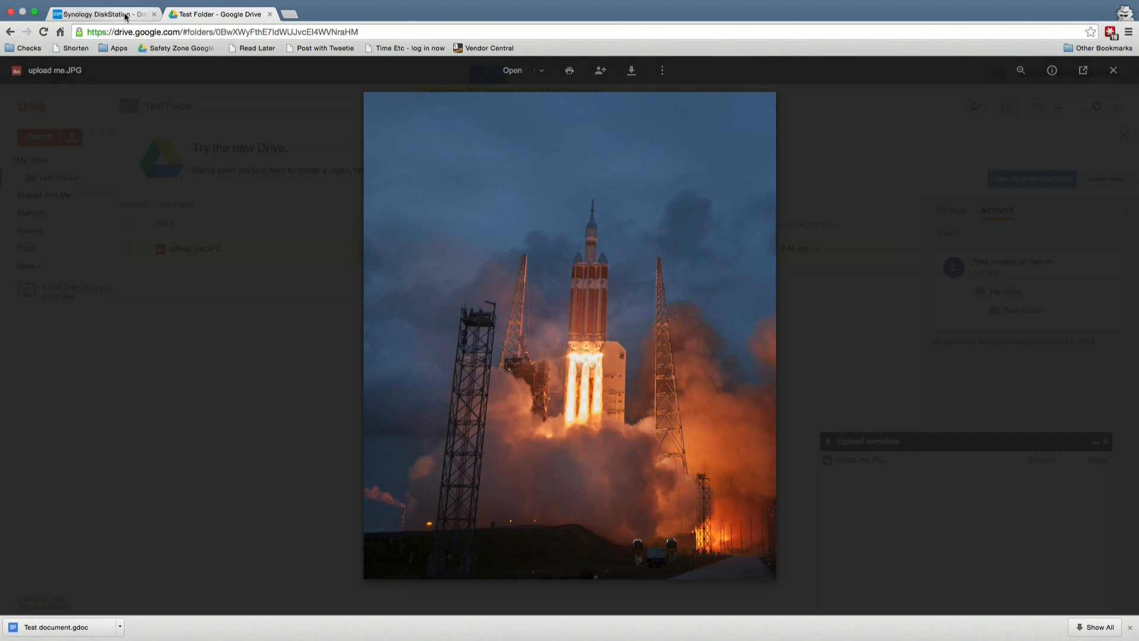
{"action": "left_click", "coordinate": [102, 14]}
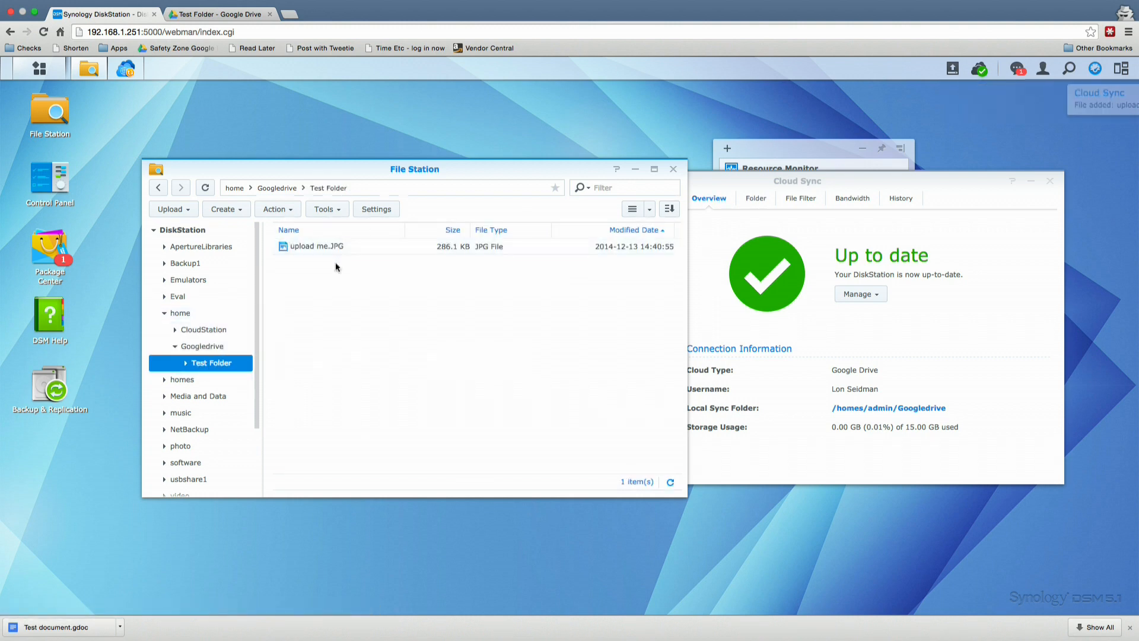
- Open DSM's Googledrive Test Folder to find the synced upload me.JPG
{"action": "double_click", "coordinate": [317, 246]}
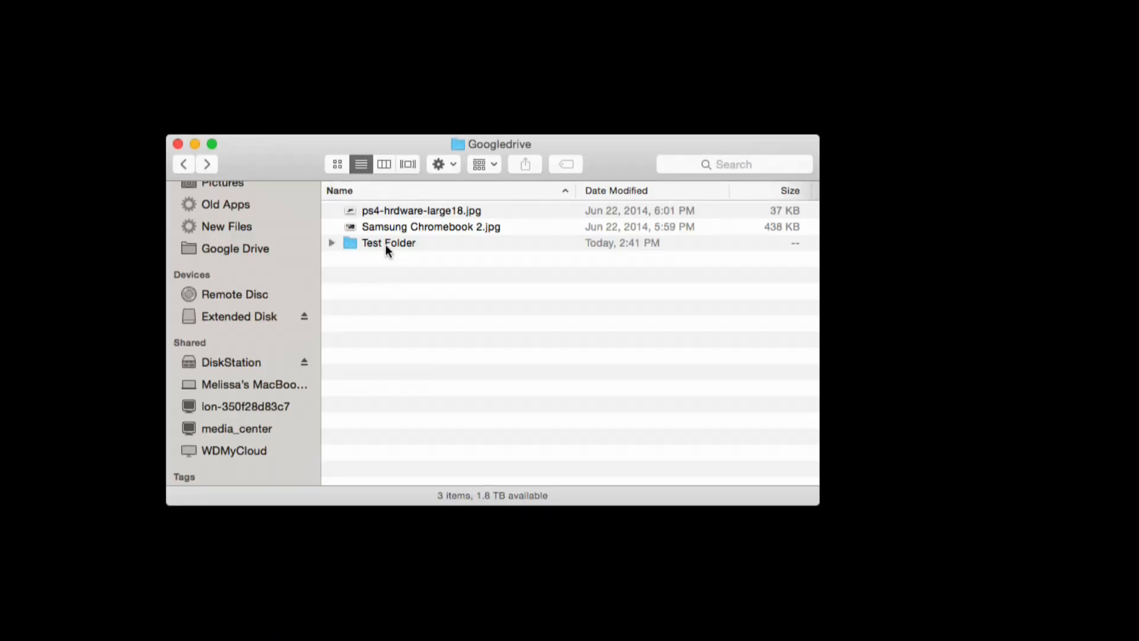
- Open the Mac's Googledrive Test Folder in Finder to reveal upload me.JPG
{"action": "double_click", "coordinate": [388, 243]}
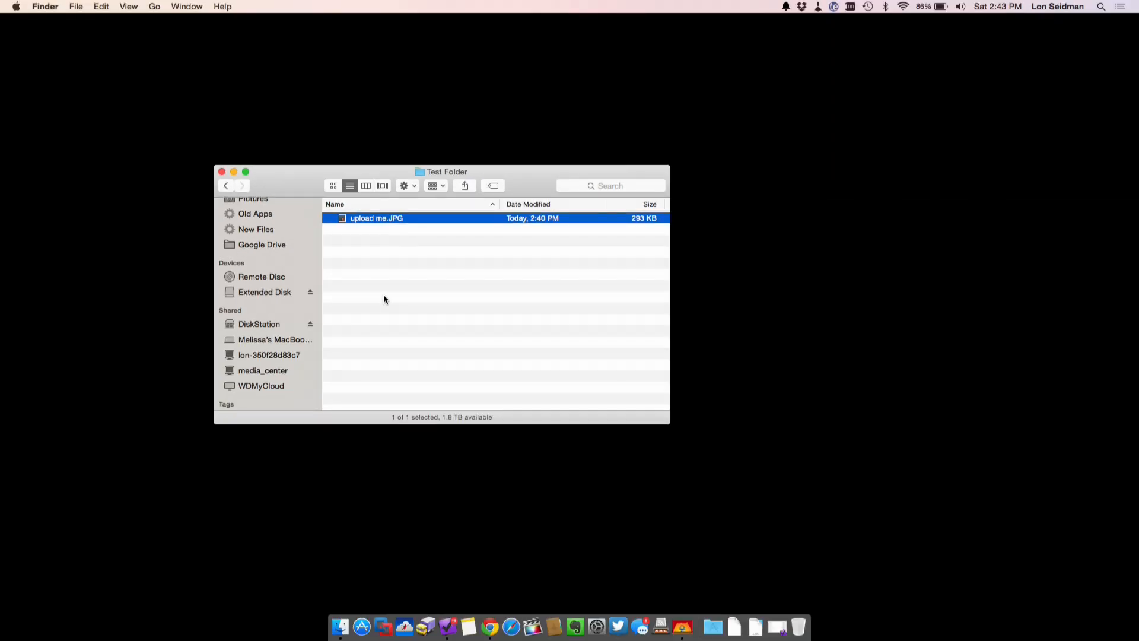
{"action": "mouse_move", "coordinate": [634, 352]}
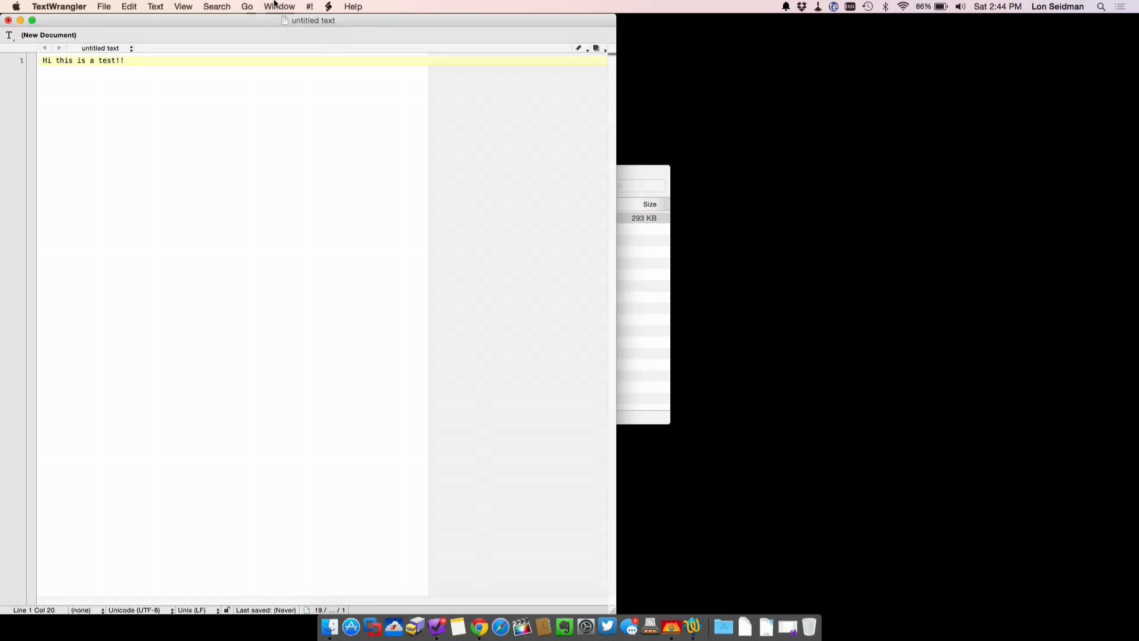
- Save the 'Hi this is a test!!' note as test file.txt in the synced folder
{"action": "left_click", "coordinate": [104, 7]}
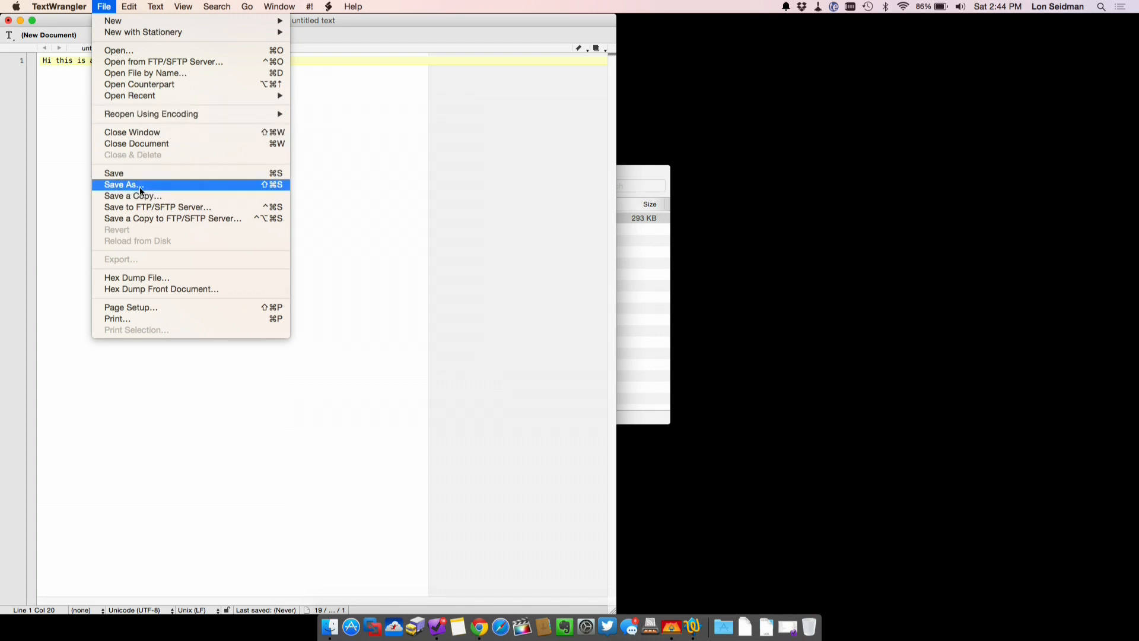
{"action": "left_click", "coordinate": [122, 183]}
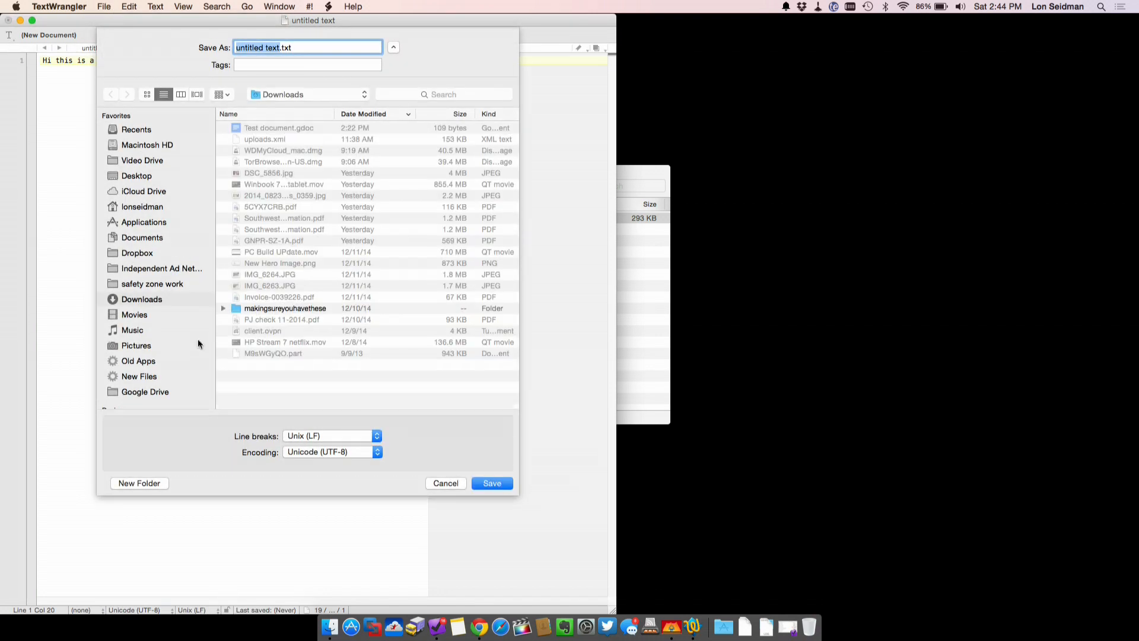
{"action": "mouse_move", "coordinate": [174, 307]}
{"action": "type", "text": "test"}
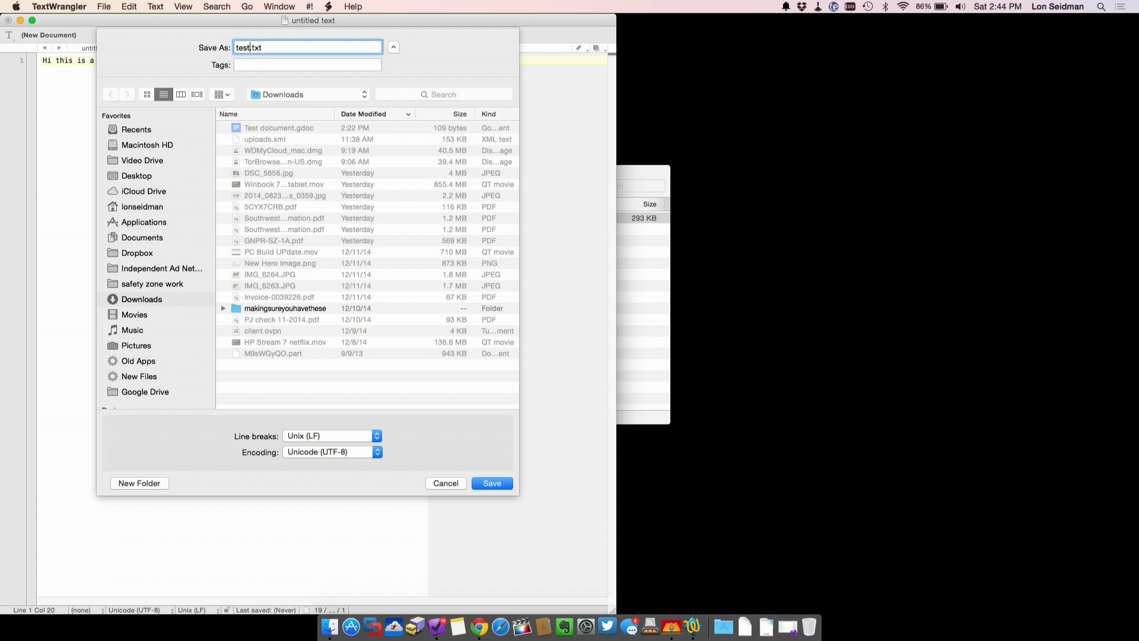
{"action": "left_click", "coordinate": [491, 483]}
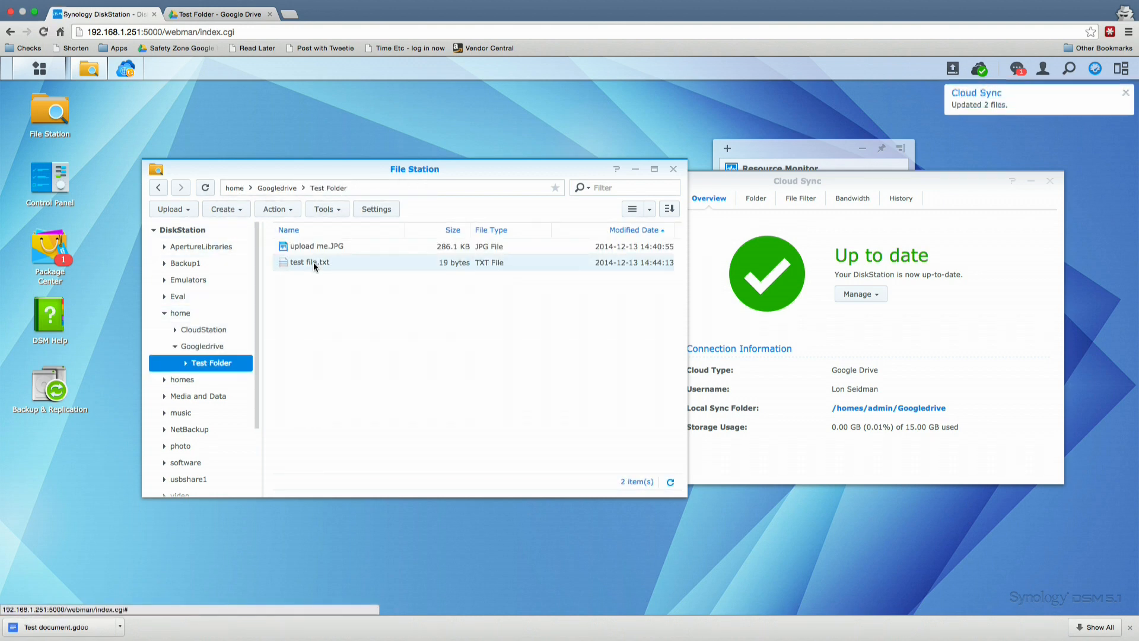
- Open test file.txt in DSM's Text Editor to confirm 'Hi this is a test!!', then close it
{"action": "right_click", "coordinate": [308, 262]}
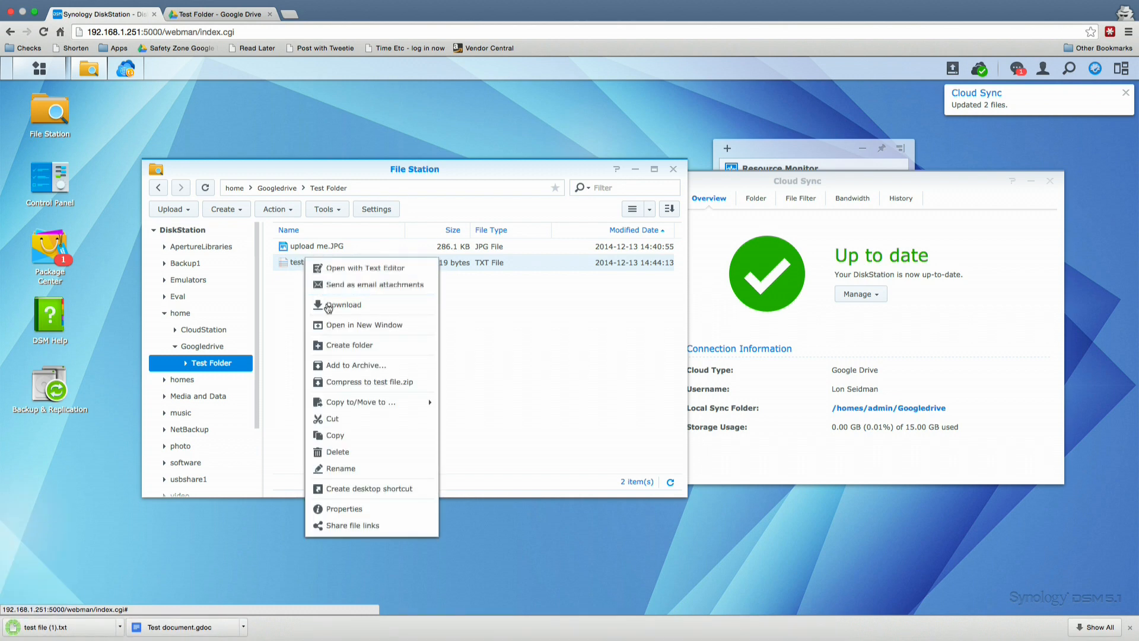
{"action": "left_click", "coordinate": [366, 267]}
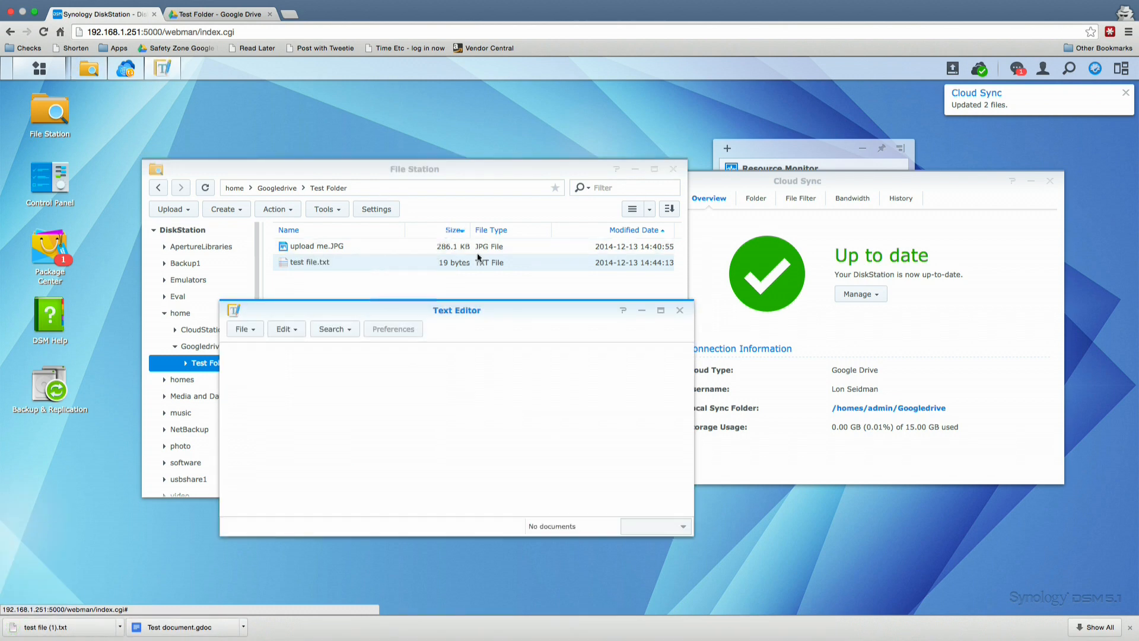
{"action": "double_click", "coordinate": [309, 262]}
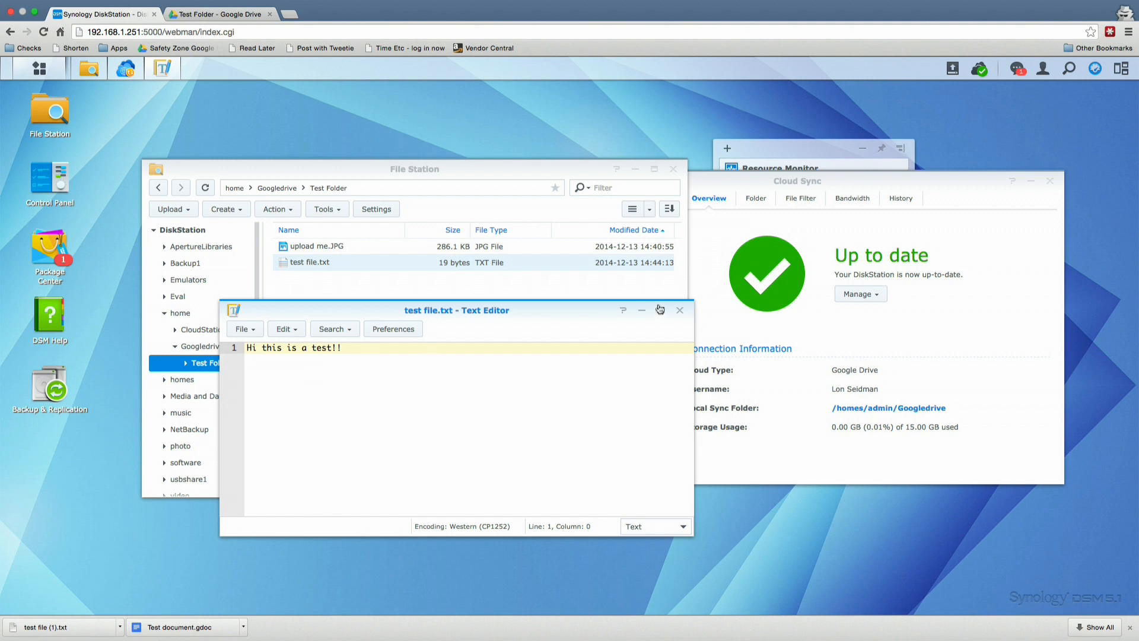
{"action": "left_click", "coordinate": [218, 14]}
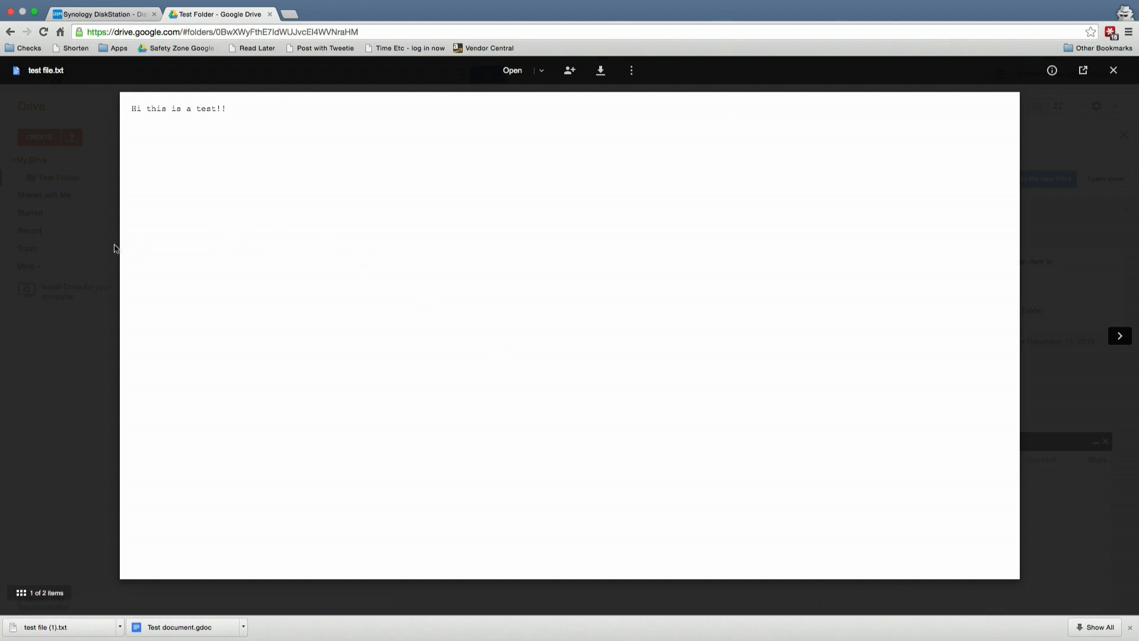
{"action": "left_click", "coordinate": [101, 14]}
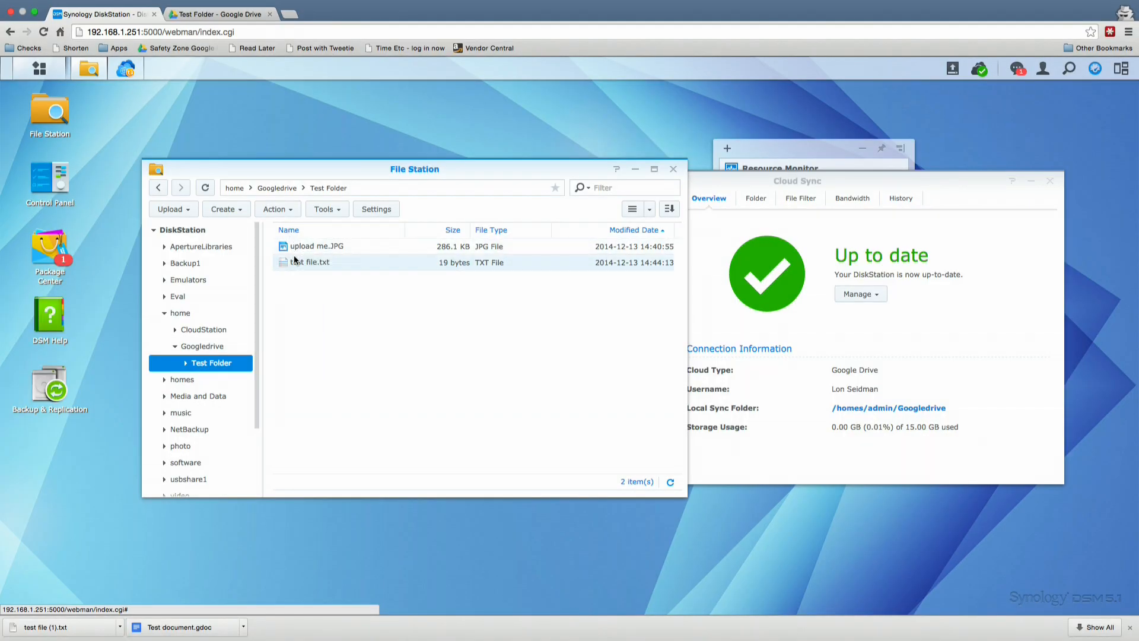
- Add the line 'Adding new text' to test file.txt in DSM's Text Editor and save
{"action": "right_click", "coordinate": [310, 262]}
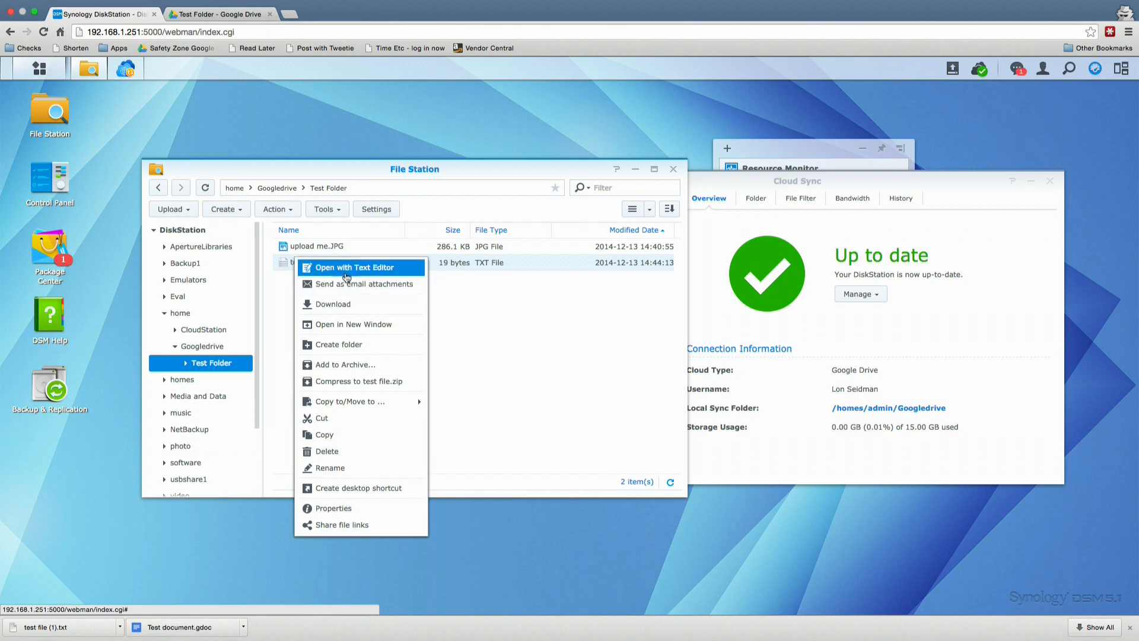
{"action": "left_click", "coordinate": [356, 268]}
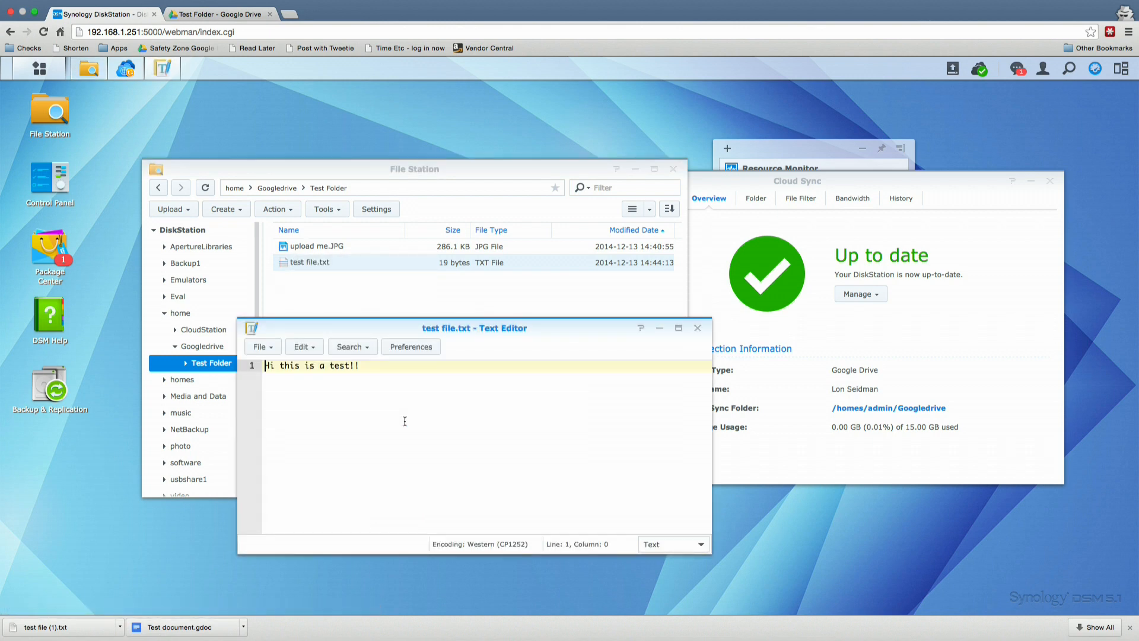
{"action": "type", "text": "Adding new"}
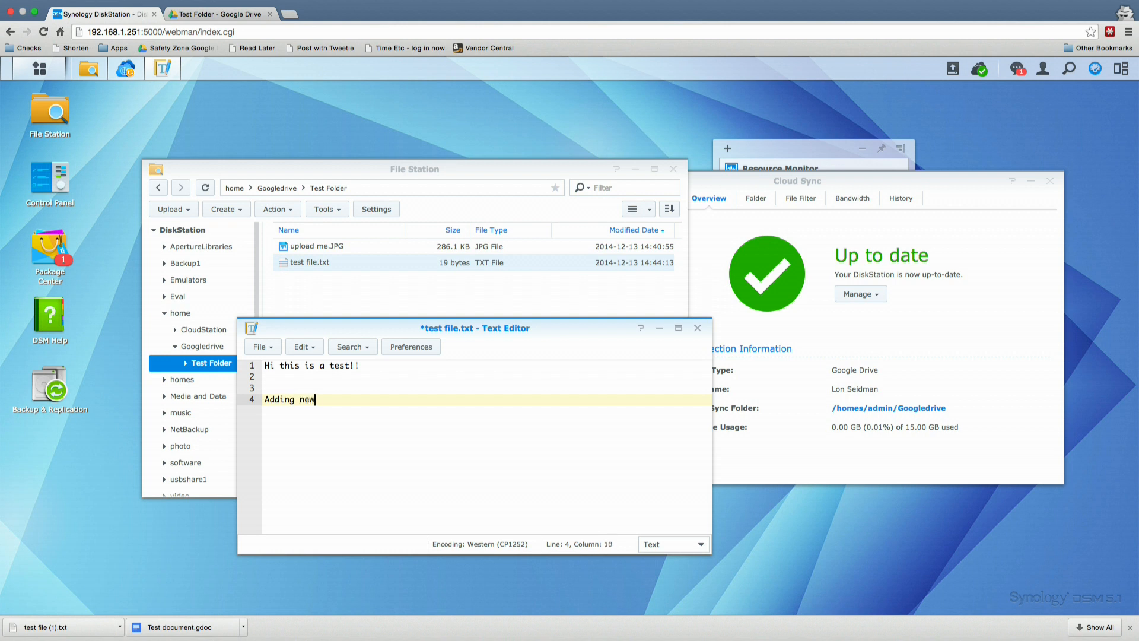
{"action": "left_click", "coordinate": [260, 347]}
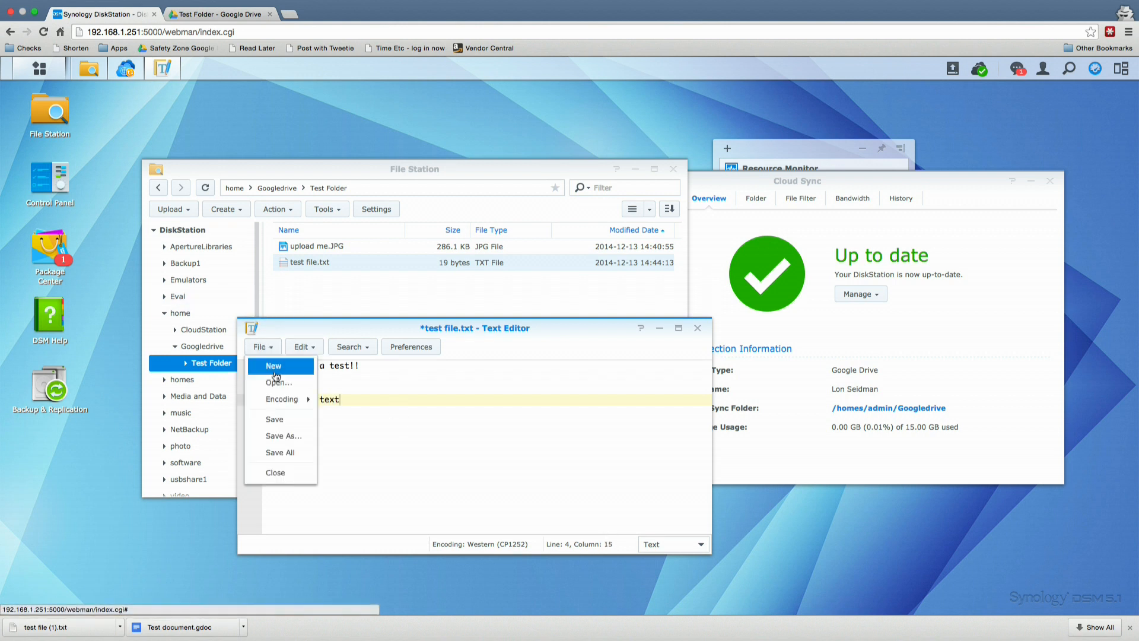
{"action": "left_click", "coordinate": [274, 418]}
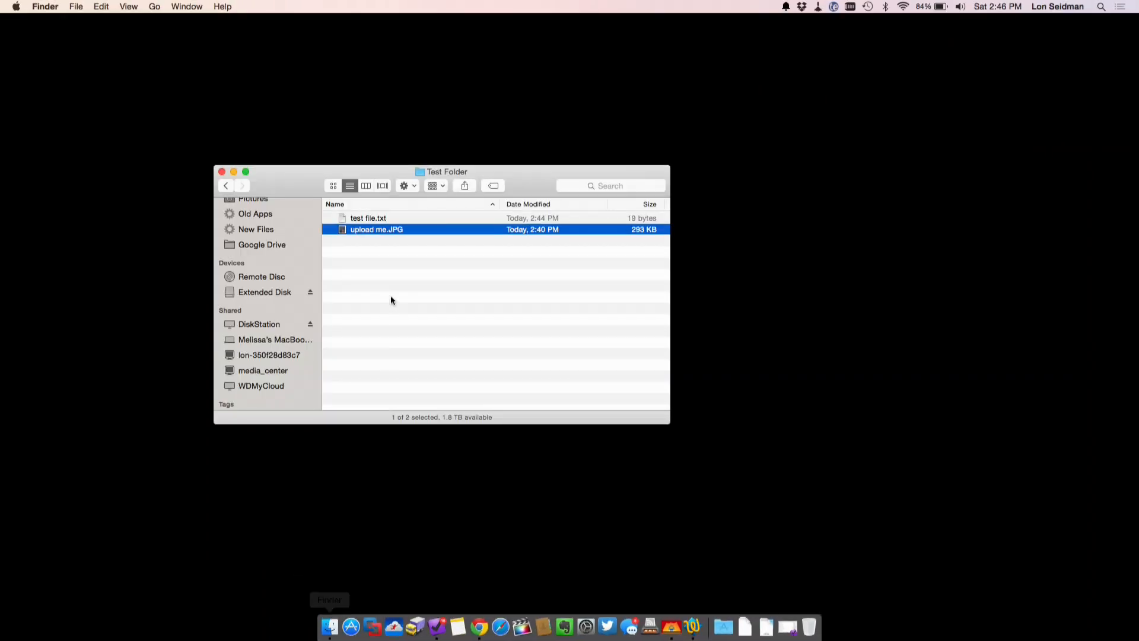
- Check the Mac's Finder Test Folder for the newly synced test file.txt
{"action": "double_click", "coordinate": [368, 217]}
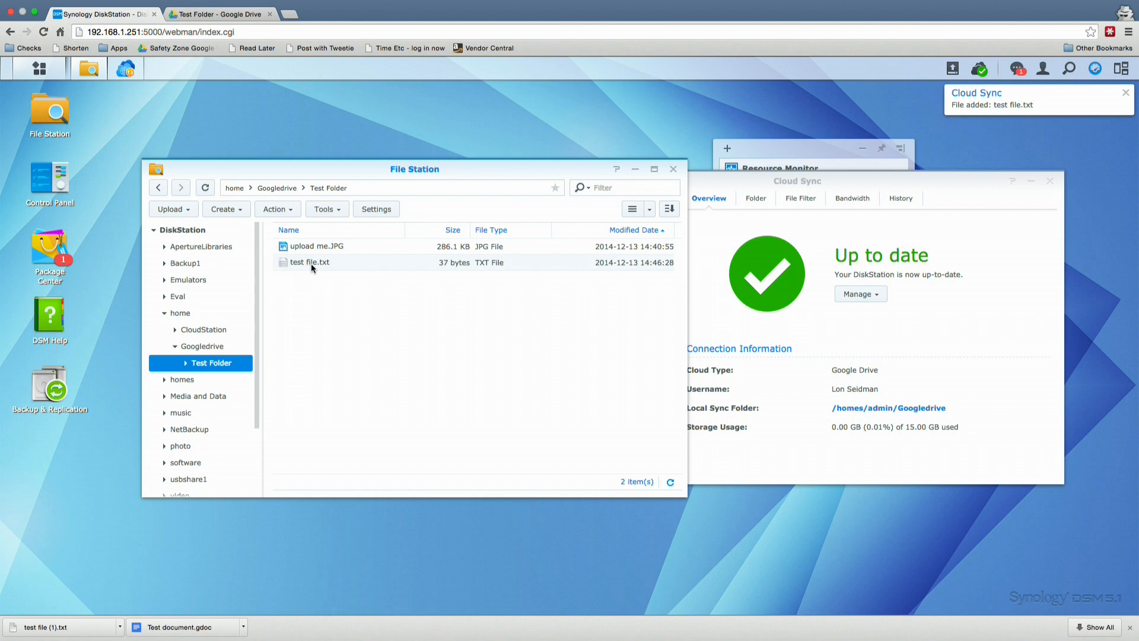
- Preview test file.txt in Google Drive to confirm the 'Adding new text' line synced
{"action": "left_click", "coordinate": [218, 13]}
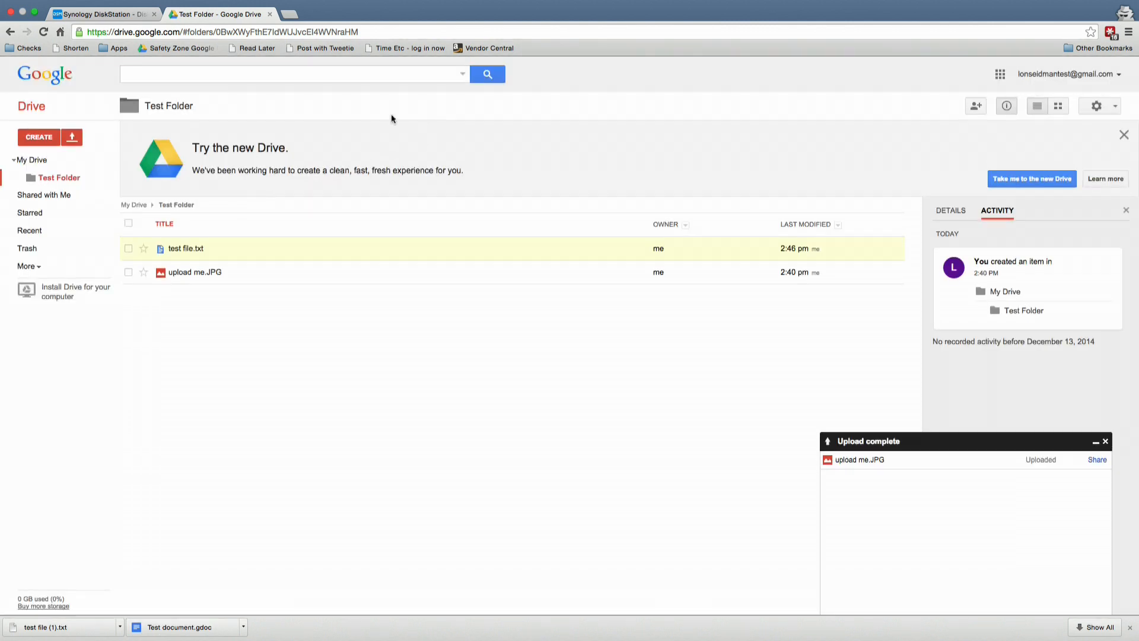
{"action": "left_click", "coordinate": [30, 159]}
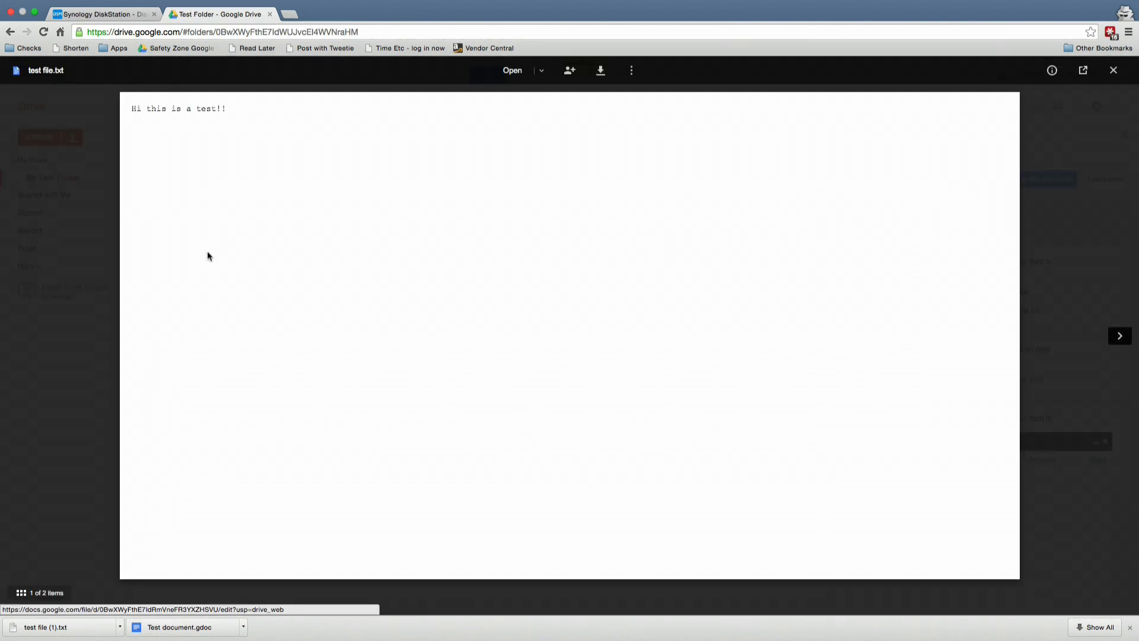
{"action": "left_click", "coordinate": [102, 13]}
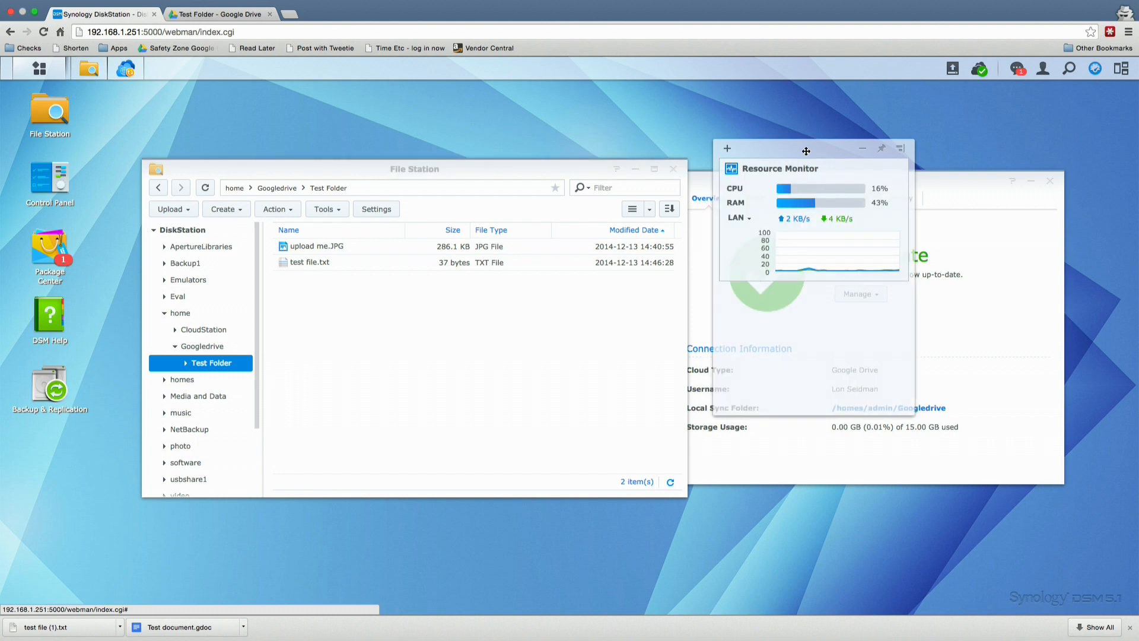
{"action": "left_click", "coordinate": [1016, 69]}
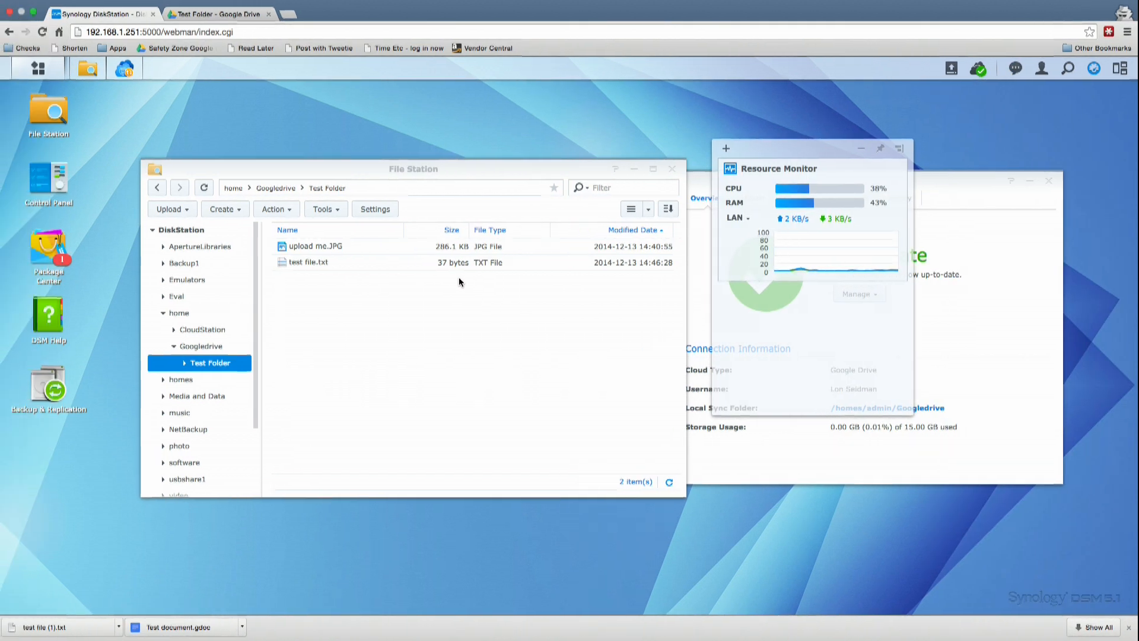
{"action": "left_click", "coordinate": [218, 14]}
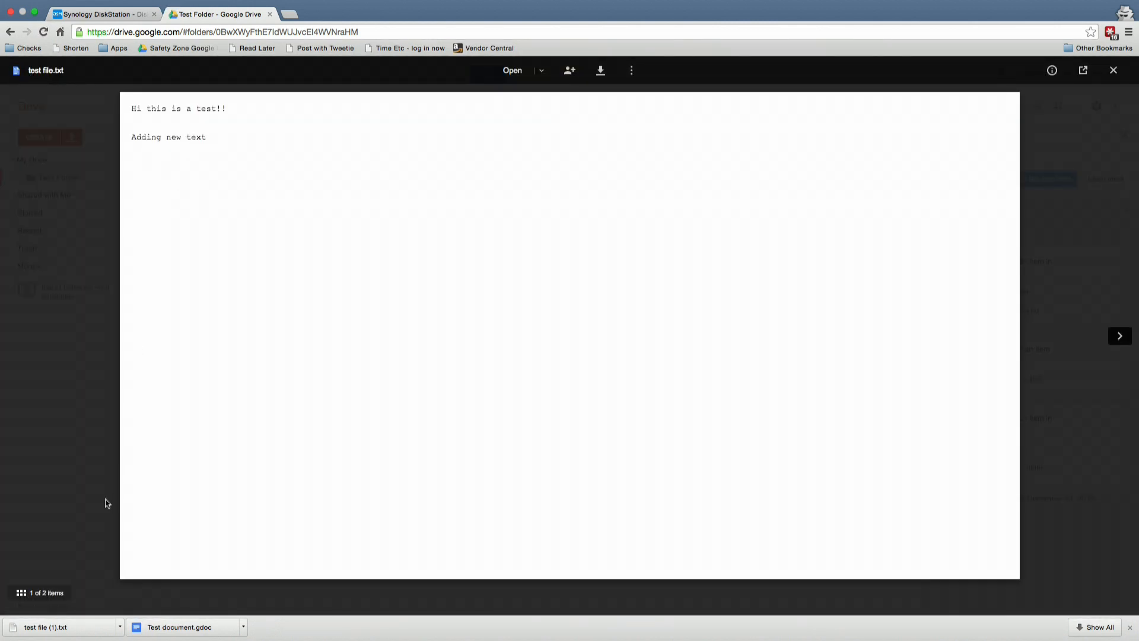
{"action": "mouse_move", "coordinate": [81, 473]}
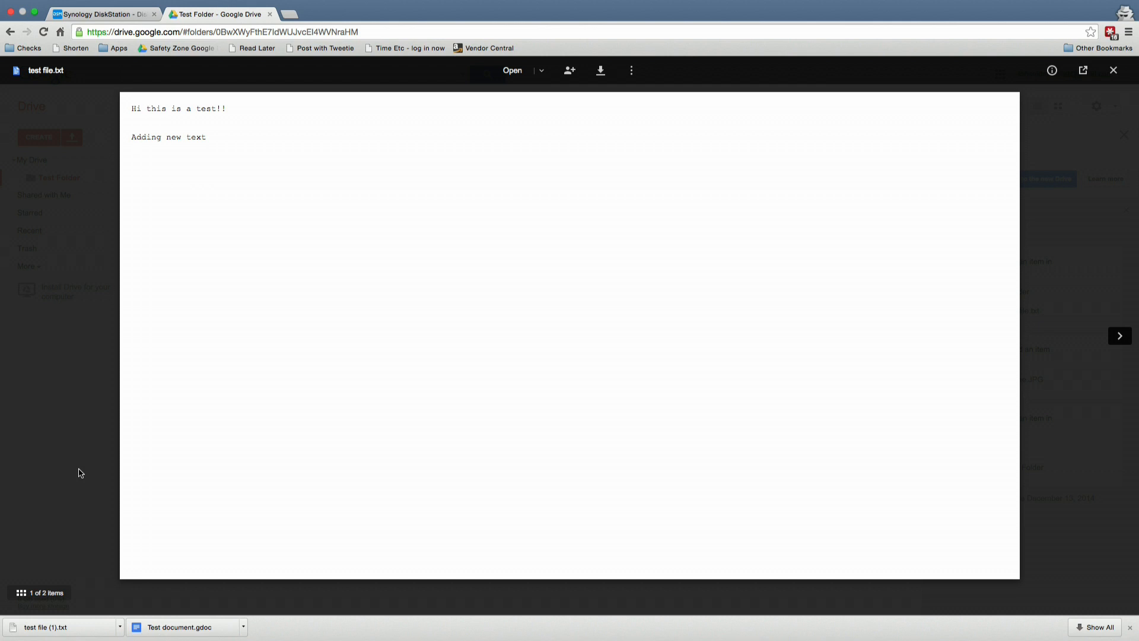
{"action": "left_click", "coordinate": [1113, 70]}
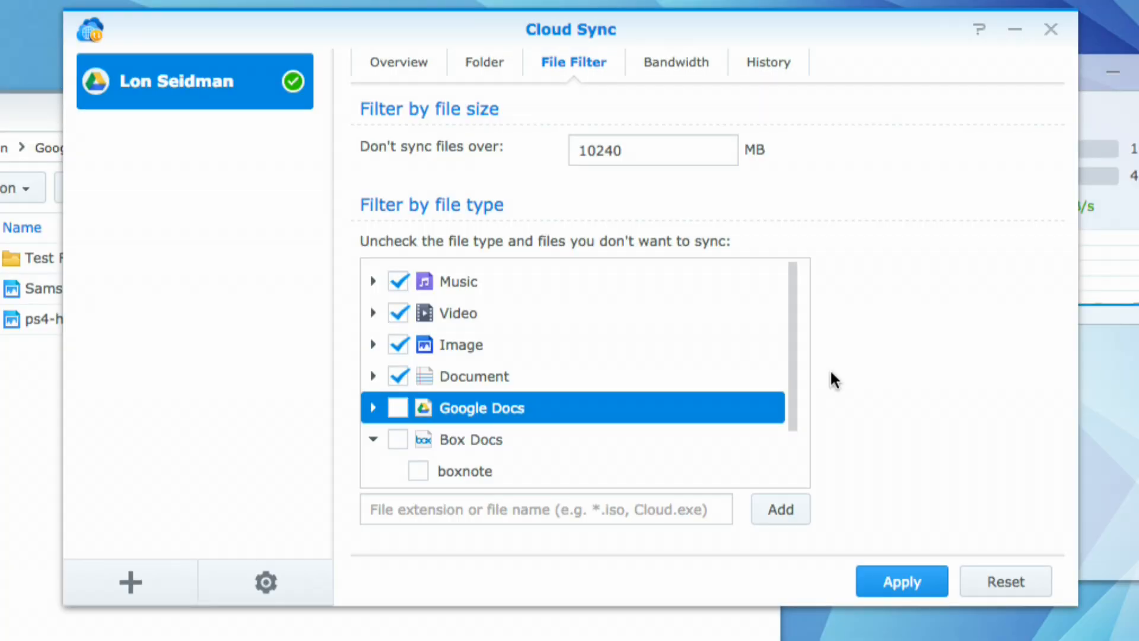
{"action": "mouse_move", "coordinate": [718, 361]}
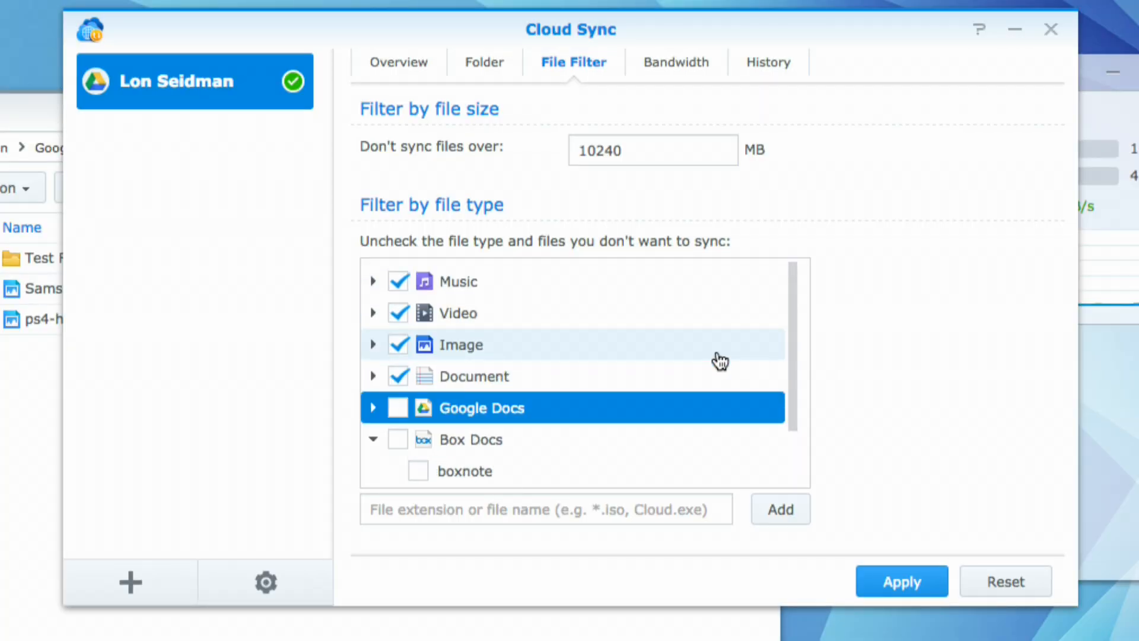
{"action": "mouse_move", "coordinate": [497, 313]}
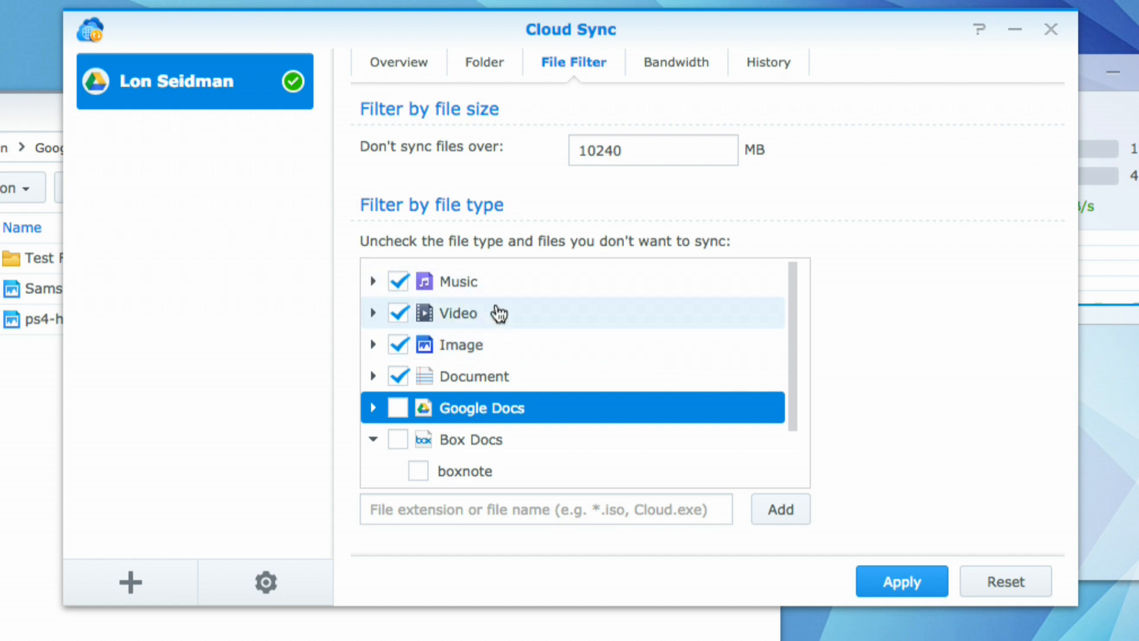
{"action": "left_click", "coordinate": [373, 375]}
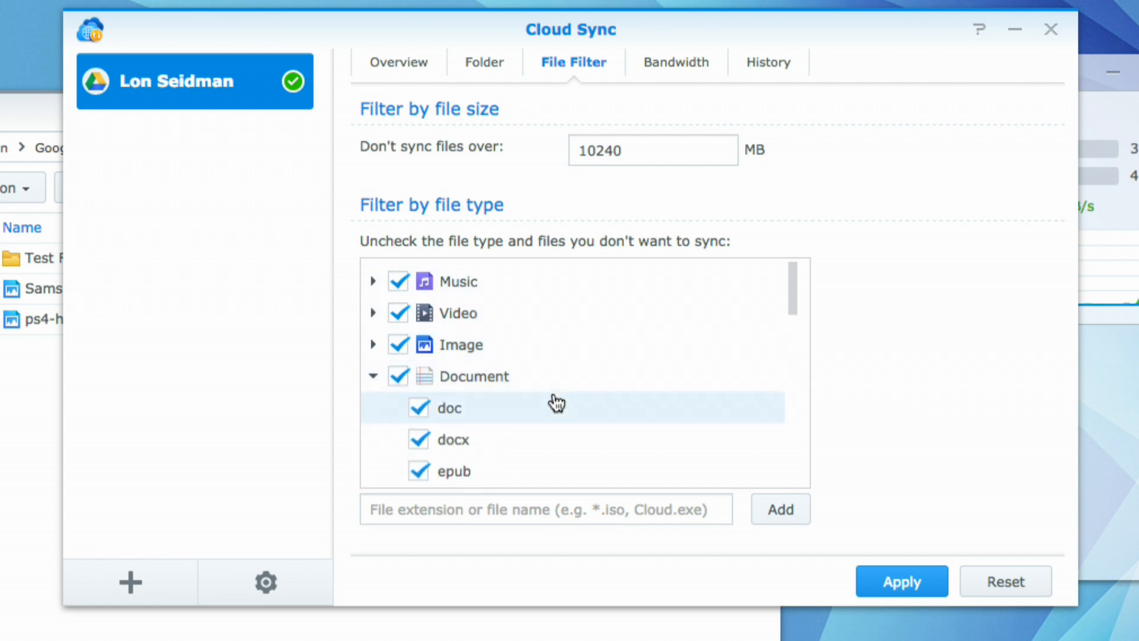
{"action": "scroll", "scroll_direction": "down", "scroll_amount": 3}
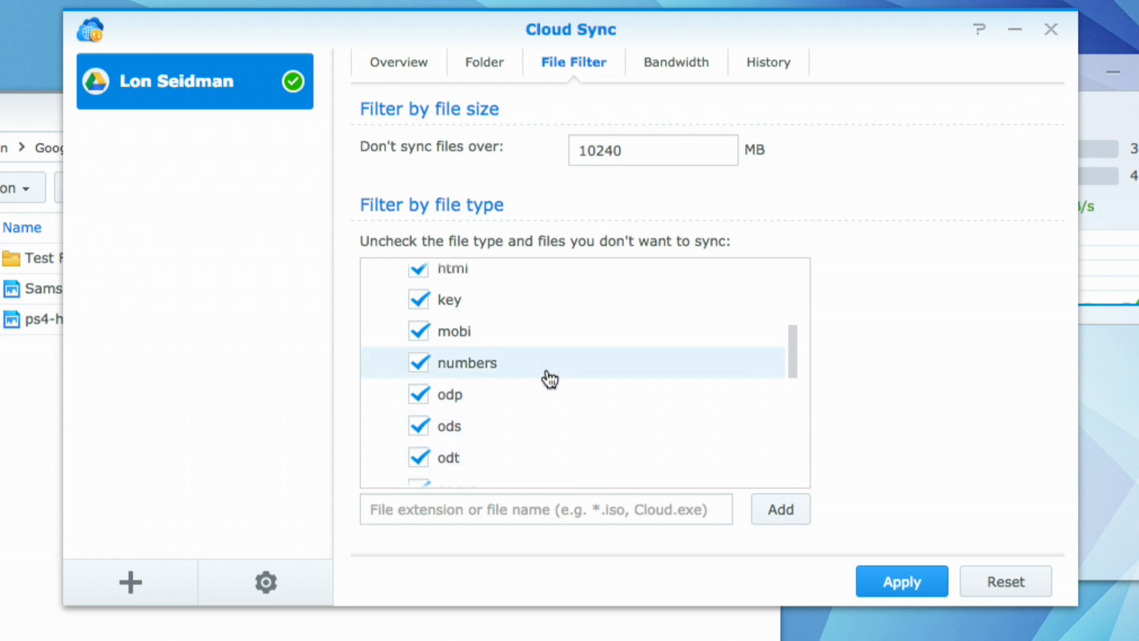
{"action": "scroll", "scroll_direction": "up", "scroll_amount": 3}
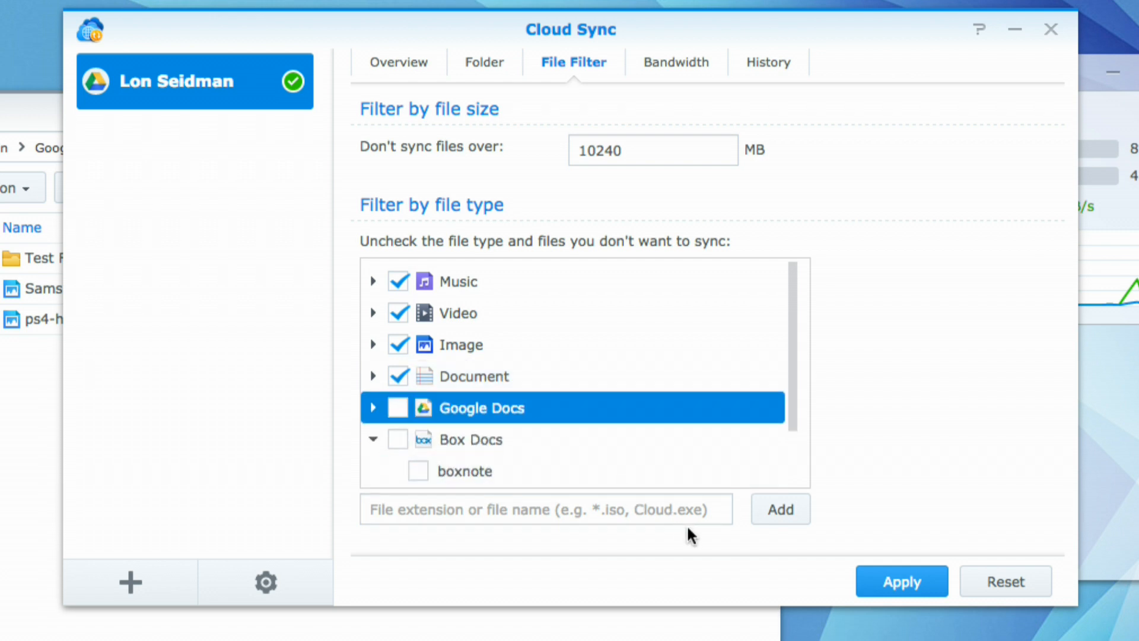
{"action": "mouse_move", "coordinate": [670, 545]}
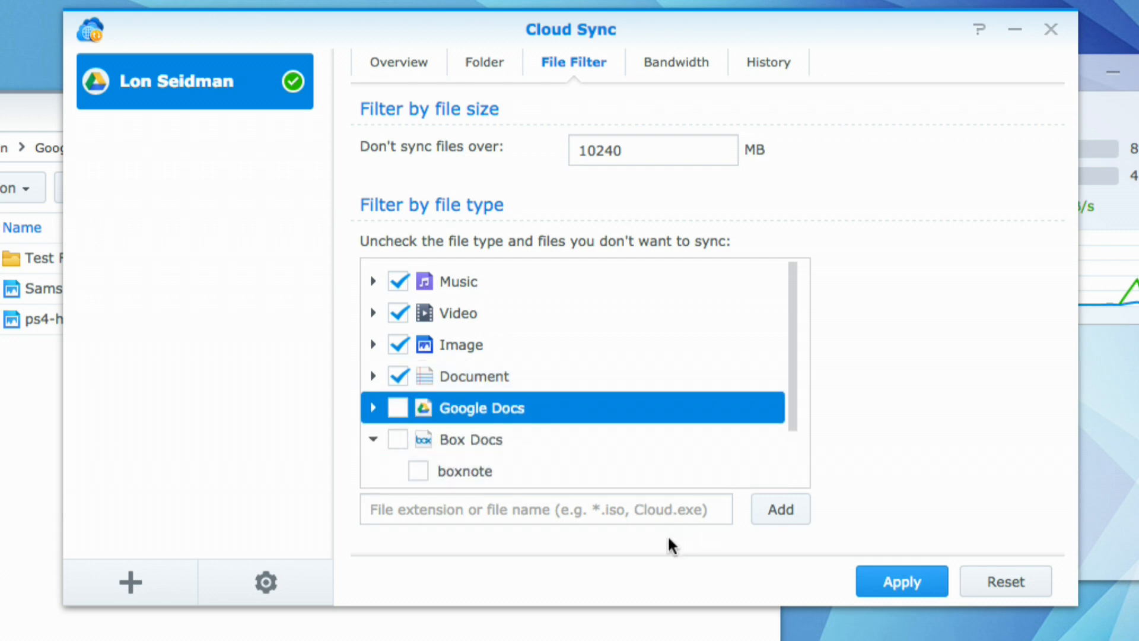
{"action": "mouse_move", "coordinate": [599, 508]}
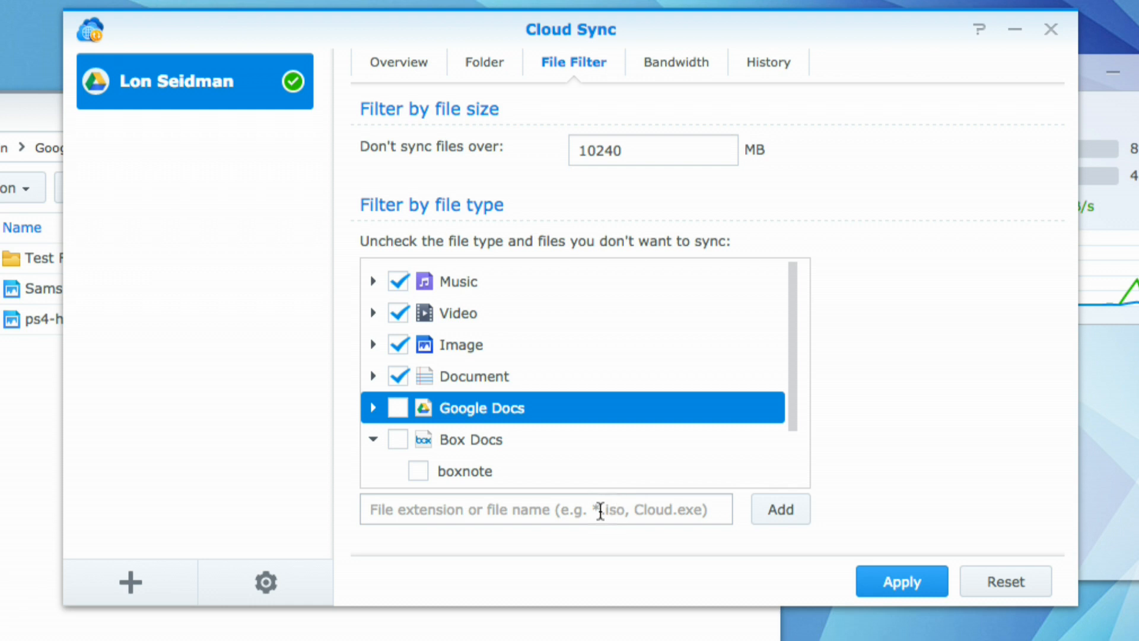
{"action": "mouse_move", "coordinate": [550, 374]}
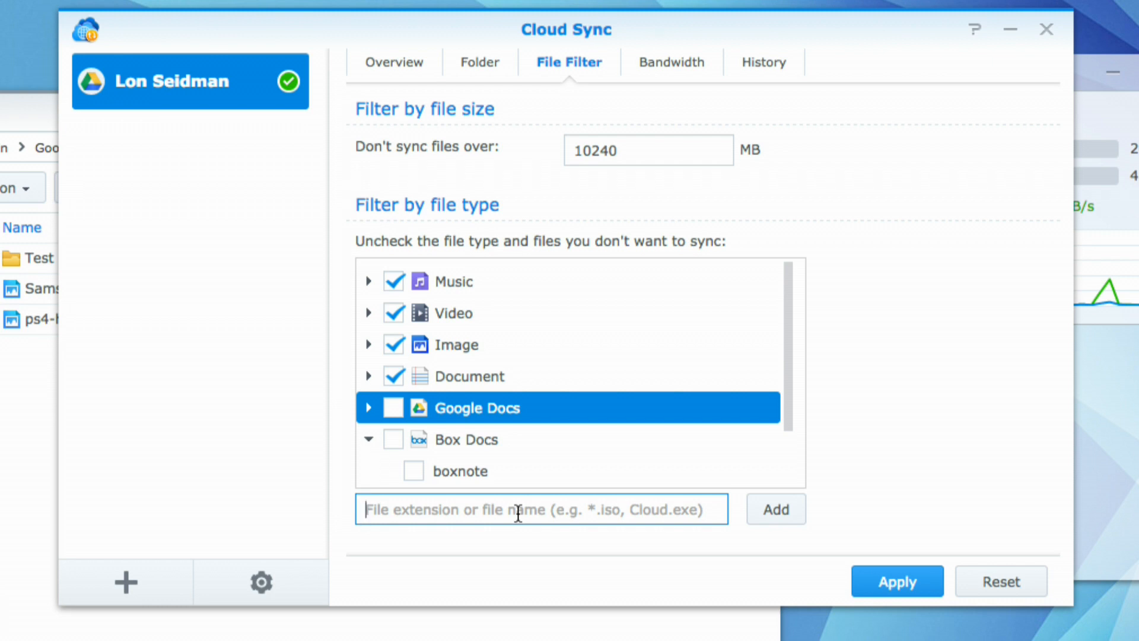
- Add *.iso as a customized Cloud Sync filter extension and attempt *.*, which is rejected
{"action": "type", "text": "*.i"}
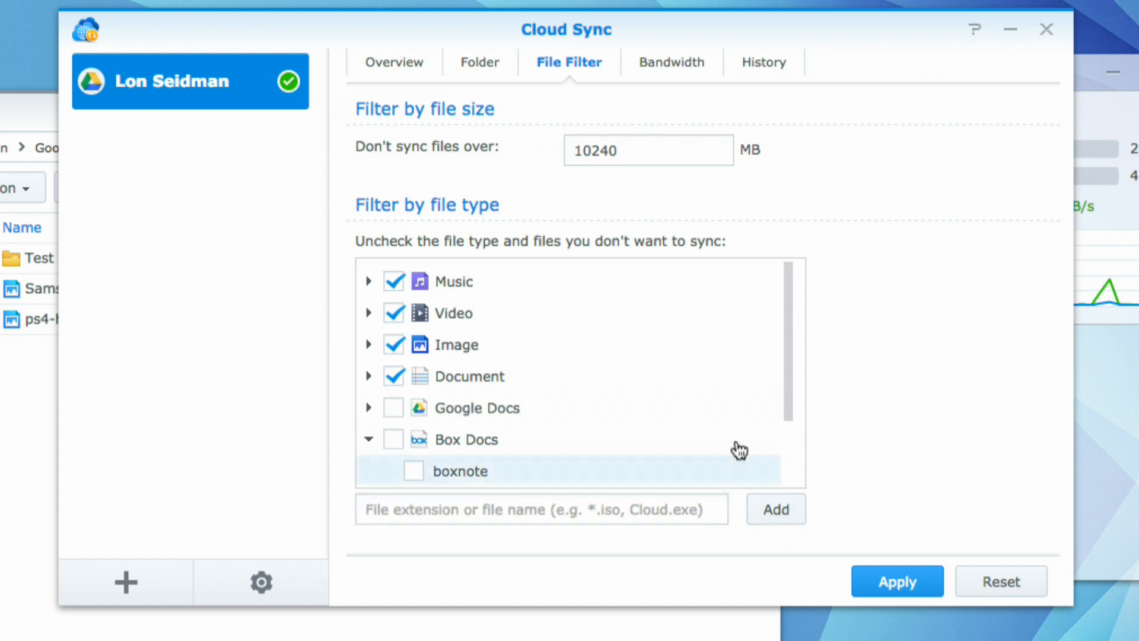
{"action": "scroll", "scroll_direction": "down", "scroll_amount": 3}
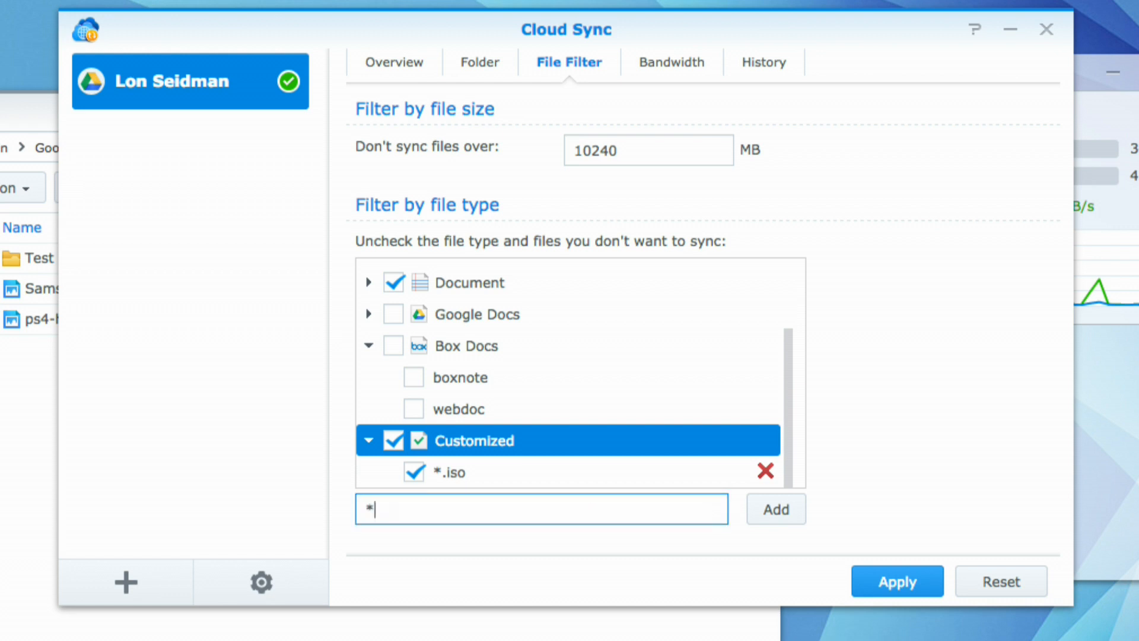
{"action": "type", "text": ".*"}
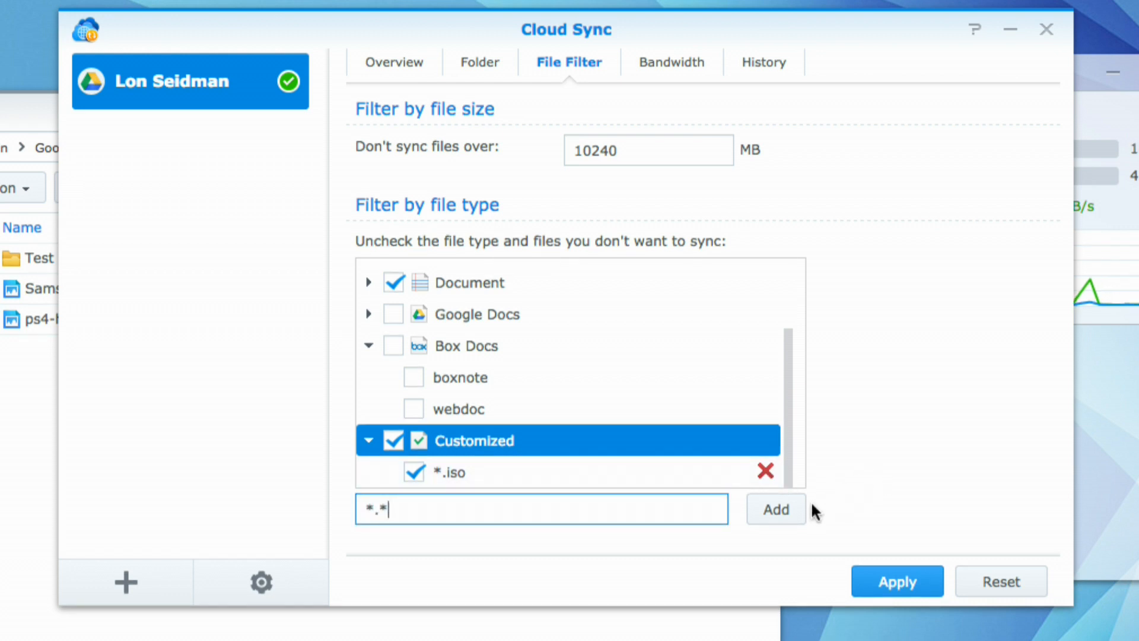
{"action": "left_click", "coordinate": [774, 509]}
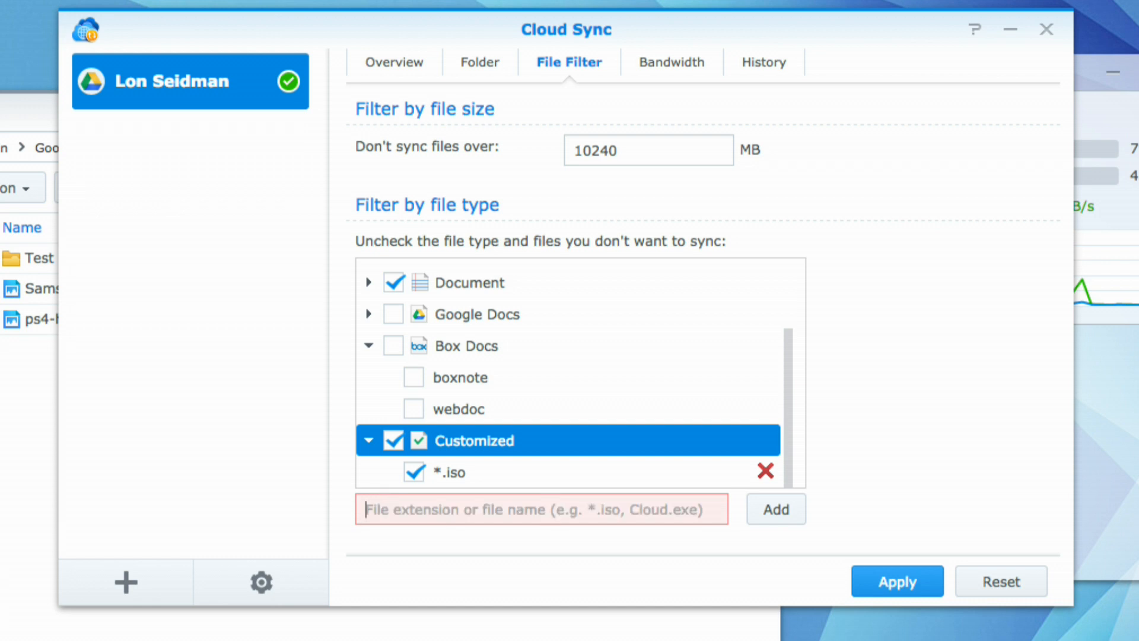
{"action": "scroll", "scroll_direction": "up", "scroll_amount": 3}
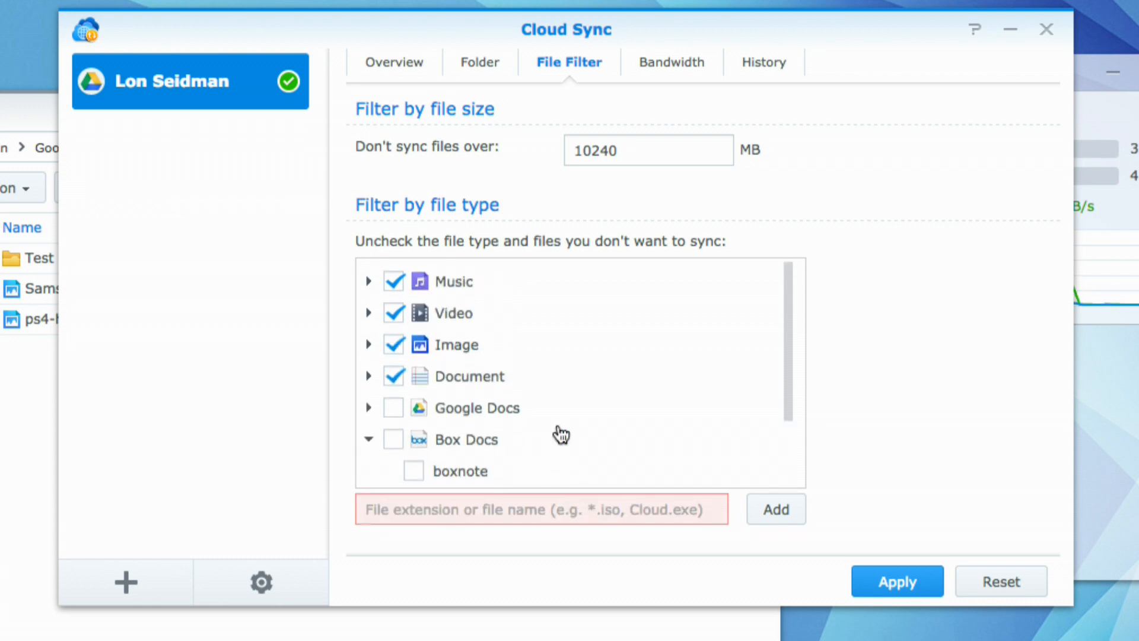
- Expand Google Docs in the file-type filter to review its unticked gdoc, gdraw, gform, gscript, gsheet types
{"action": "left_click", "coordinate": [542, 509]}
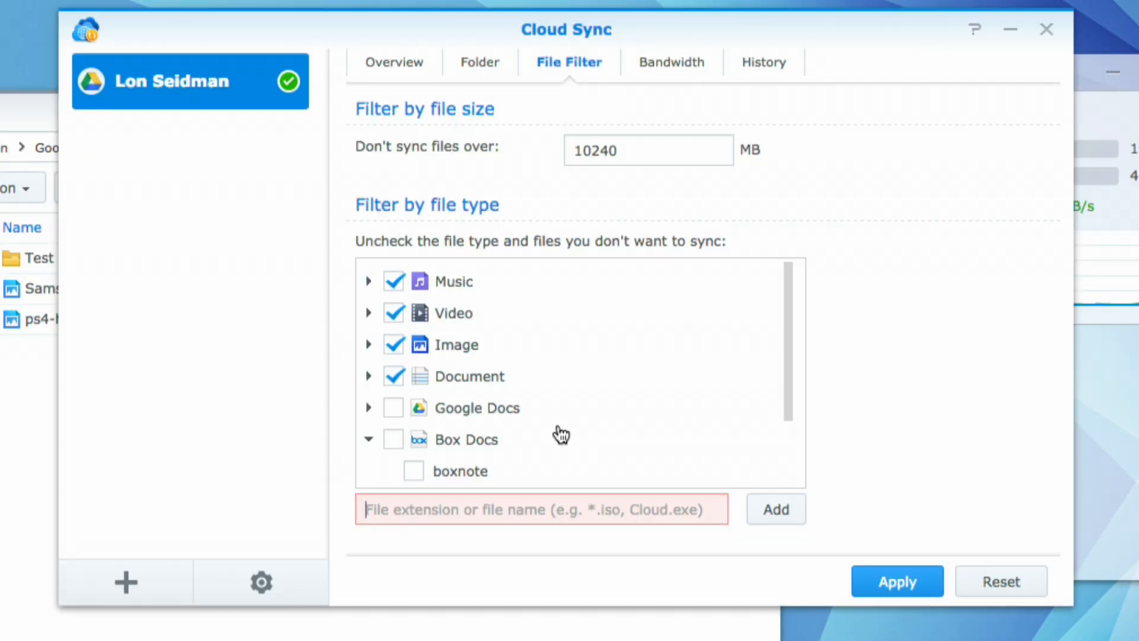
{"action": "mouse_move", "coordinate": [543, 382]}
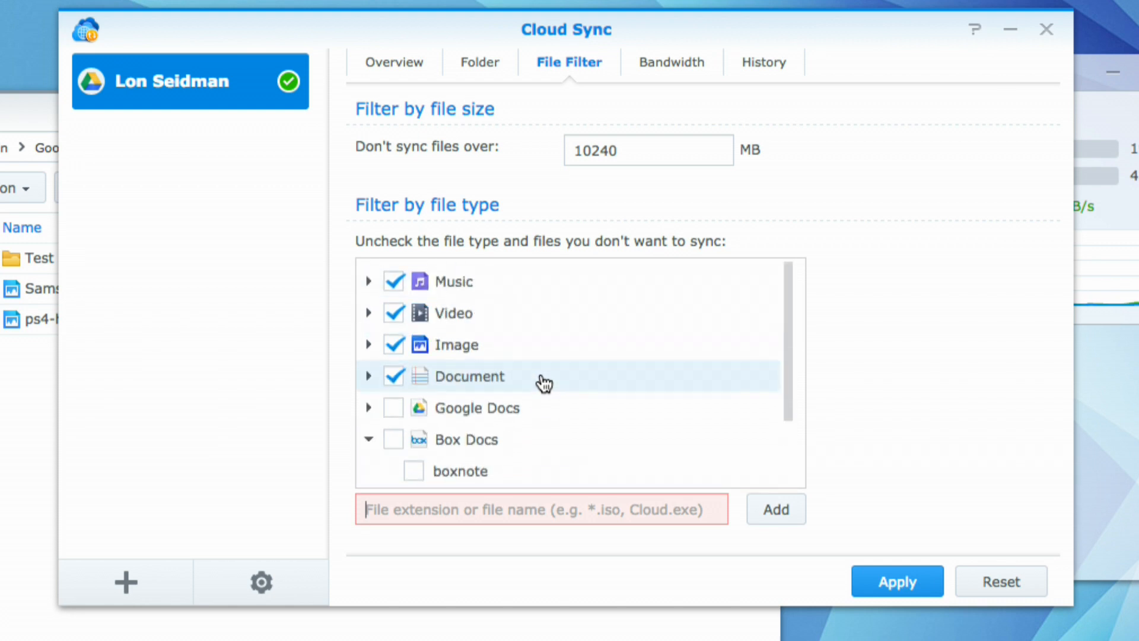
{"action": "scroll", "scroll_direction": "down", "scroll_amount": 3}
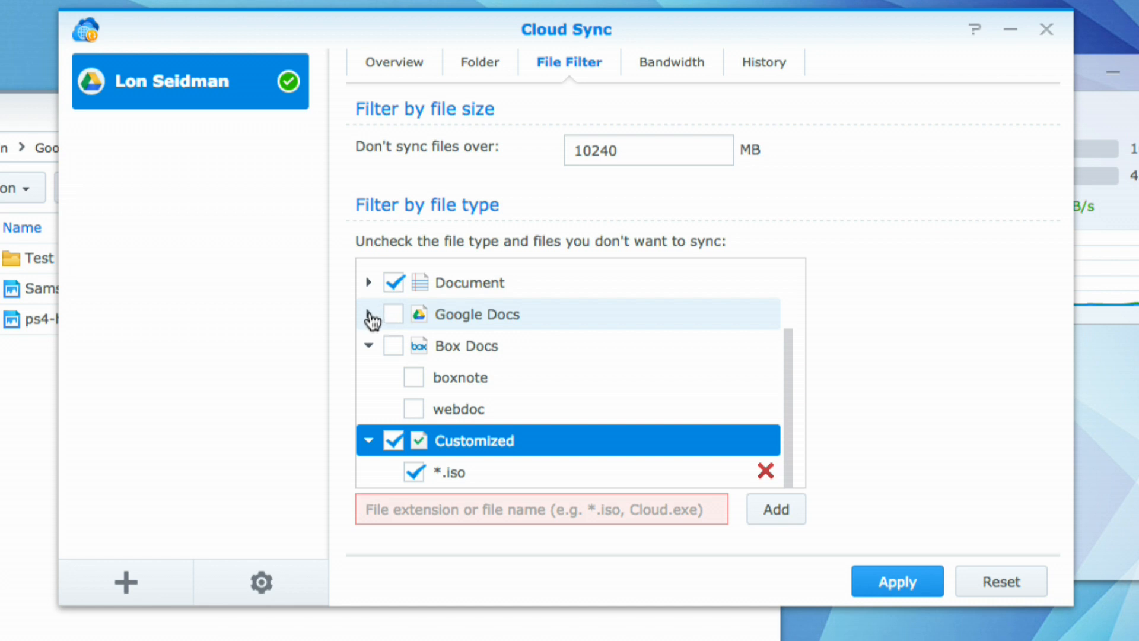
{"action": "scroll", "scroll_direction": "up", "scroll_amount": 3}
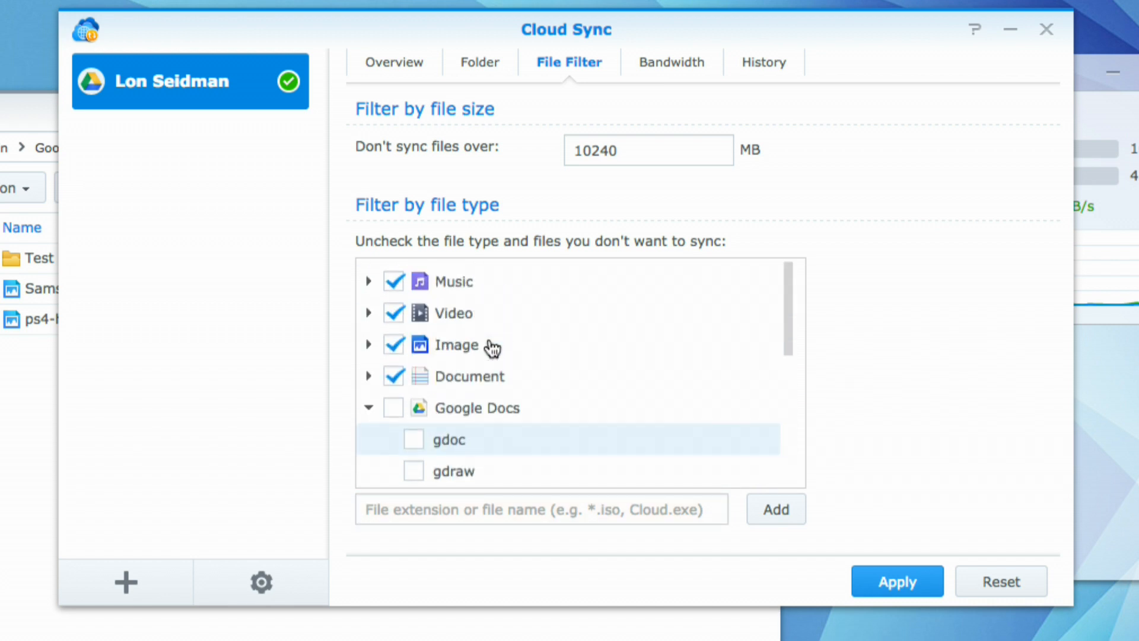
{"action": "scroll", "scroll_direction": "down", "scroll_amount": 3}
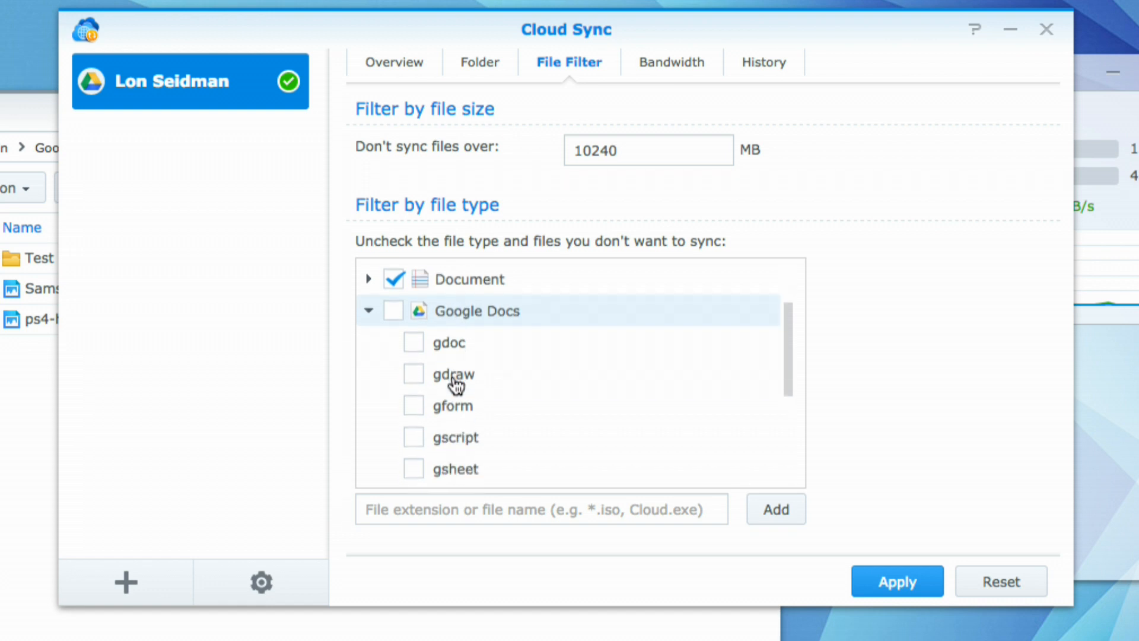
{"action": "scroll", "scroll_direction": "up", "scroll_amount": 3}
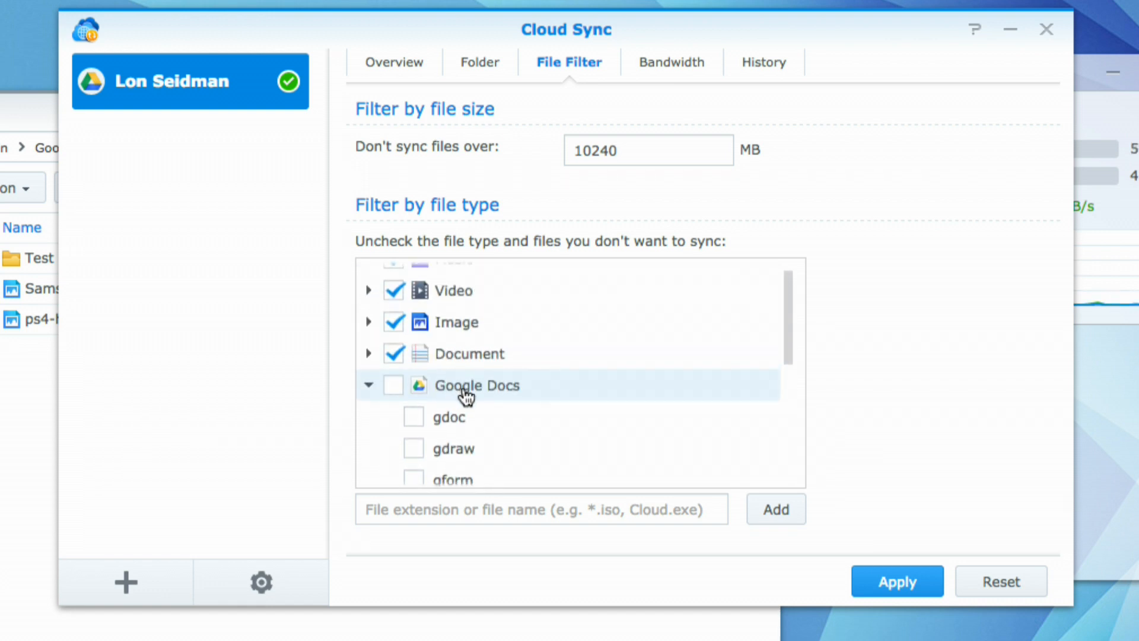
{"action": "scroll", "scroll_direction": "up", "scroll_amount": 3}
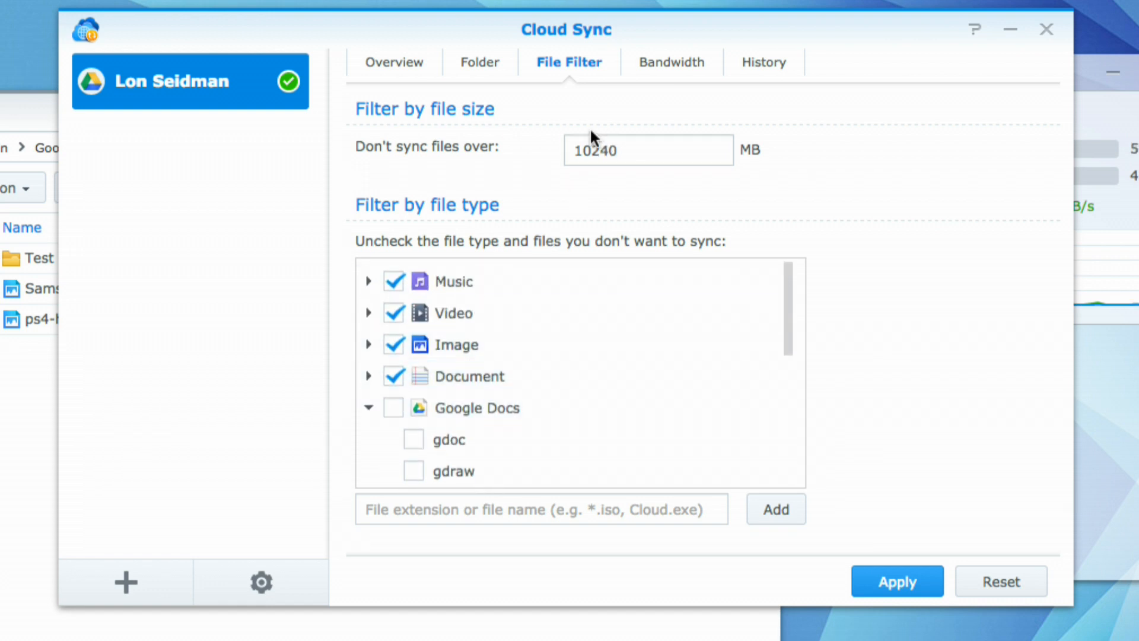
{"action": "left_click", "coordinate": [648, 150]}
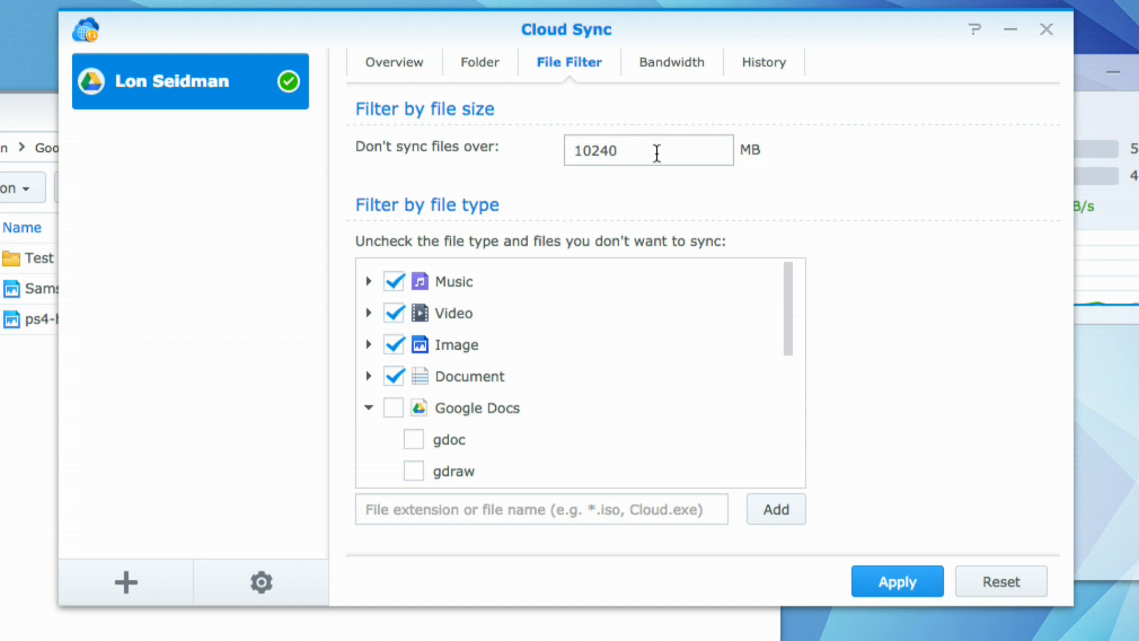